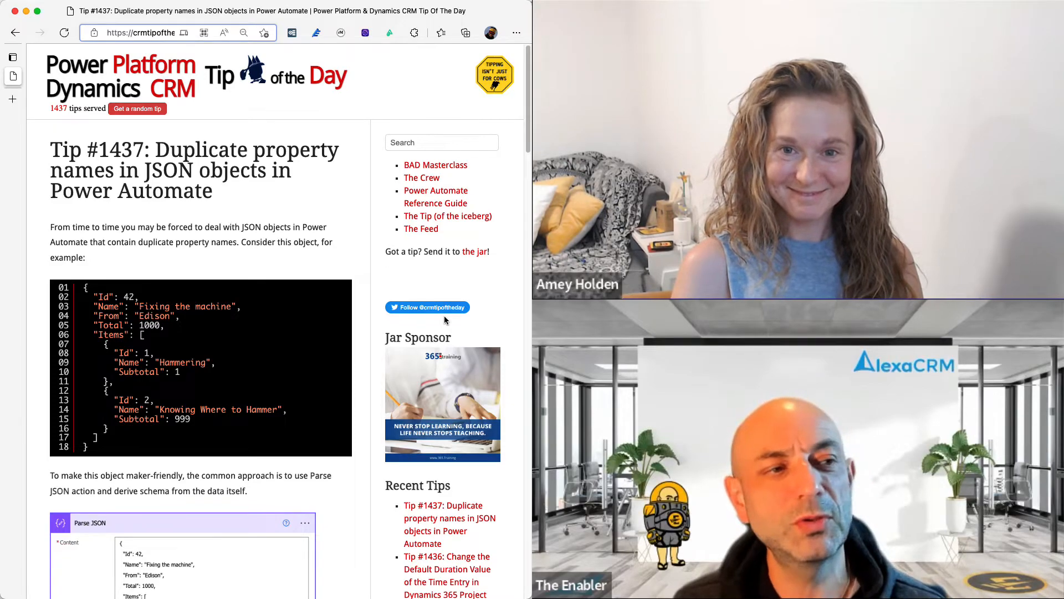
Step: Scroll the sample invoice JSON to the repeated Id and Name keys and reposition the editor
{"action": "scroll", "scroll_direction": "down", "scroll_amount": 3}
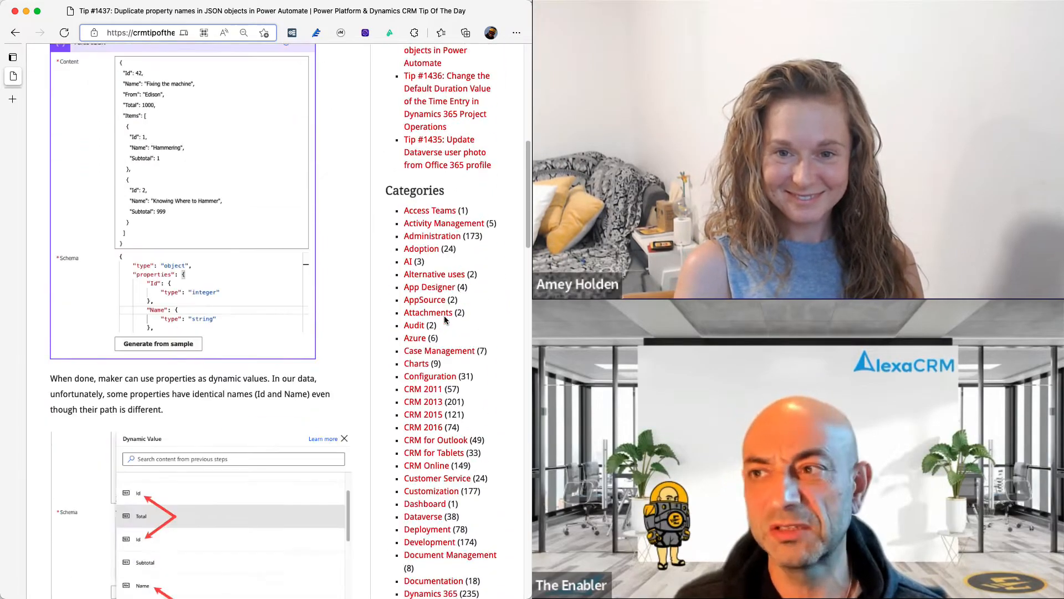
{"action": "scroll", "scroll_direction": "down", "scroll_amount": 3}
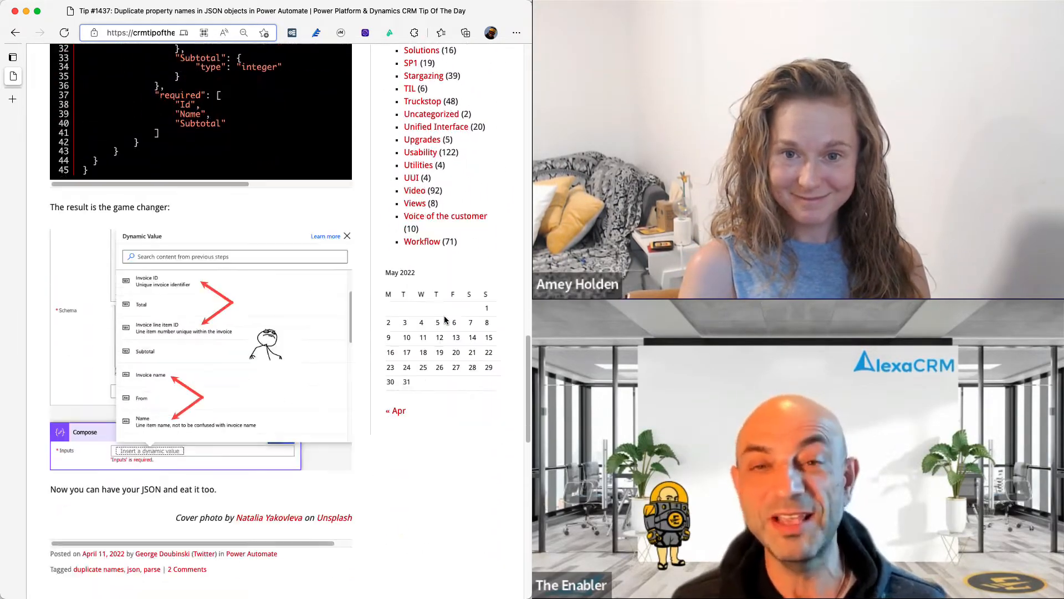
{"action": "scroll", "scroll_direction": "down", "scroll_amount": 3}
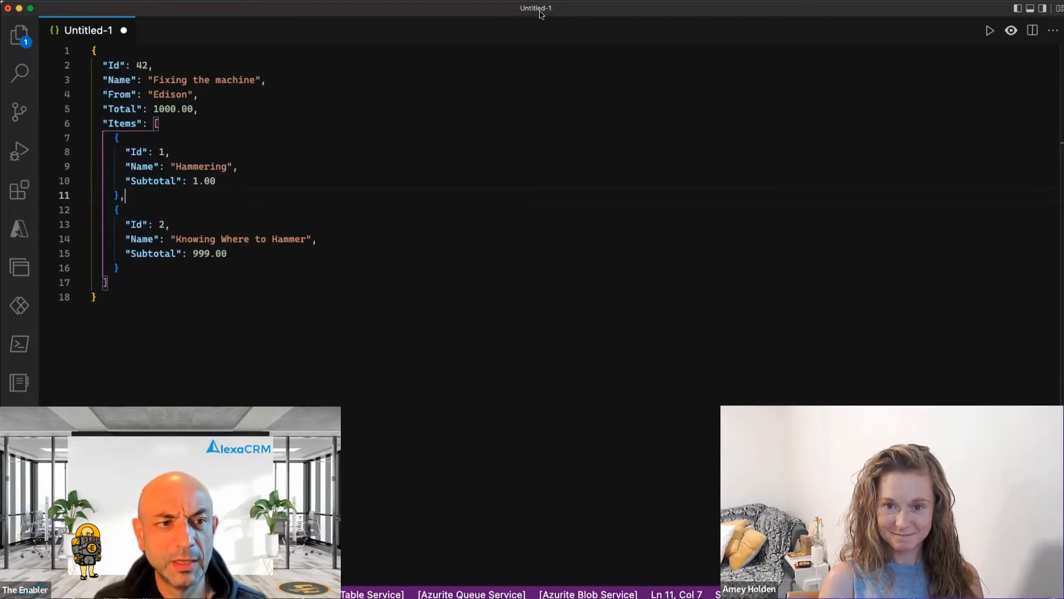
{"action": "left_click_drag", "start_coordinate": [536, 8], "coordinate": [675, 10]}
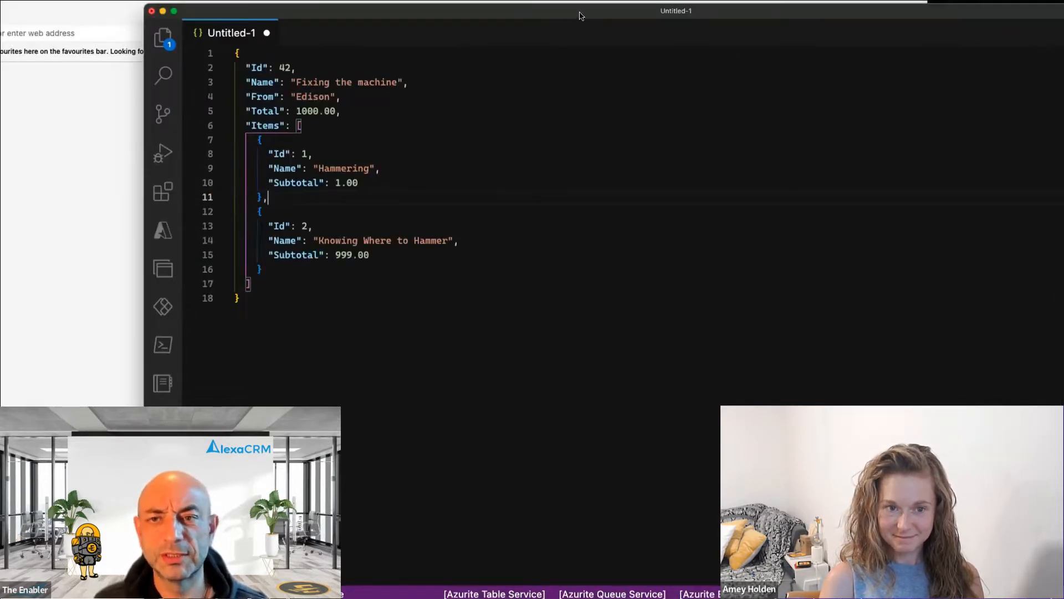
{"action": "mouse_move", "coordinate": [597, 17]}
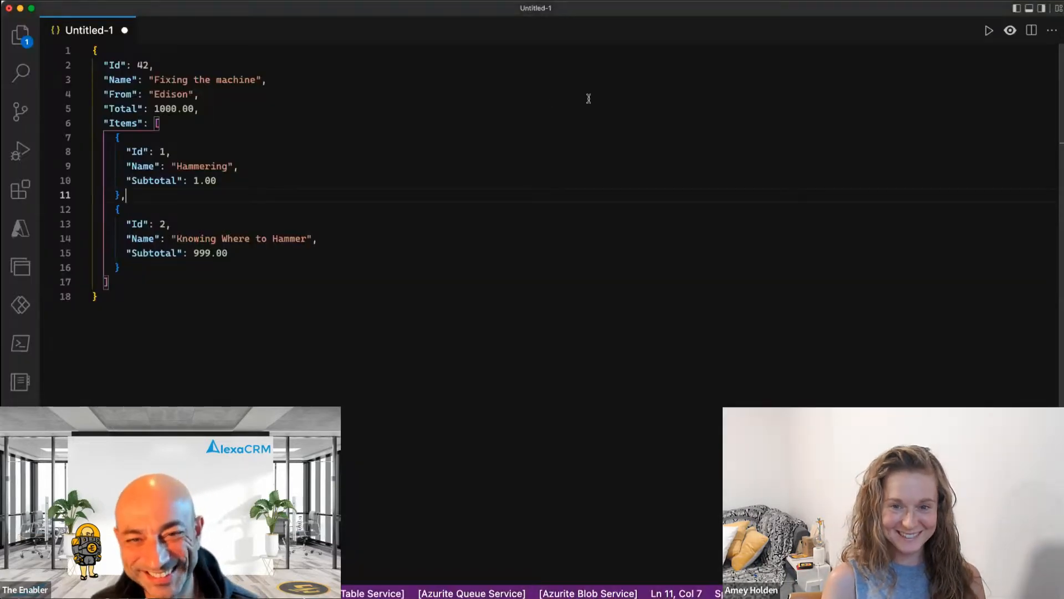
{"action": "mouse_move", "coordinate": [365, 317]}
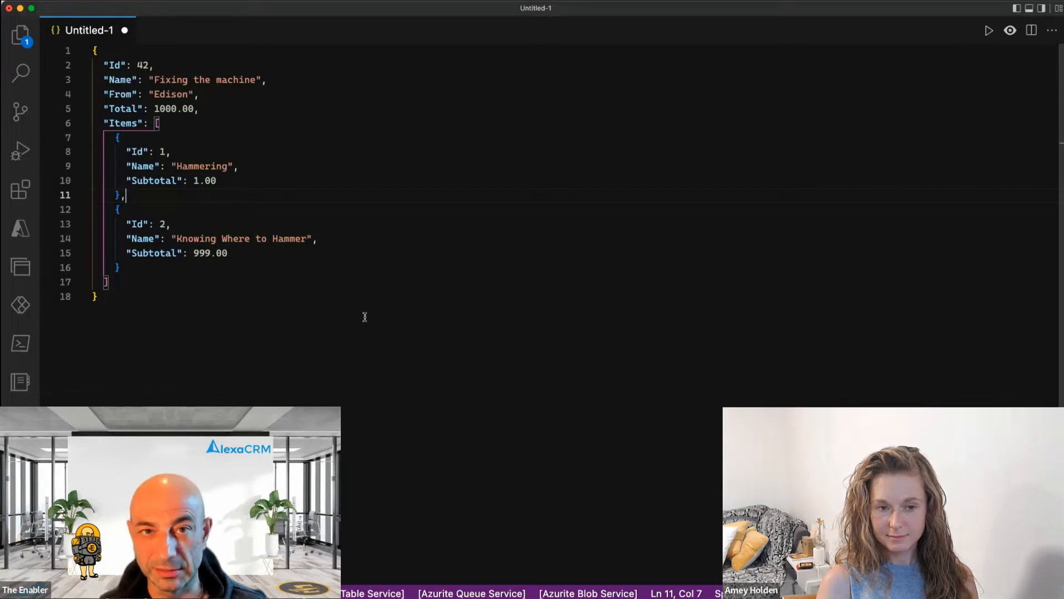
{"action": "mouse_move", "coordinate": [348, 277]}
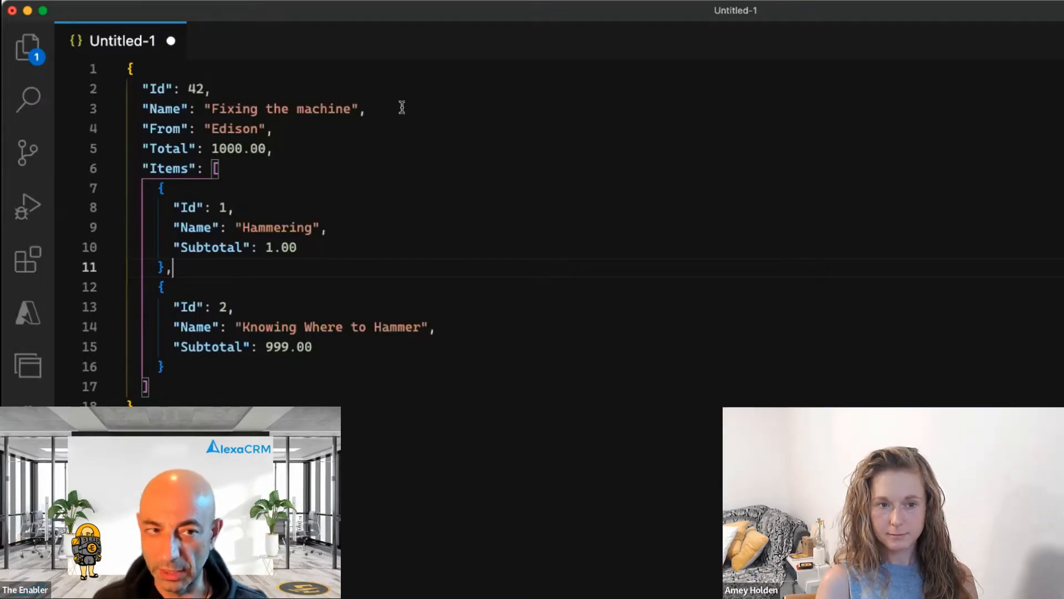
{"action": "mouse_move", "coordinate": [279, 127]}
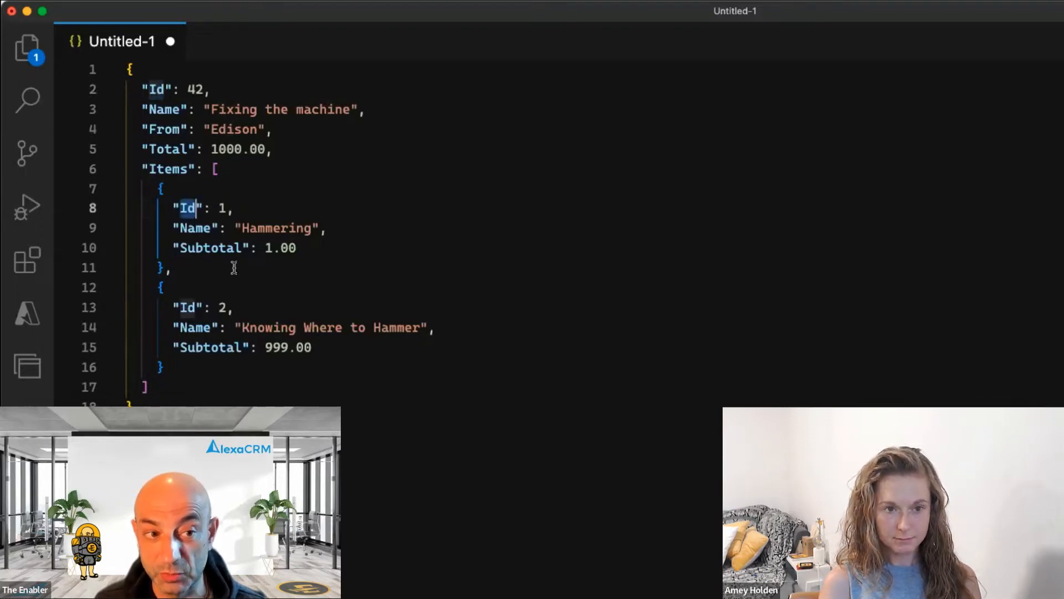
{"action": "mouse_move", "coordinate": [254, 314]}
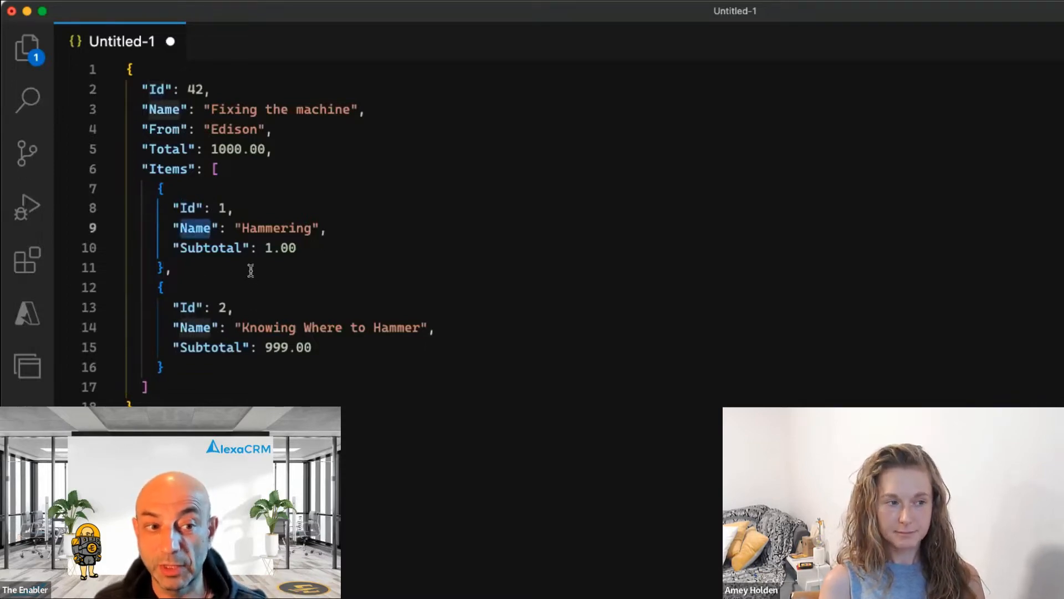
{"action": "mouse_move", "coordinate": [268, 397]}
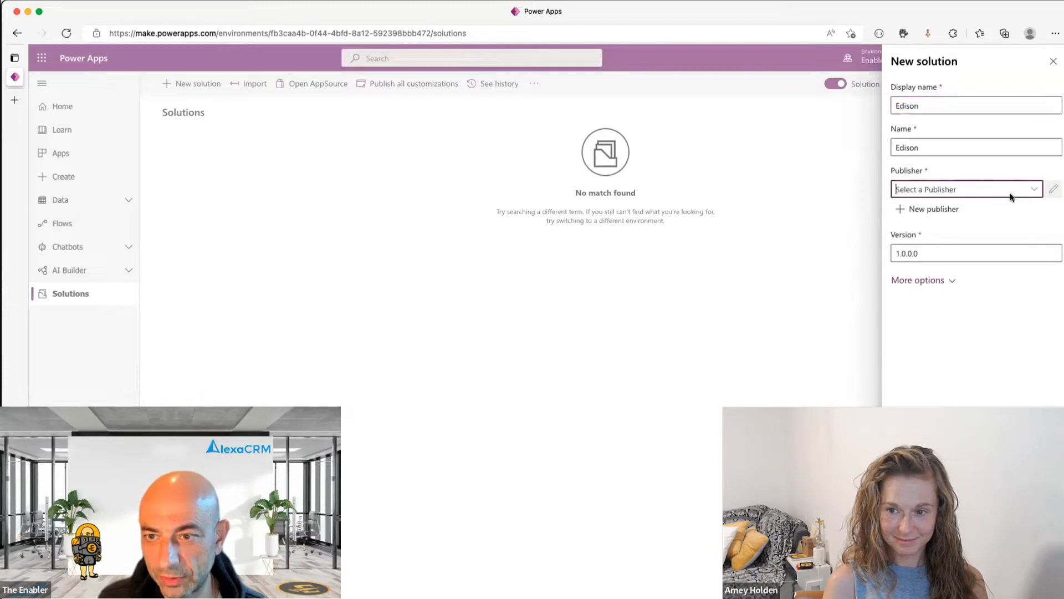
Step: Create the Edison solution and add the Charge Them cloud flow with a Compose step
{"action": "left_click", "coordinate": [963, 188]}
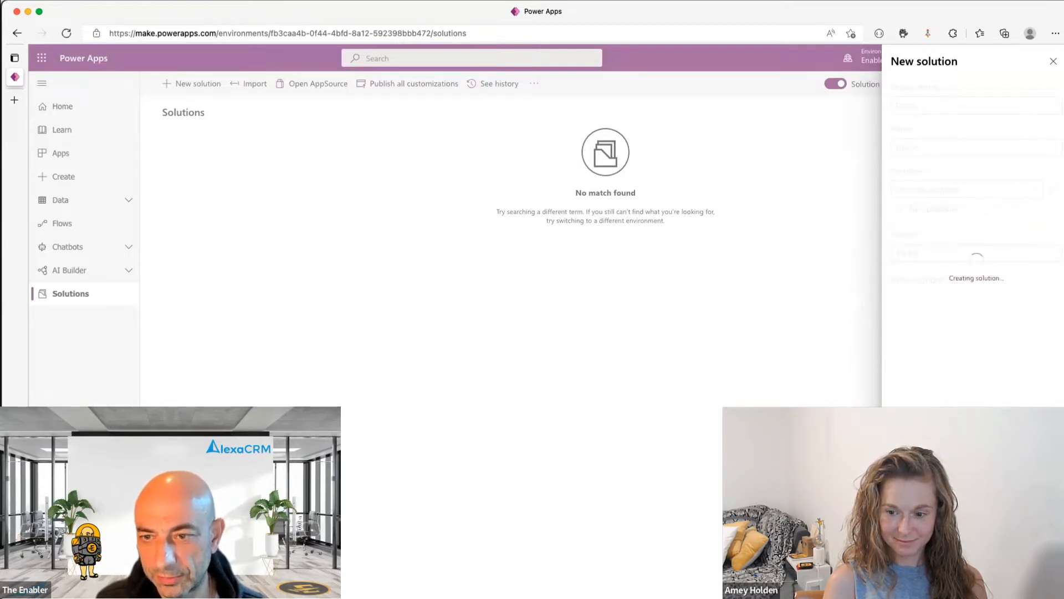
{"action": "left_click", "coordinate": [1052, 61]}
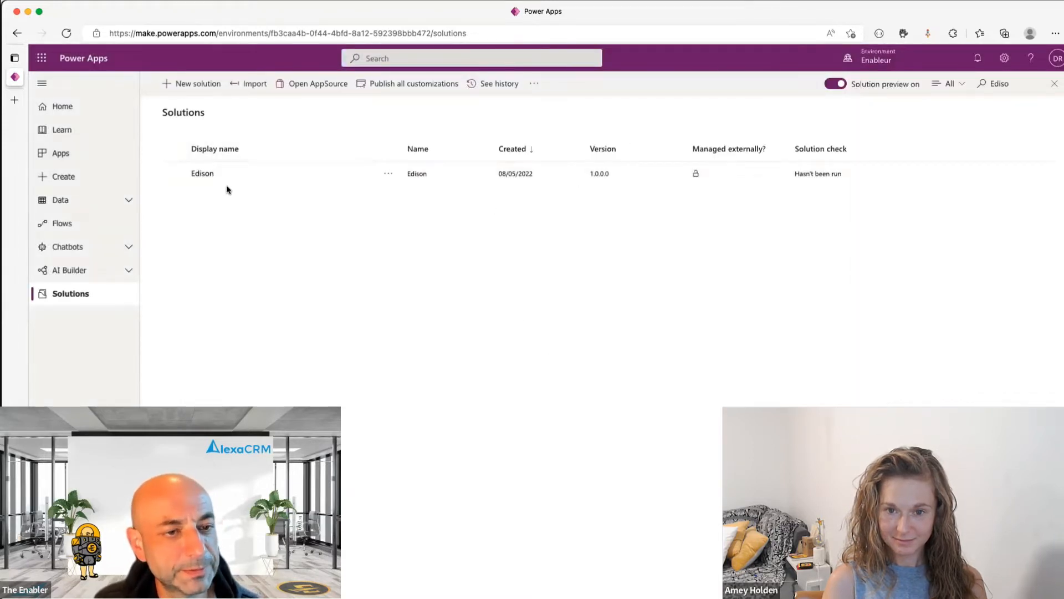
{"action": "left_click", "coordinate": [202, 173]}
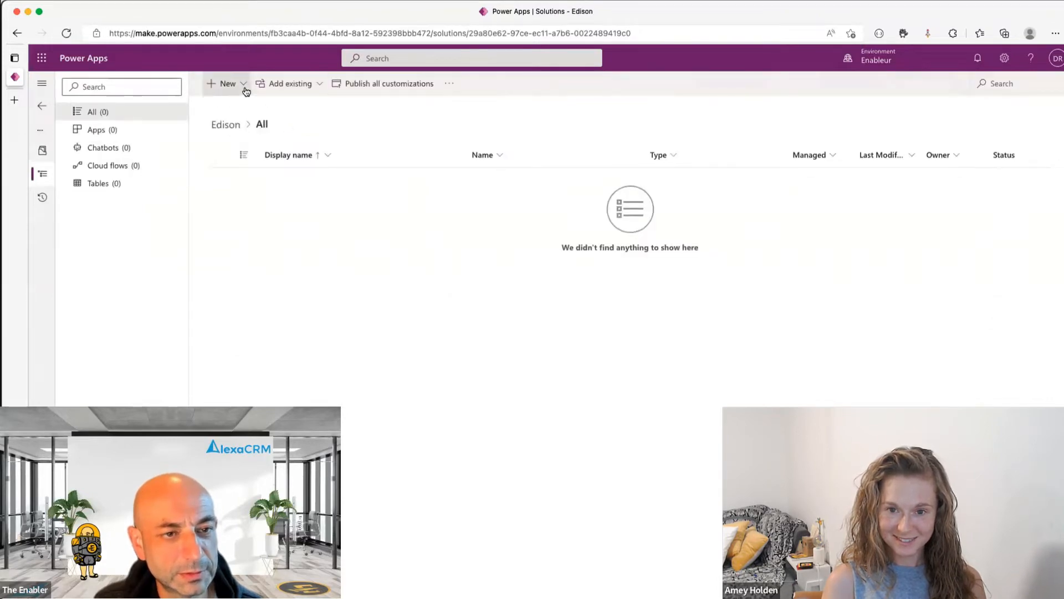
{"action": "left_click", "coordinate": [226, 82]}
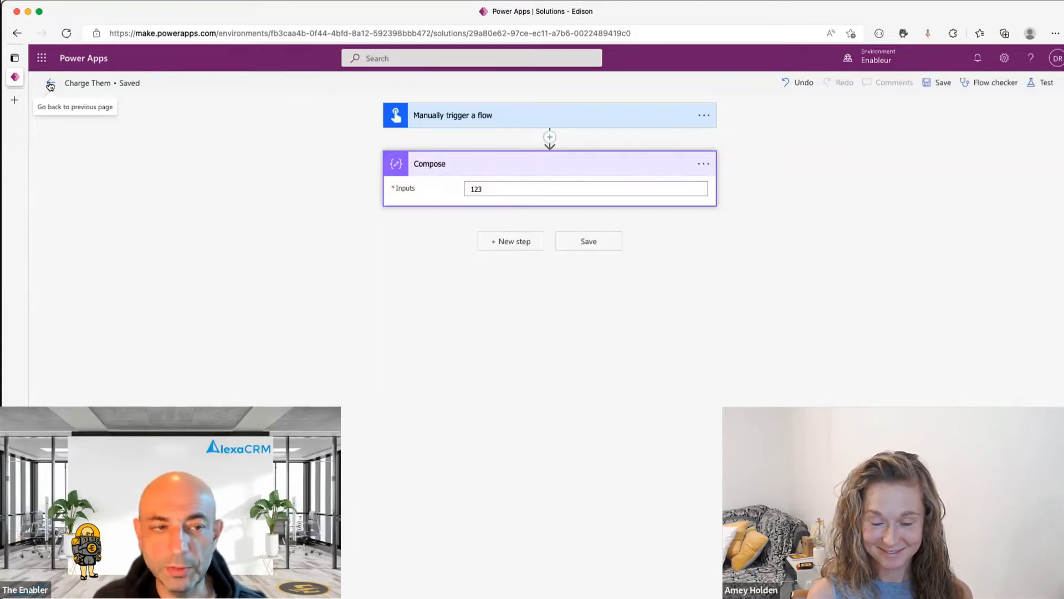
{"action": "left_click", "coordinate": [49, 83]}
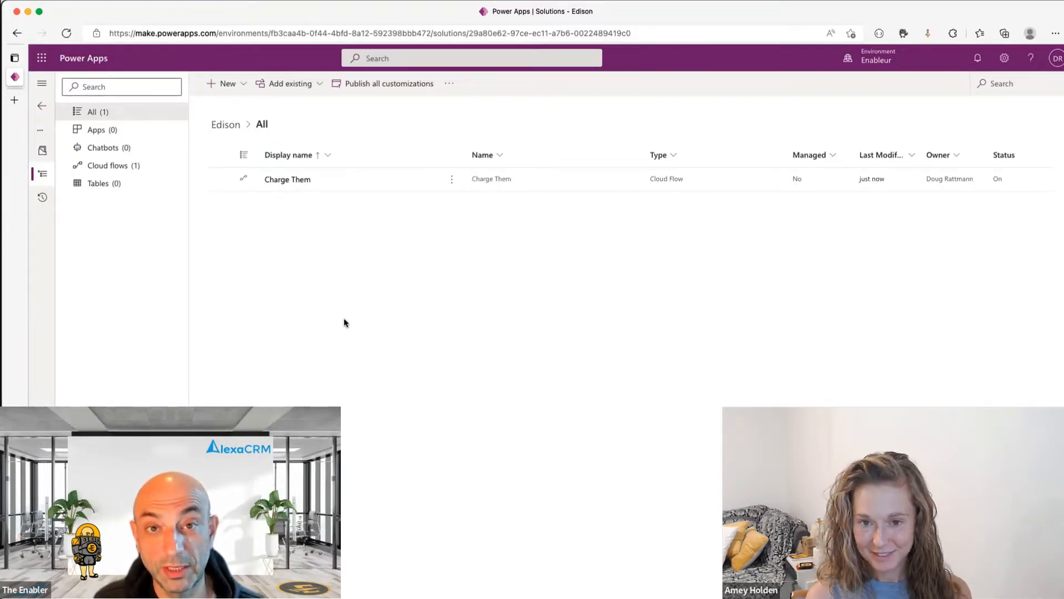
{"action": "mouse_move", "coordinate": [373, 317]}
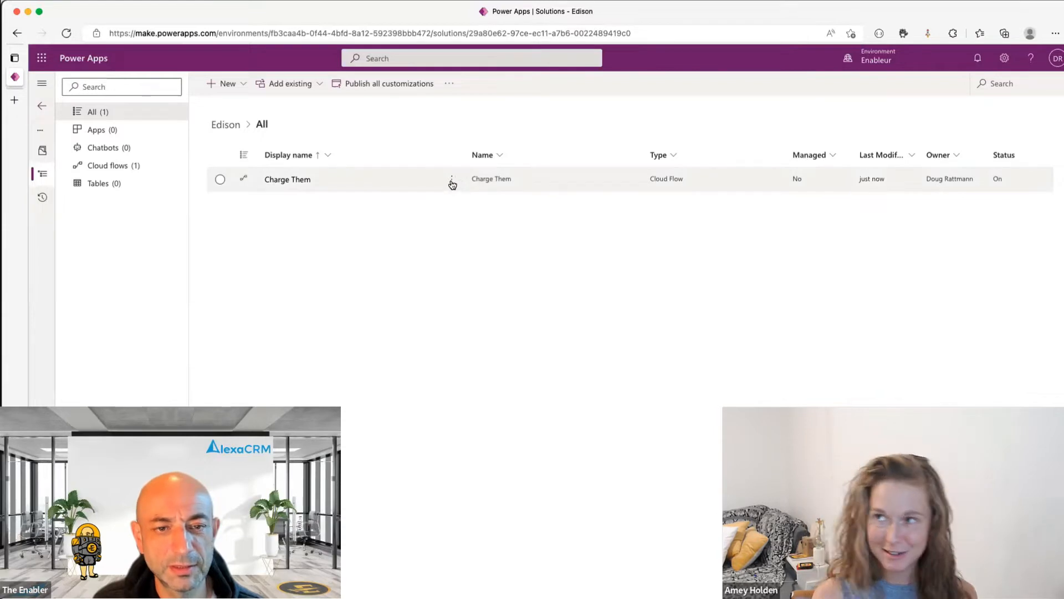
Step: Open the Charge Them flow in edit mode
{"action": "left_click", "coordinate": [452, 185]}
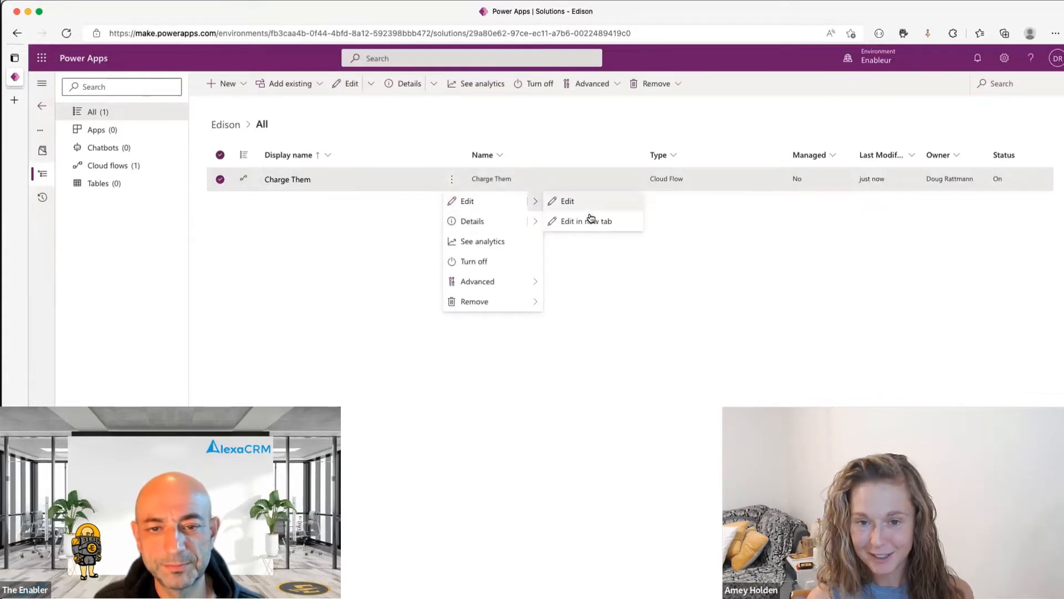
{"action": "left_click", "coordinate": [568, 201]}
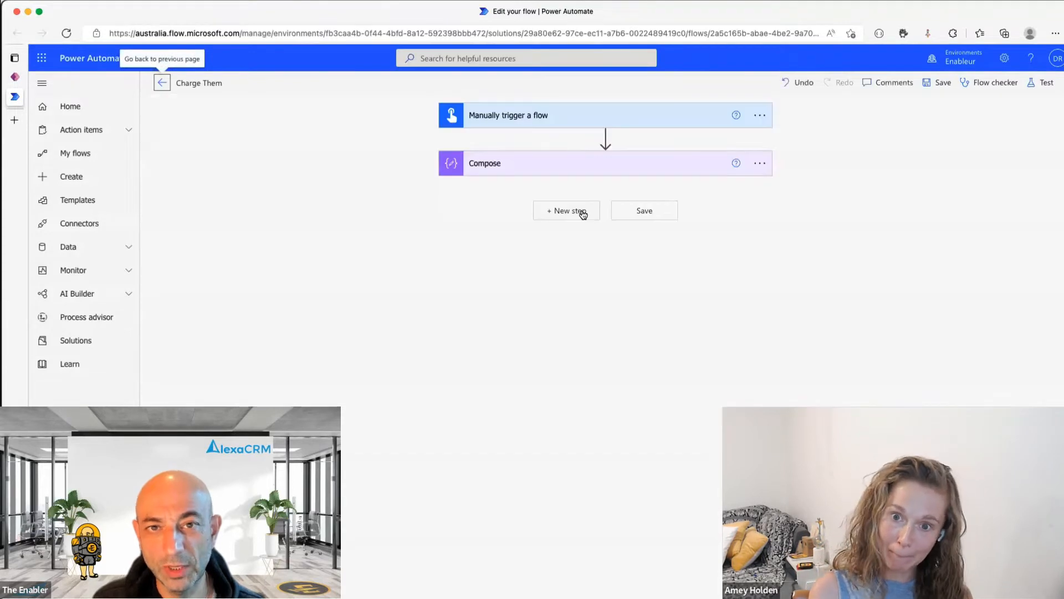
{"action": "mouse_move", "coordinate": [391, 196]}
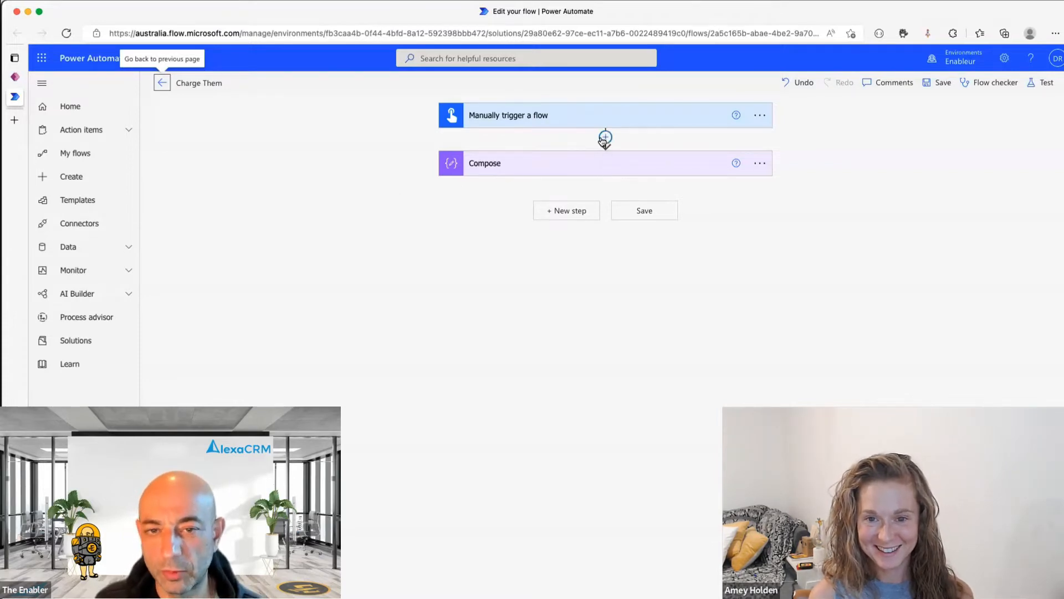
{"action": "left_click", "coordinate": [604, 136]}
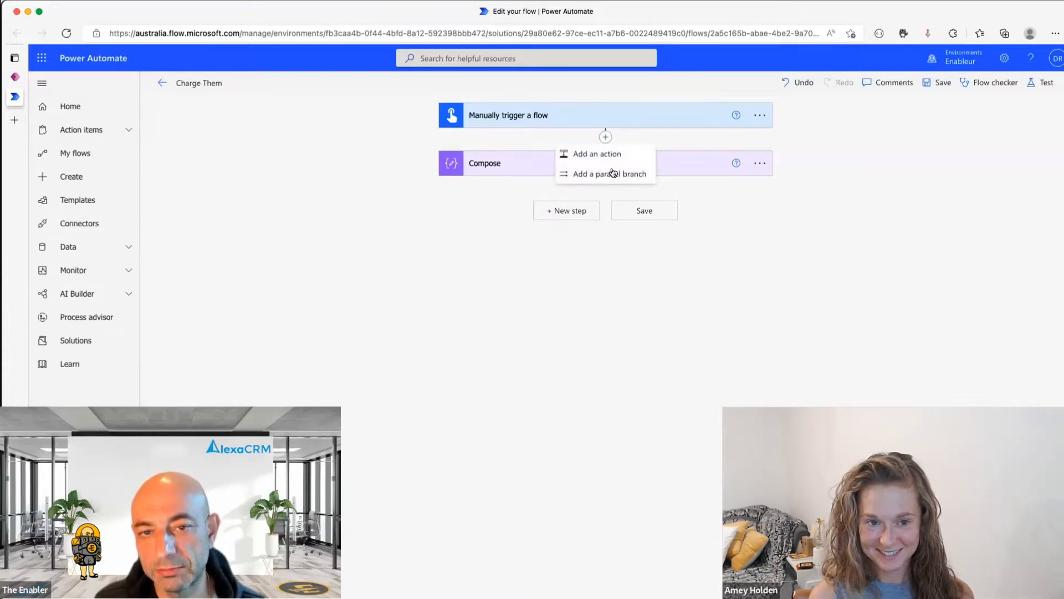
{"action": "left_click", "coordinate": [597, 153]}
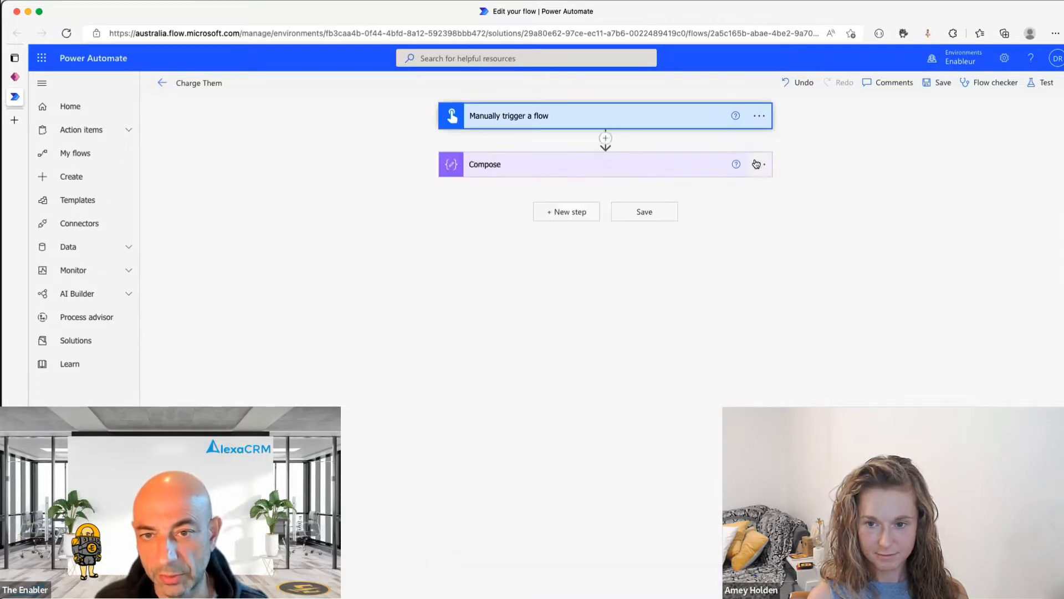
Step: Rename the Compose step to GetTheData, fill in the sample JSON, and collapse it
{"action": "double_click", "coordinate": [485, 164]}
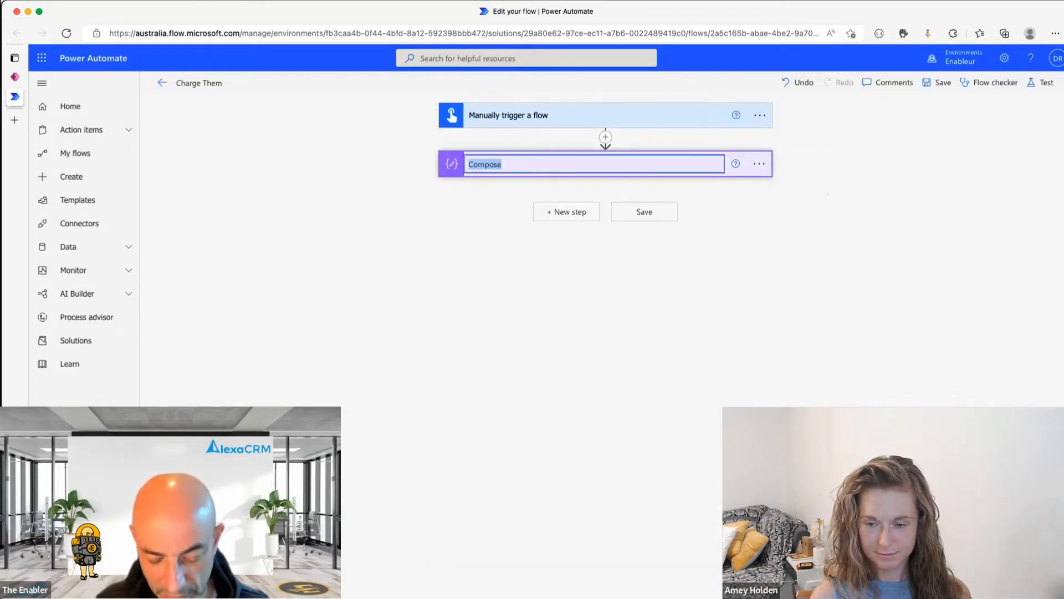
{"action": "type", "text": "GetTheData"}
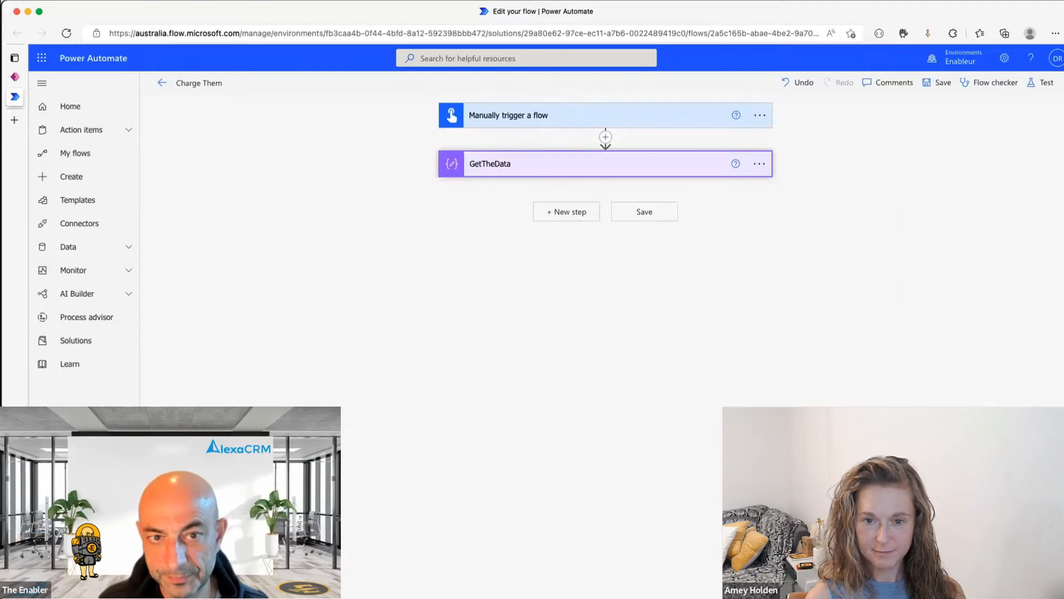
{"action": "type", "text": "123"}
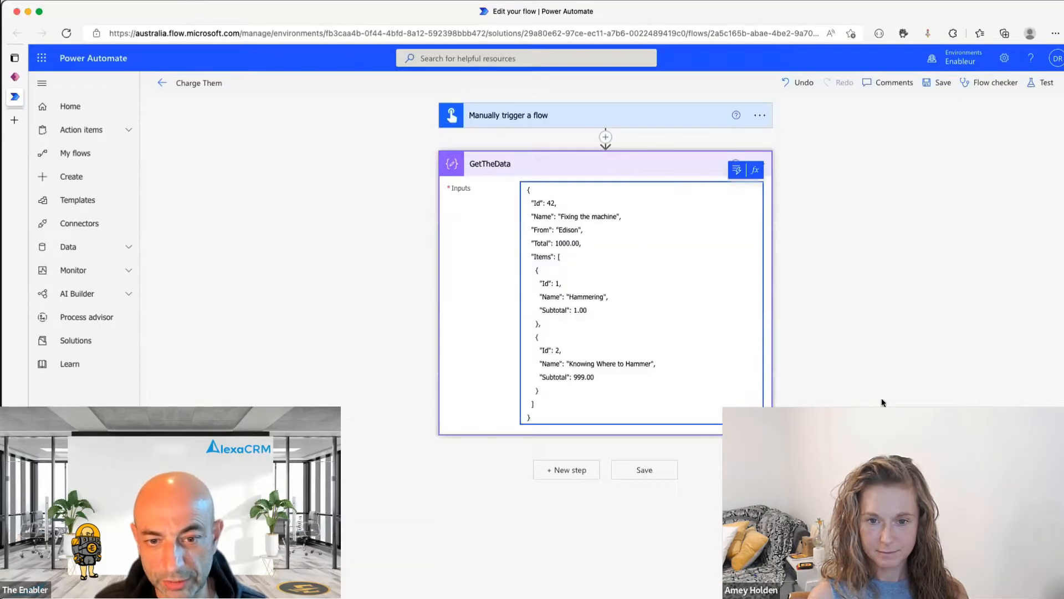
{"action": "left_click", "coordinate": [490, 163]}
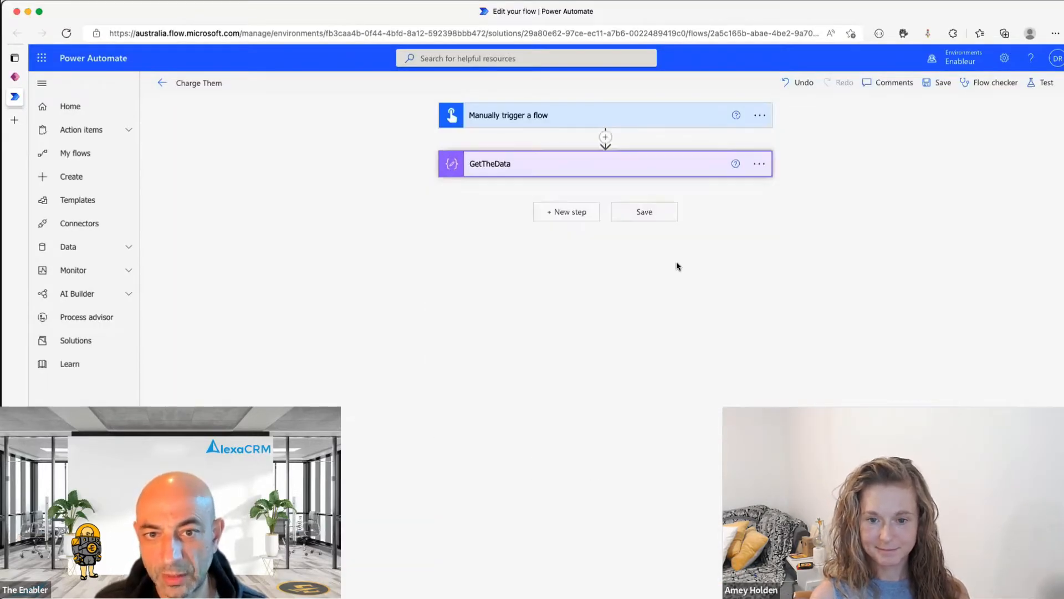
Step: Add a Parse JSON action after GetTheData
{"action": "left_click", "coordinate": [566, 211]}
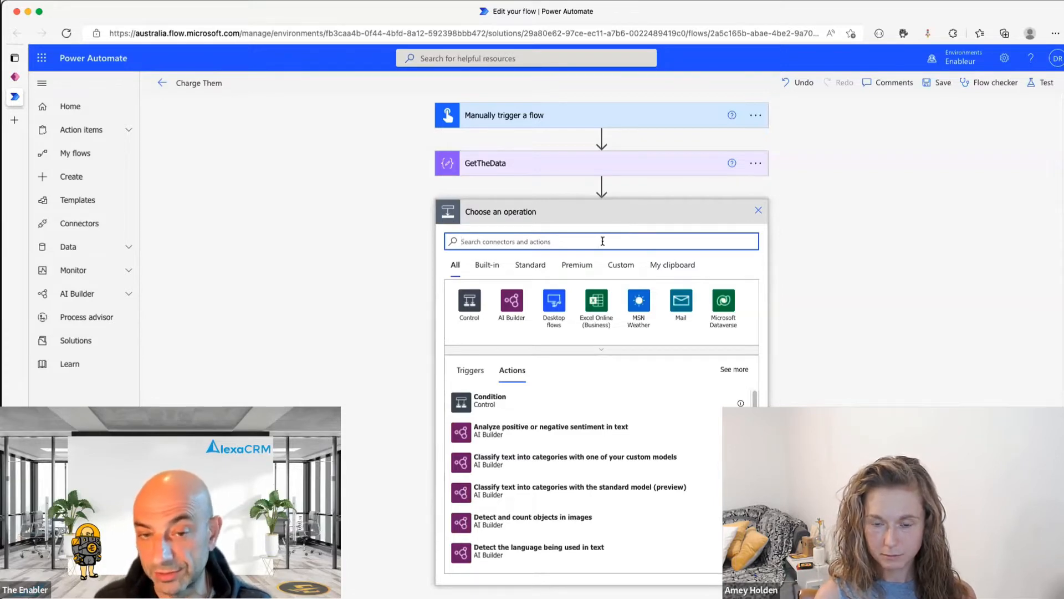
{"action": "mouse_move", "coordinate": [600, 241]}
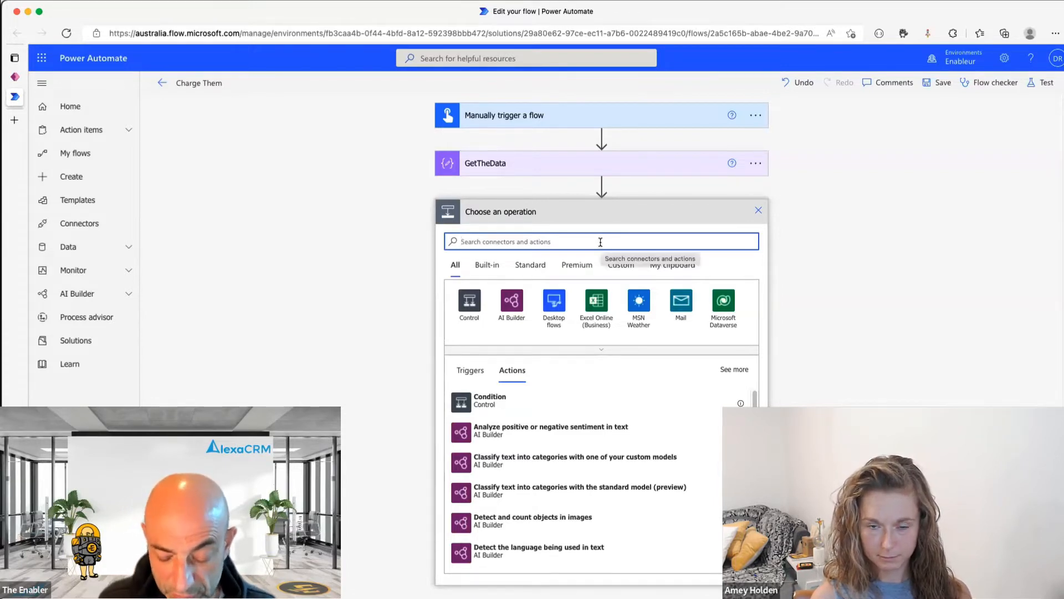
{"action": "type", "text": "prse"}
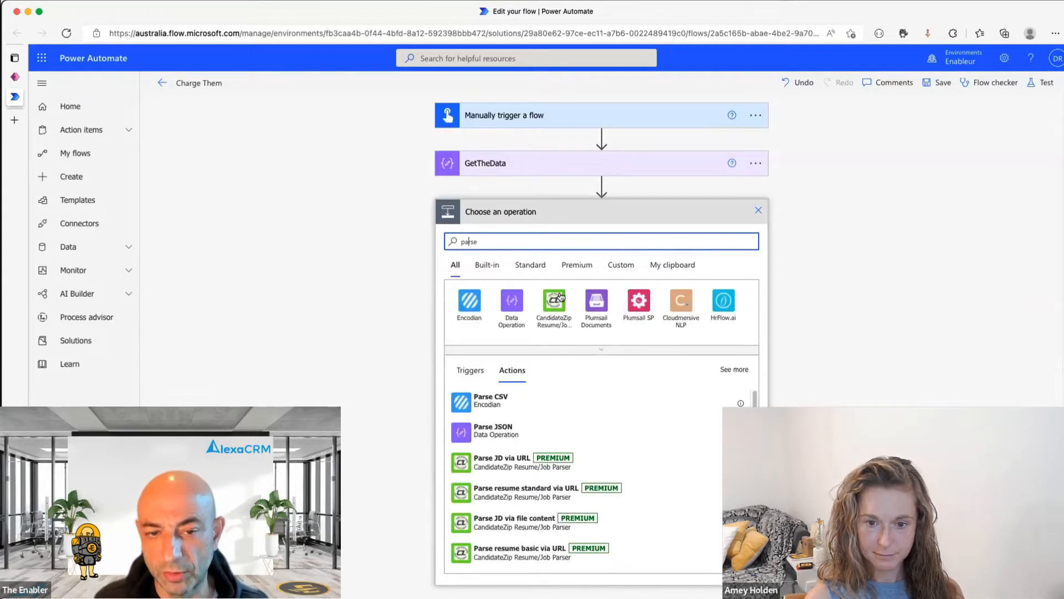
{"action": "left_click", "coordinate": [493, 429]}
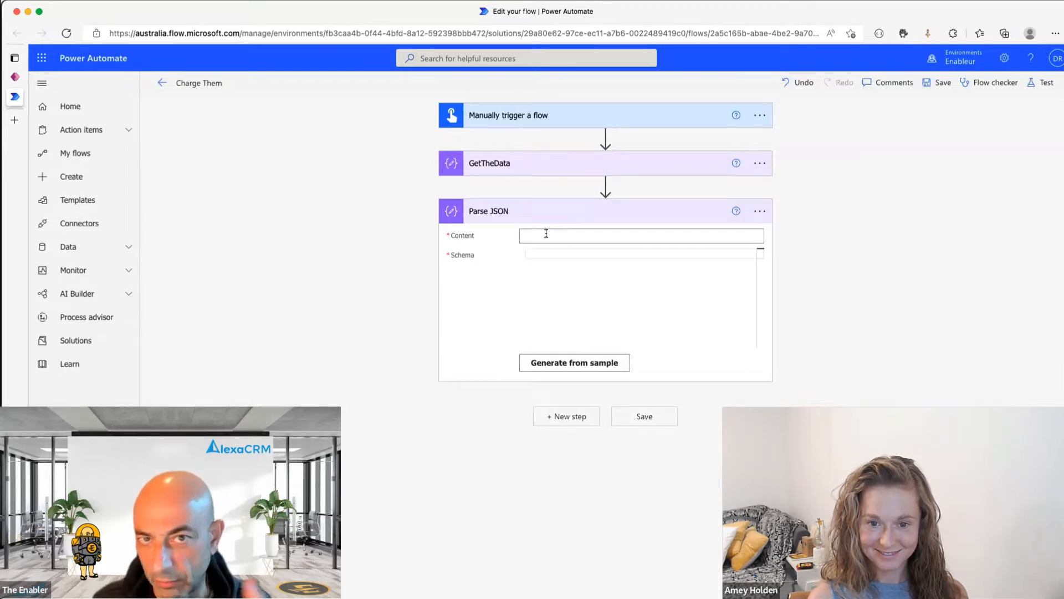
Step: Set Parse JSON content to GetTheData Outputs and generate its schema from the sample payload
{"action": "left_click", "coordinate": [640, 236]}
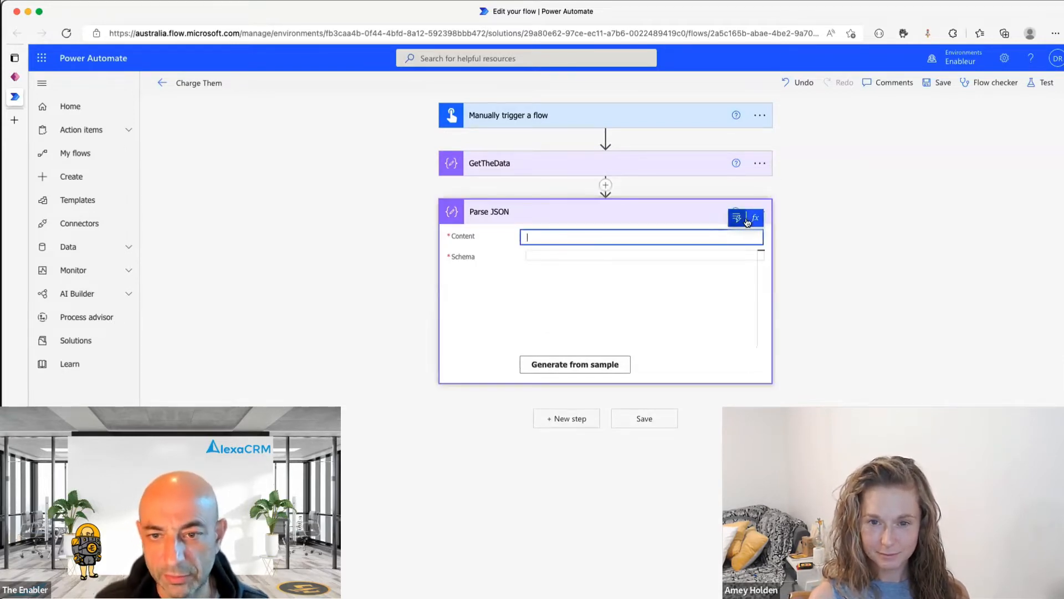
{"action": "left_click", "coordinate": [641, 236]}
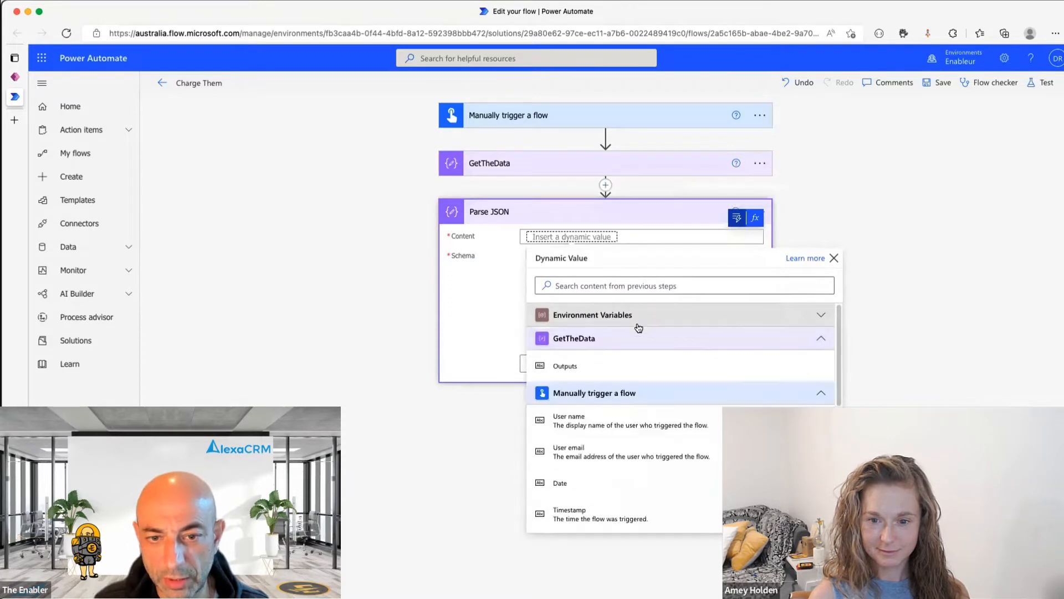
{"action": "left_click", "coordinate": [564, 365]}
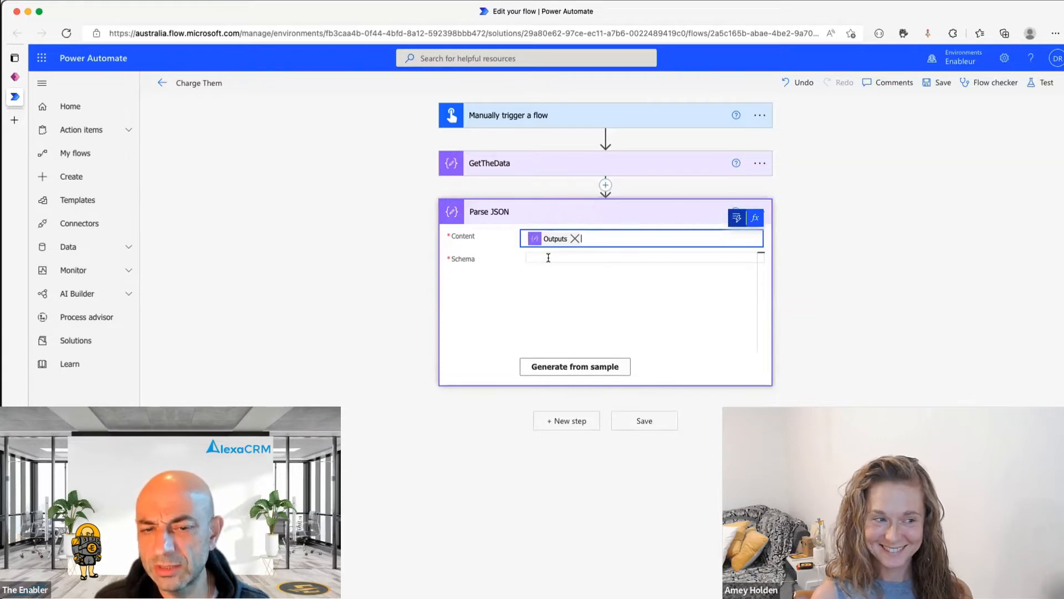
{"action": "left_click", "coordinate": [574, 367]}
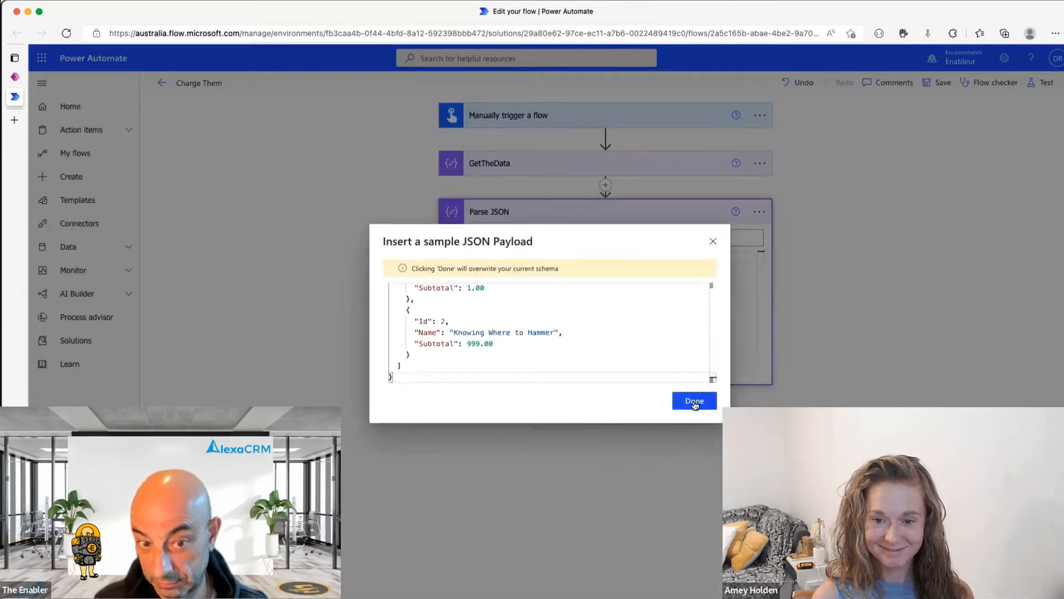
{"action": "left_click", "coordinate": [693, 400]}
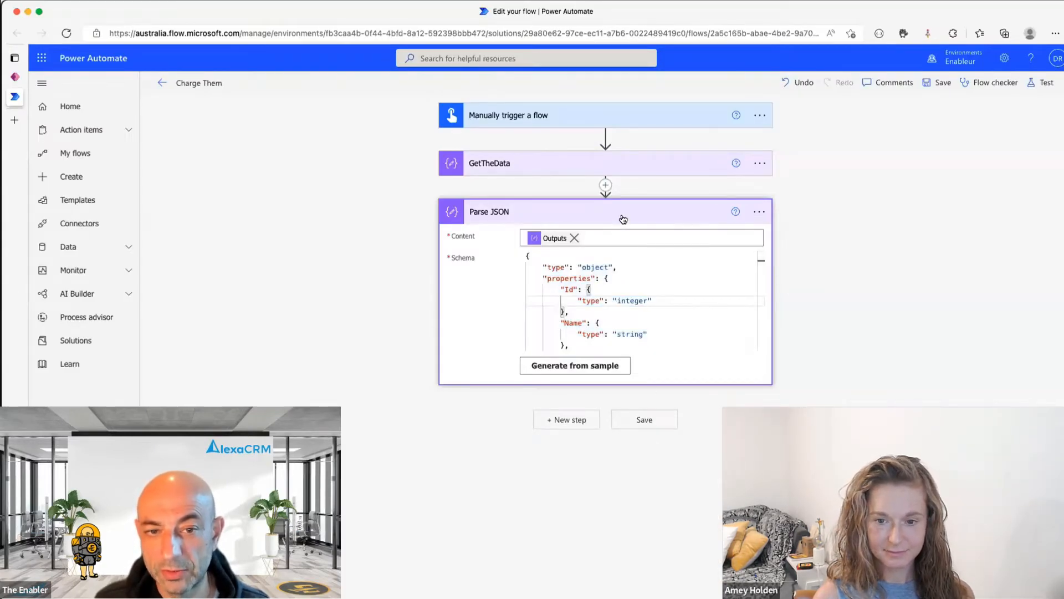
{"action": "left_click", "coordinate": [488, 212]}
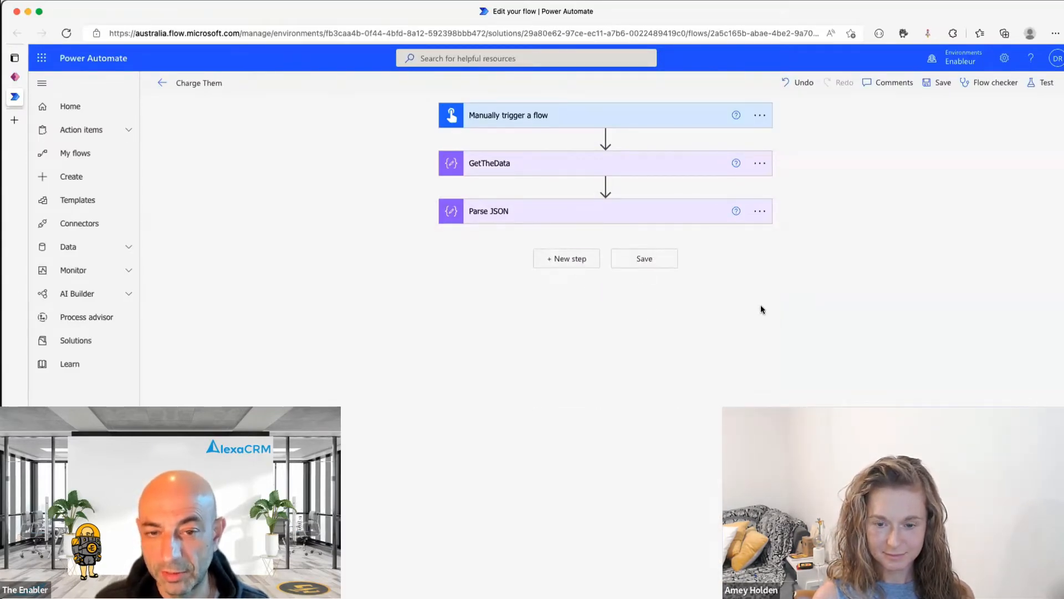
Step: Add a Compose step named Email after the Parse JSON step
{"action": "left_click", "coordinate": [565, 258]}
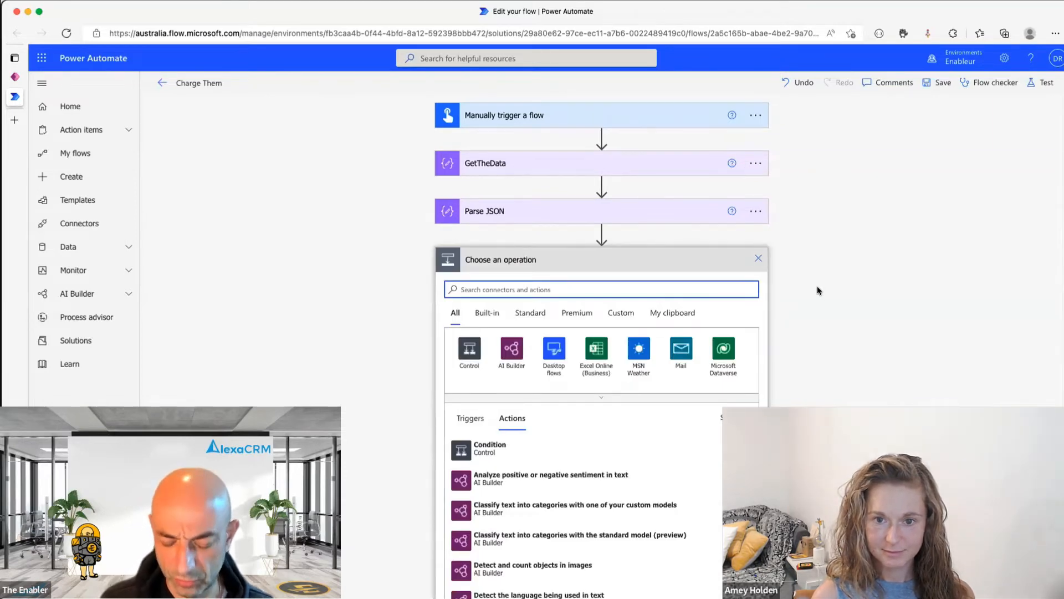
{"action": "type", "text": "compose"}
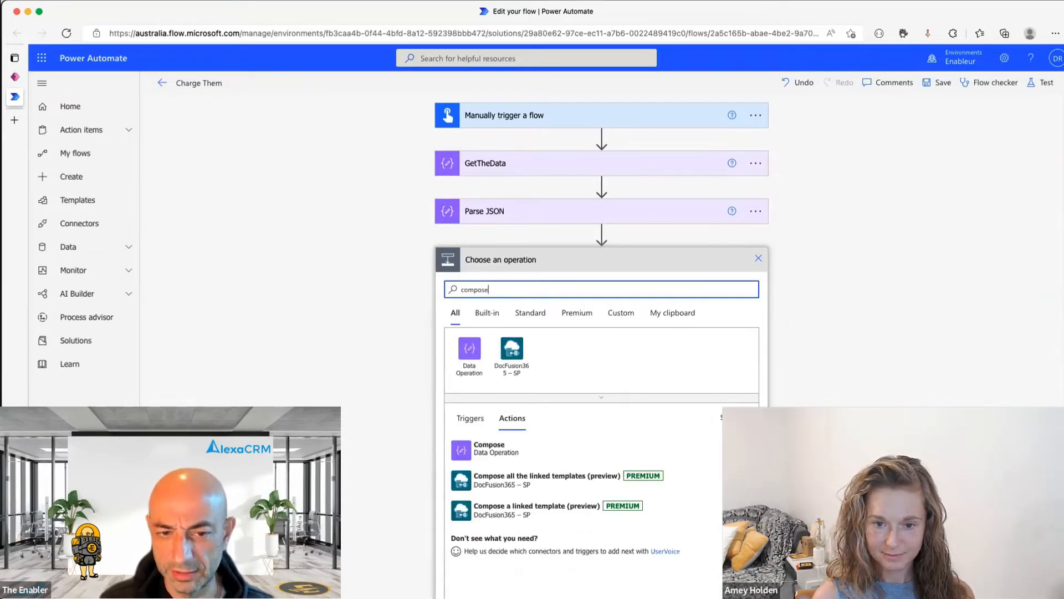
{"action": "left_click", "coordinate": [489, 448]}
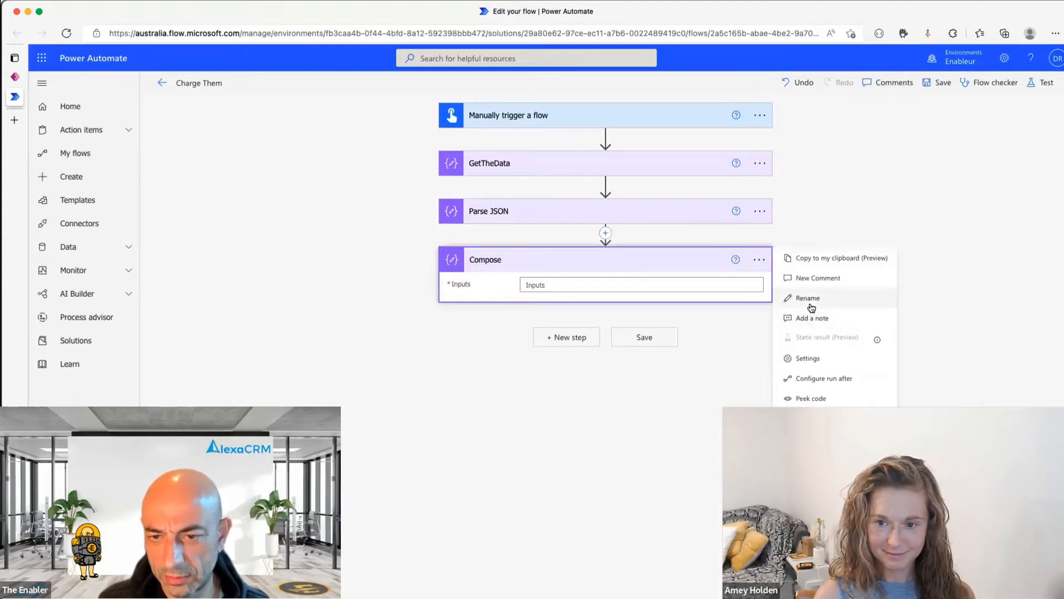
{"action": "left_click", "coordinate": [808, 297]}
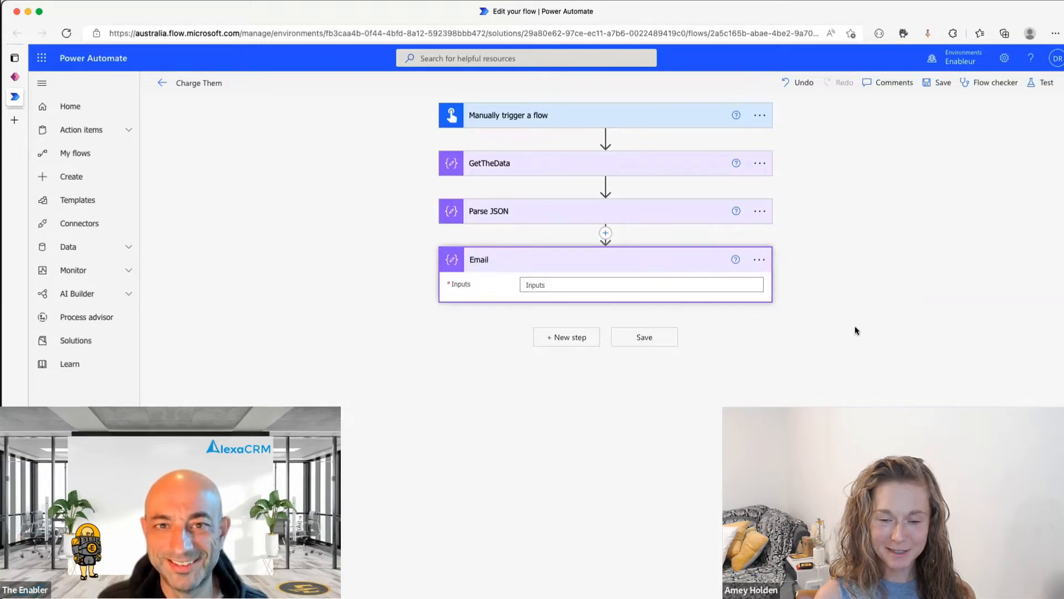
{"action": "left_click", "coordinate": [641, 284]}
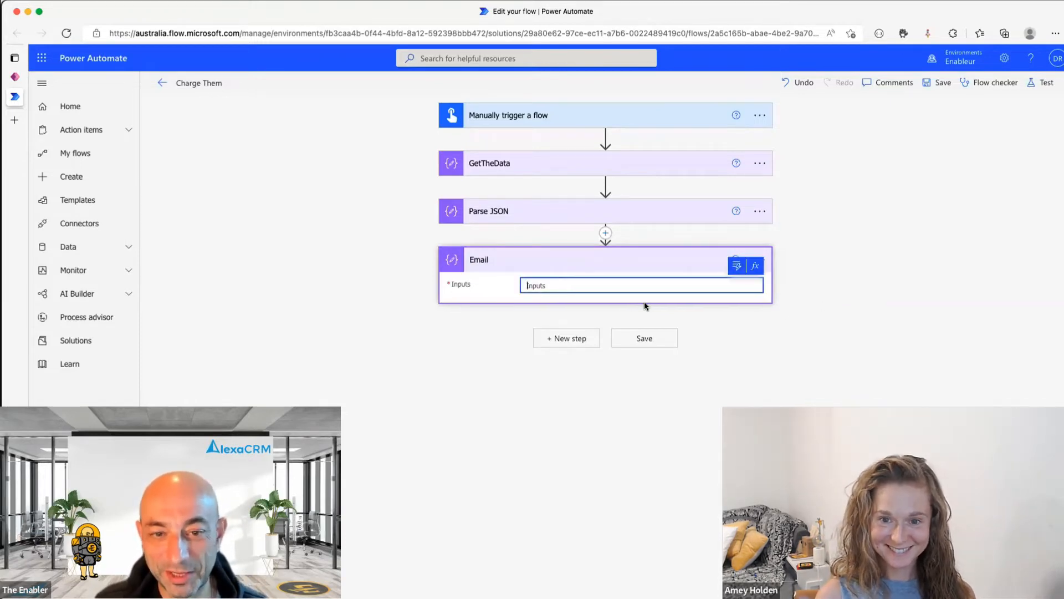
{"action": "left_click", "coordinate": [641, 284]}
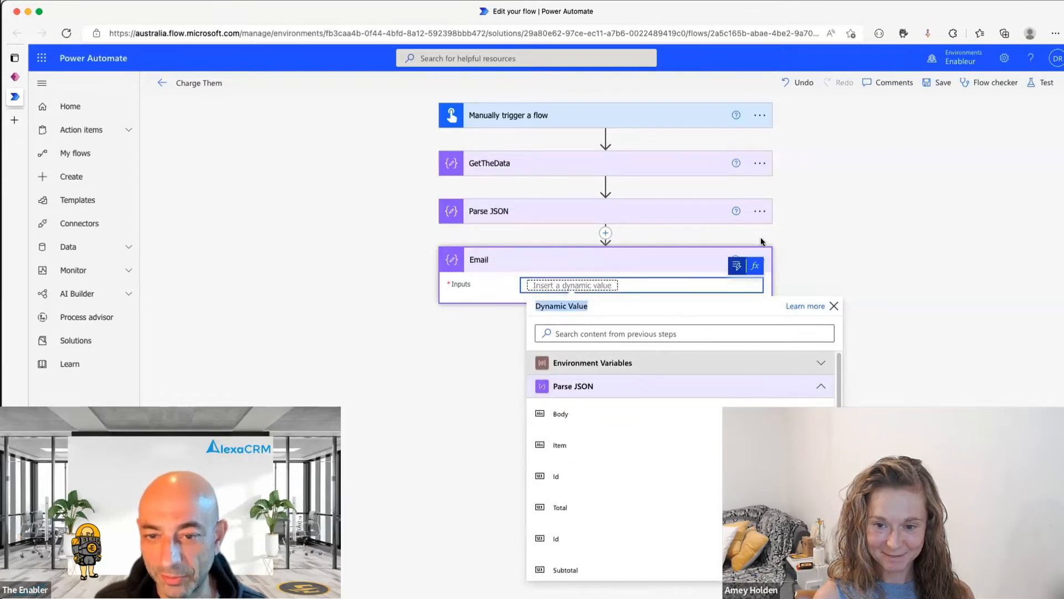
Step: Rename the Parse JSON step to InvoiceData
{"action": "left_click", "coordinate": [759, 211]}
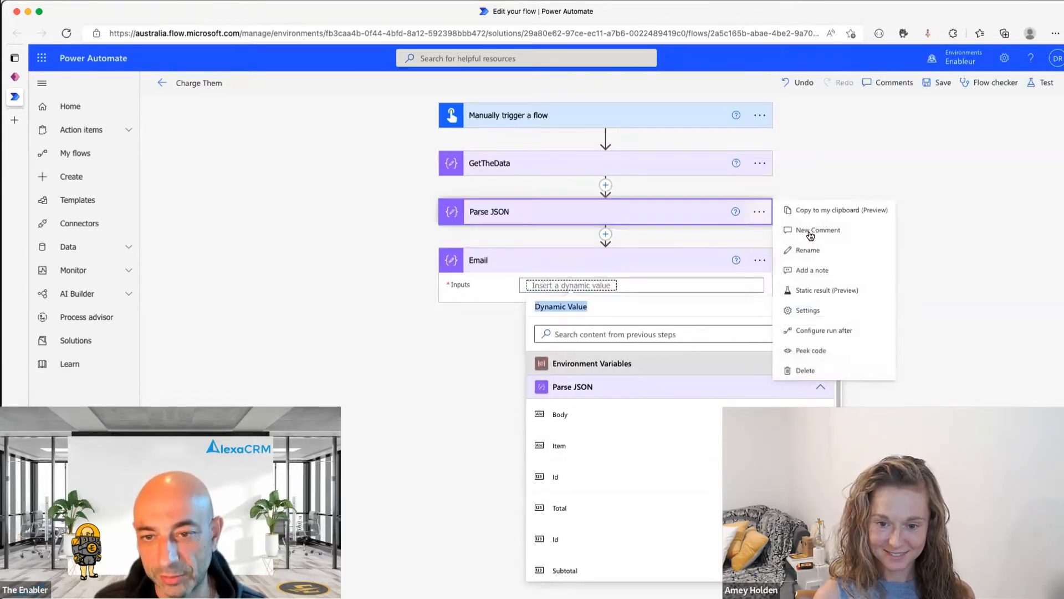
{"action": "left_click", "coordinate": [807, 250]}
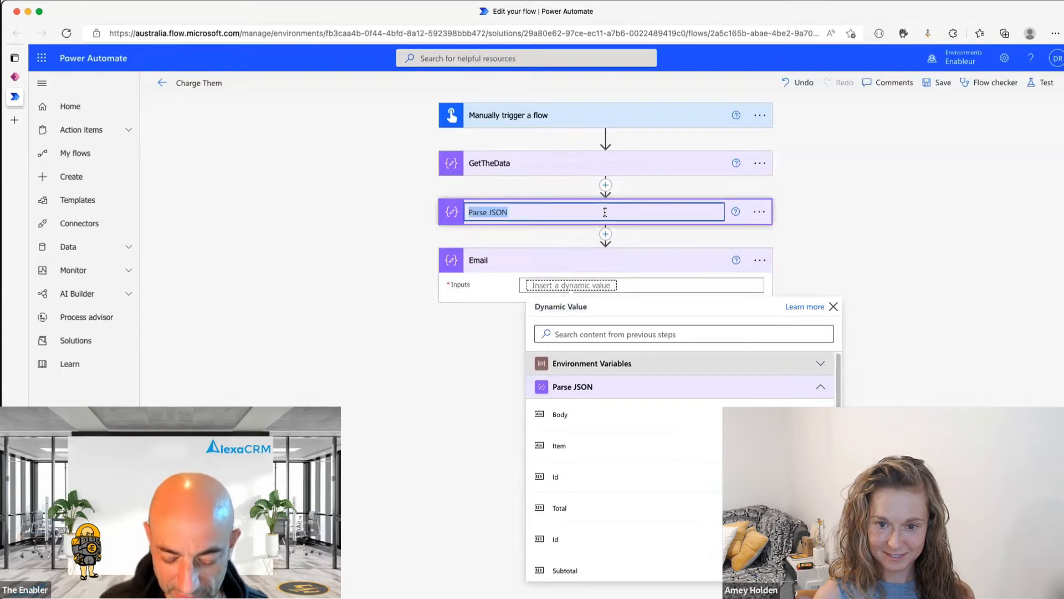
{"action": "type", "text": "InvoiceData"}
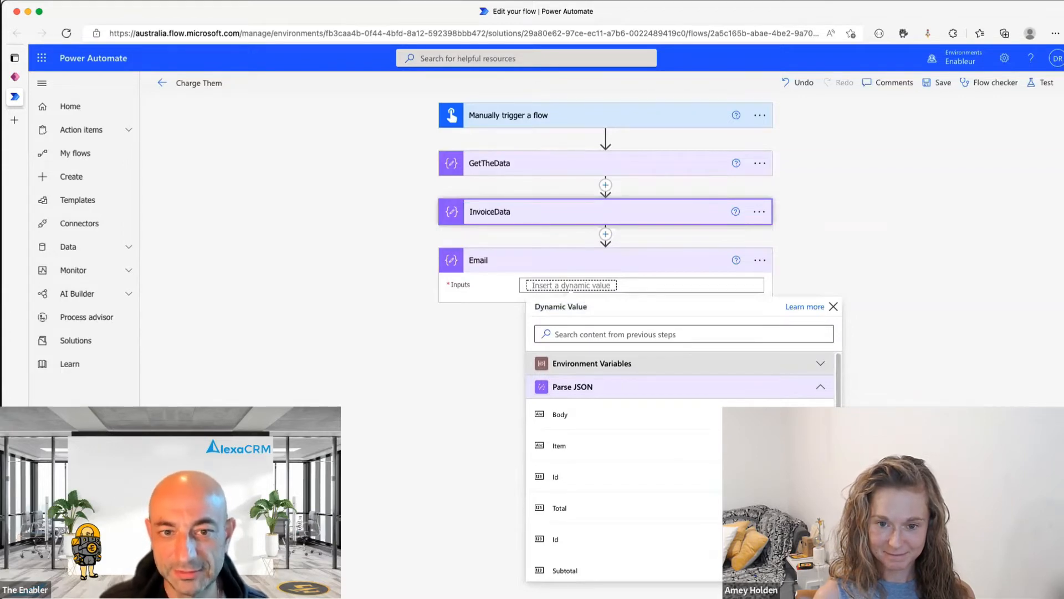
{"action": "left_click", "coordinate": [572, 386]}
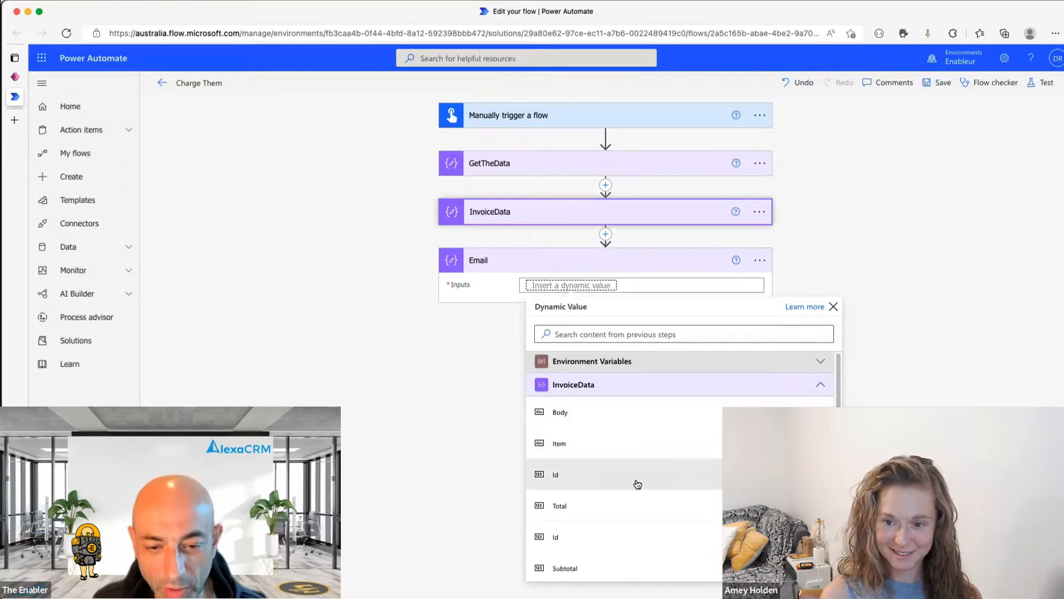
{"action": "scroll", "scroll_direction": "down", "scroll_amount": 3}
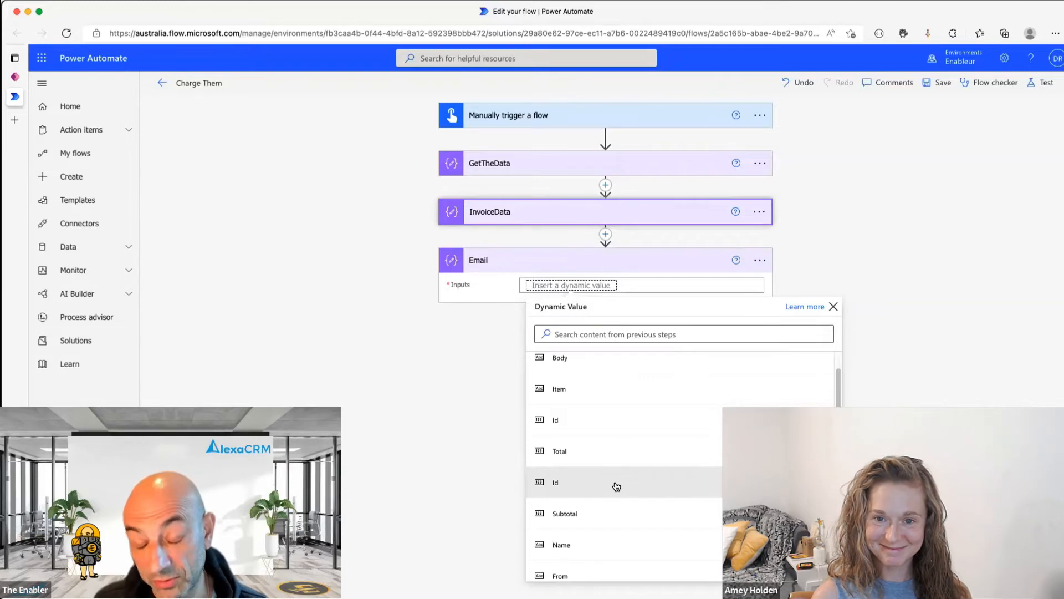
{"action": "mouse_move", "coordinate": [607, 427]}
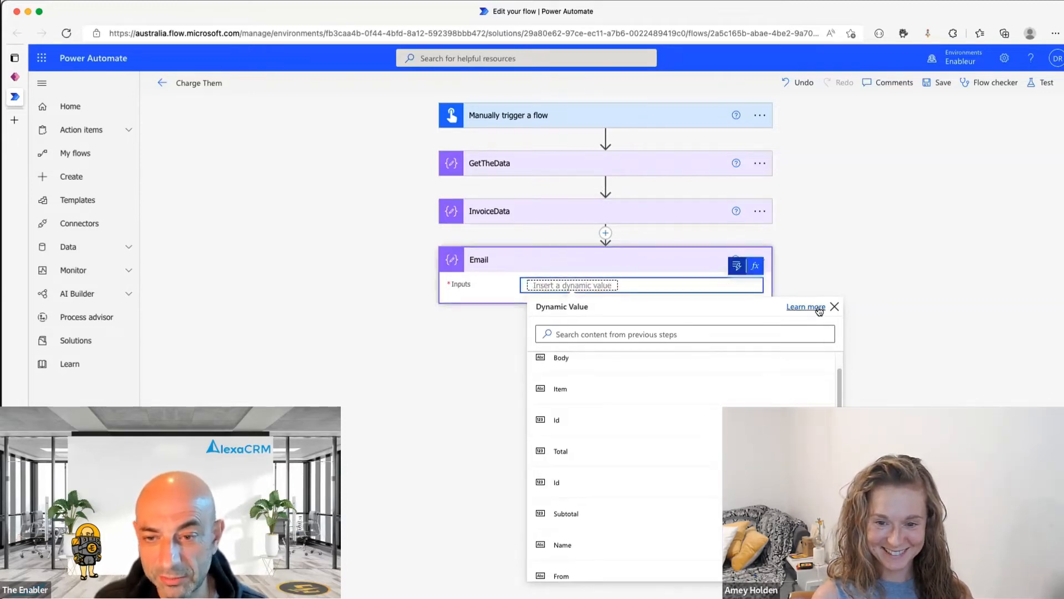
Step: Type 'Invoice:' into the Email inputs and delete the auto-added Apply to each loop
{"action": "left_click", "coordinate": [835, 306]}
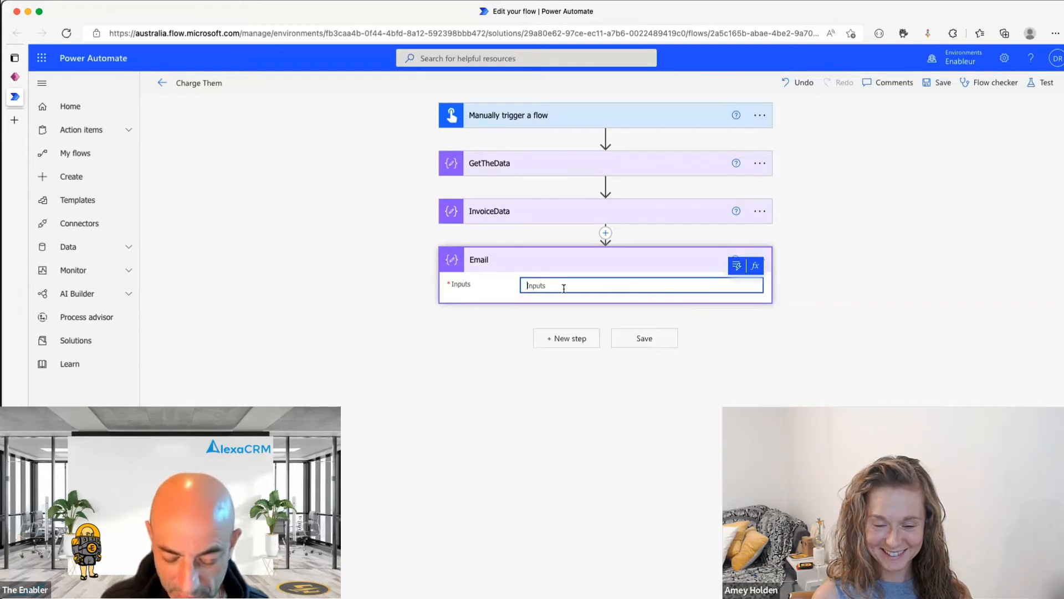
{"action": "type", "text": "Invoice:"}
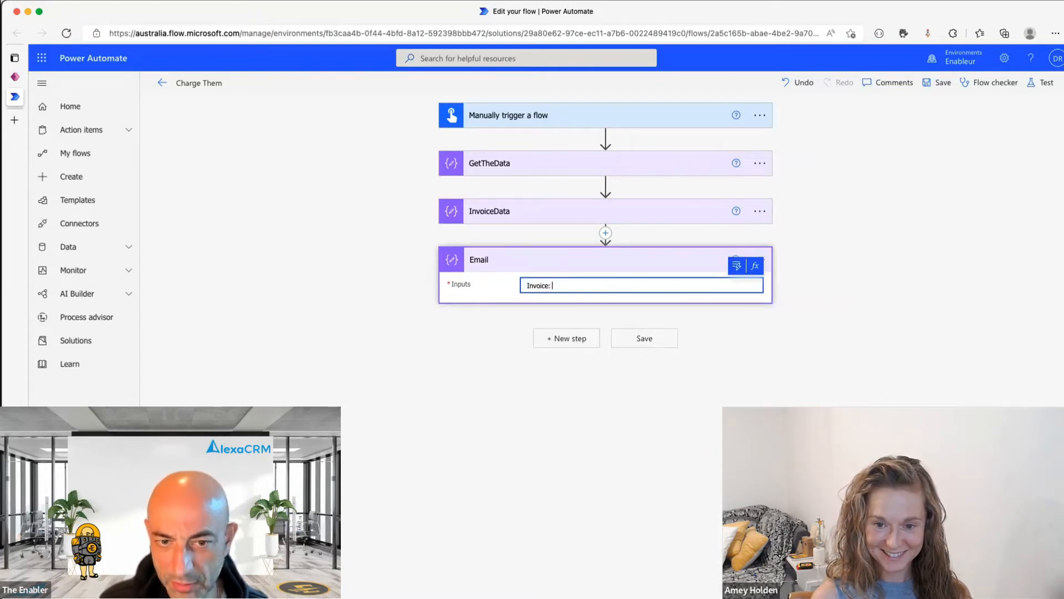
{"action": "mouse_move", "coordinate": [737, 265]}
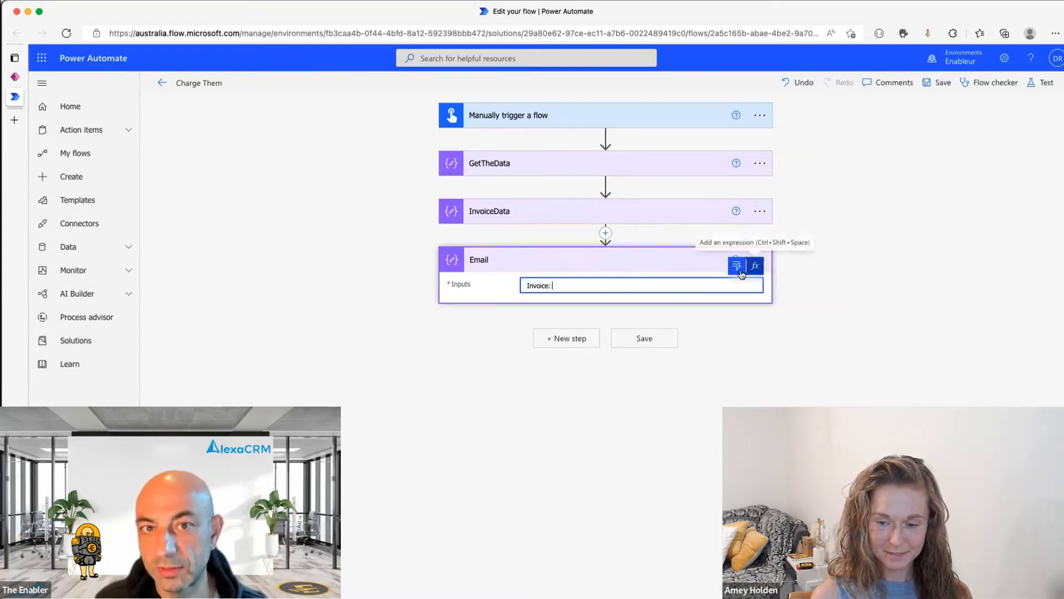
{"action": "left_click", "coordinate": [737, 266]}
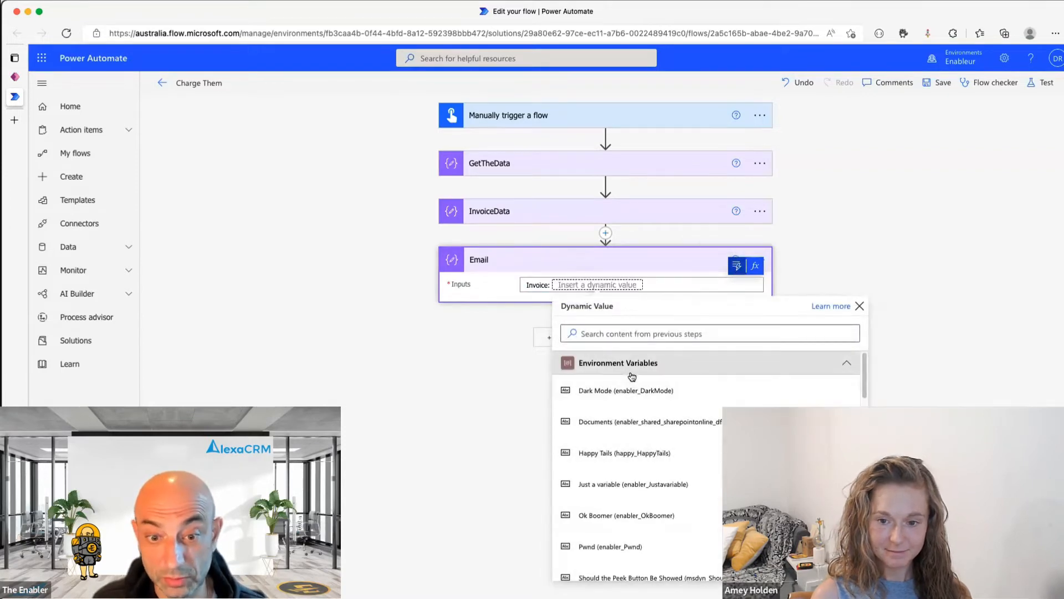
{"action": "left_click", "coordinate": [599, 386]}
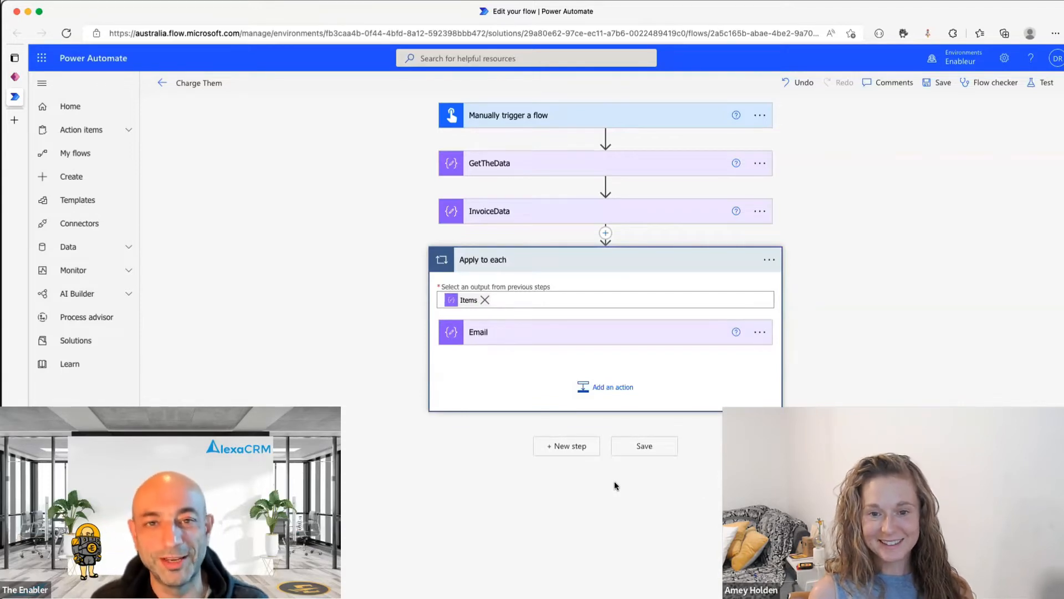
{"action": "mouse_move", "coordinate": [562, 340]}
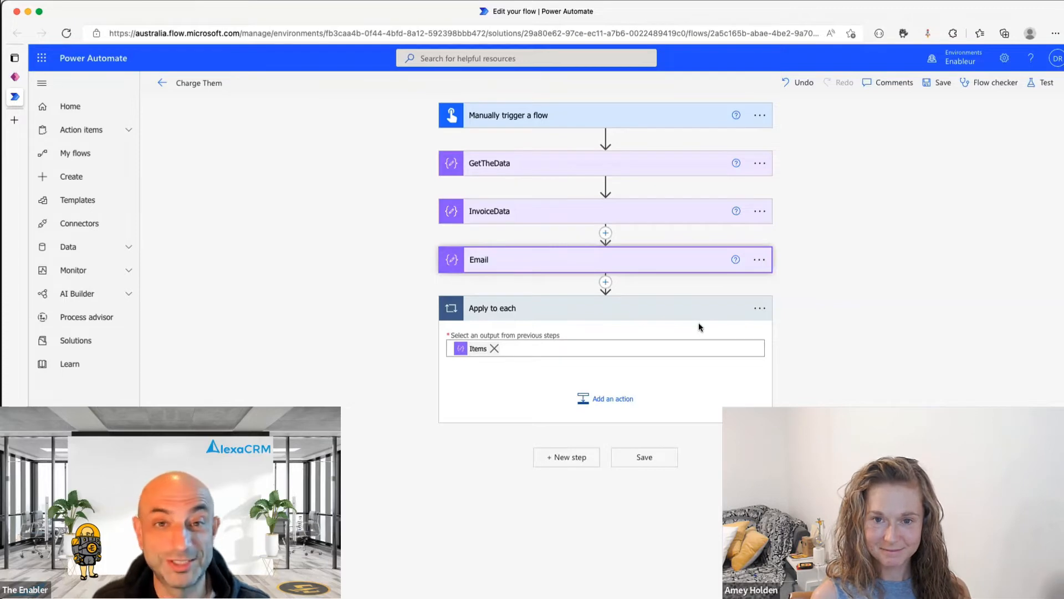
{"action": "mouse_move", "coordinate": [758, 308]}
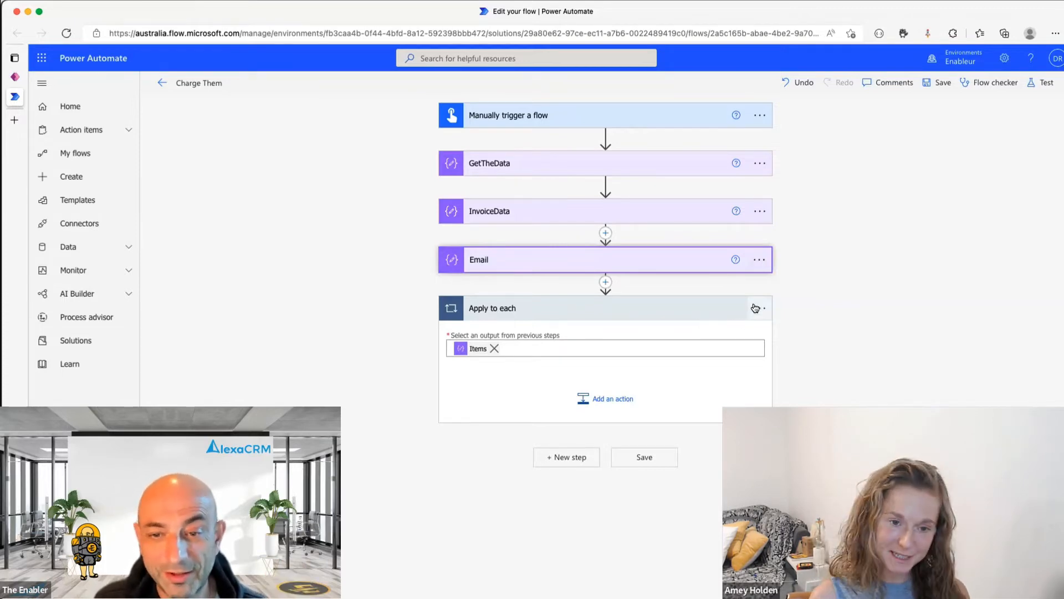
{"action": "left_click", "coordinate": [760, 308]}
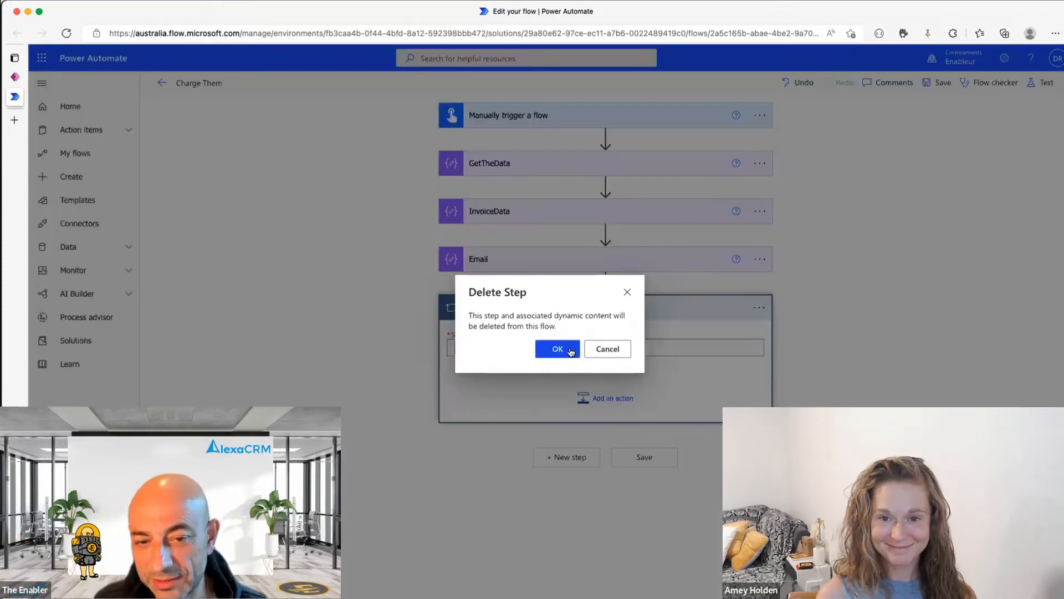
{"action": "left_click", "coordinate": [556, 348]}
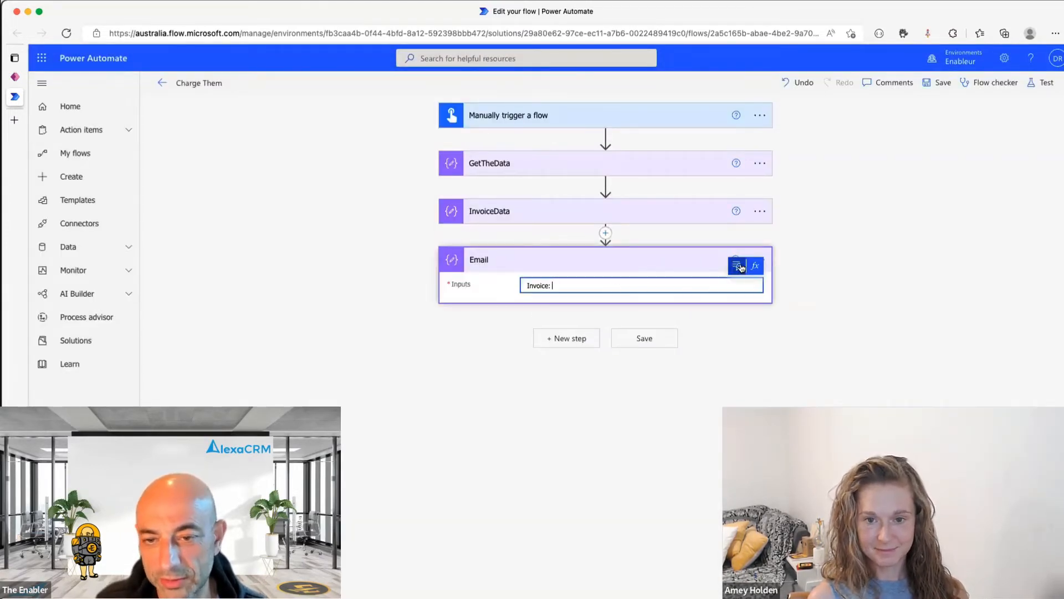
Step: Insert the line-item Name into Email, creating an Apply to each loop, then remove that token
{"action": "left_click", "coordinate": [737, 265]}
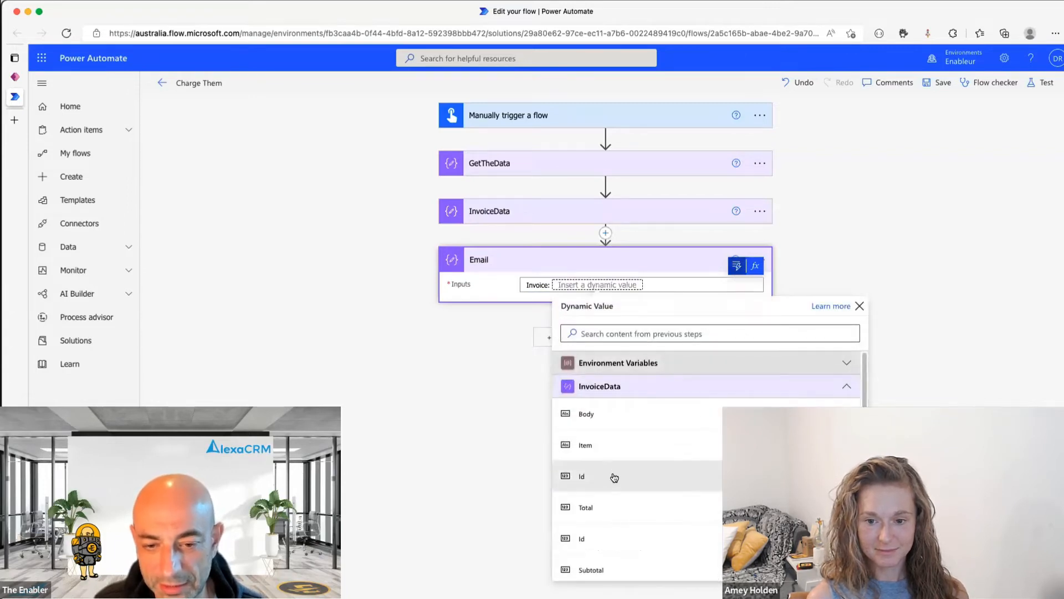
{"action": "left_click", "coordinate": [582, 476]}
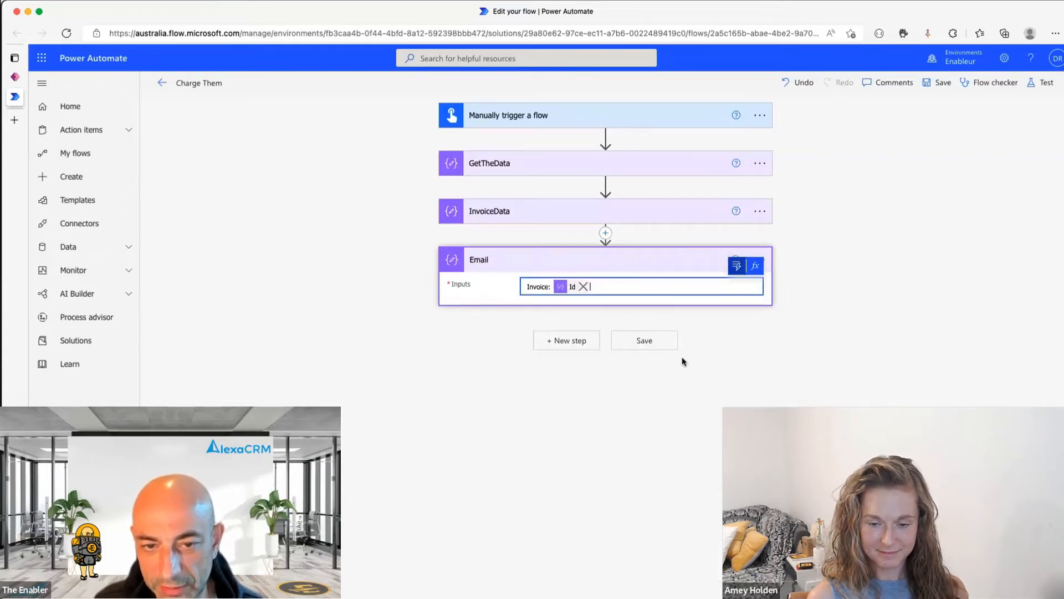
{"action": "type", "text": "Name:"}
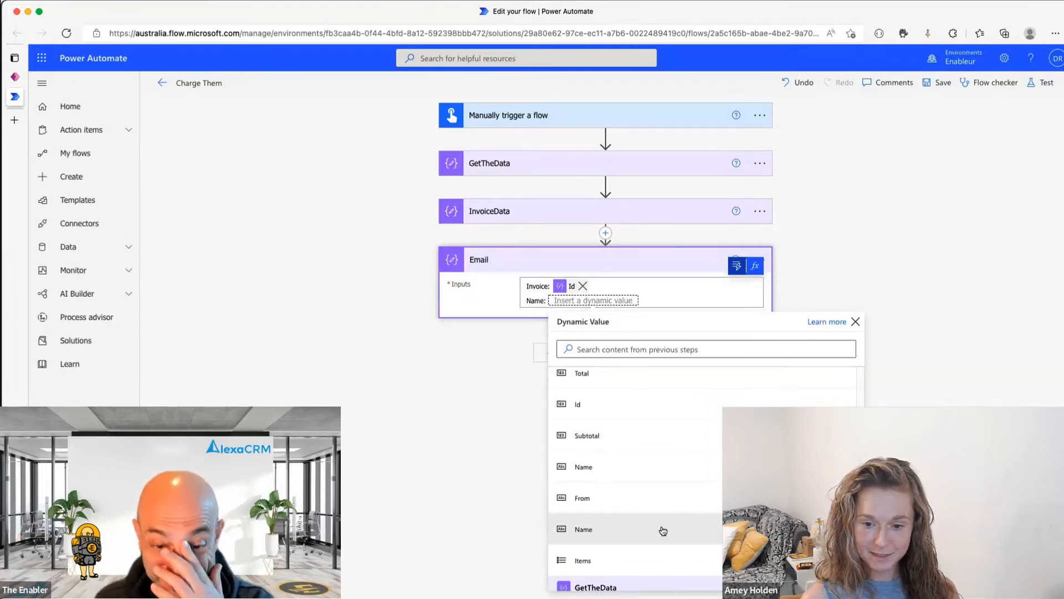
{"action": "mouse_move", "coordinate": [644, 492]}
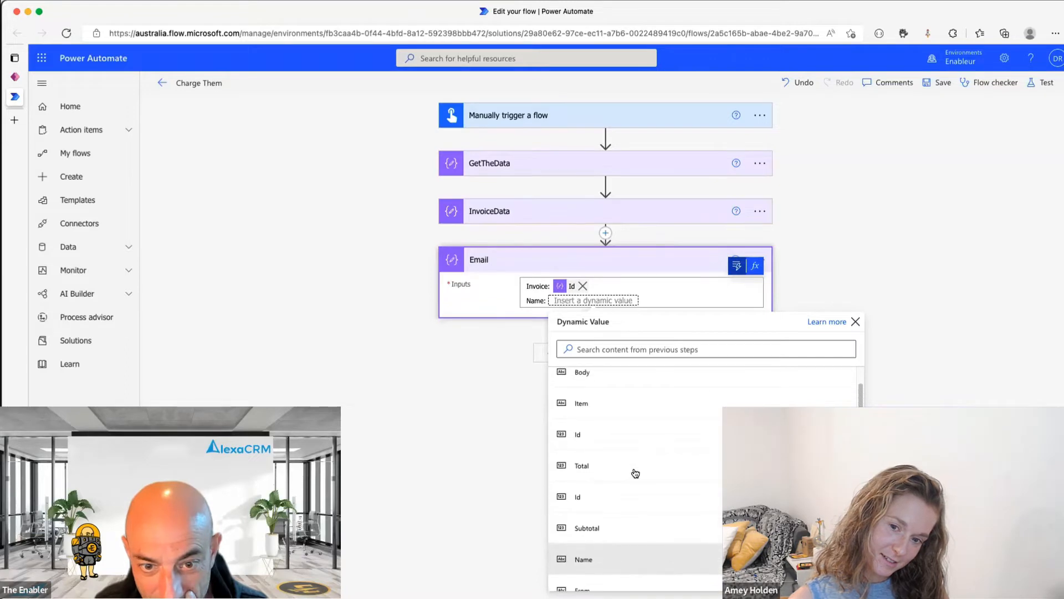
{"action": "scroll", "scroll_direction": "down", "scroll_amount": 3}
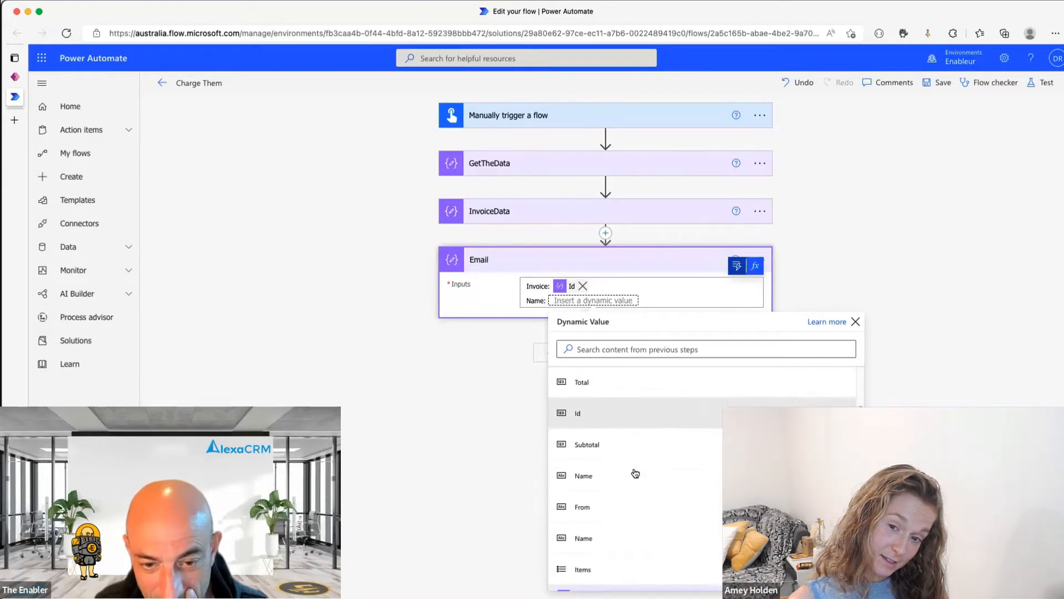
{"action": "scroll", "scroll_direction": "down", "scroll_amount": 3}
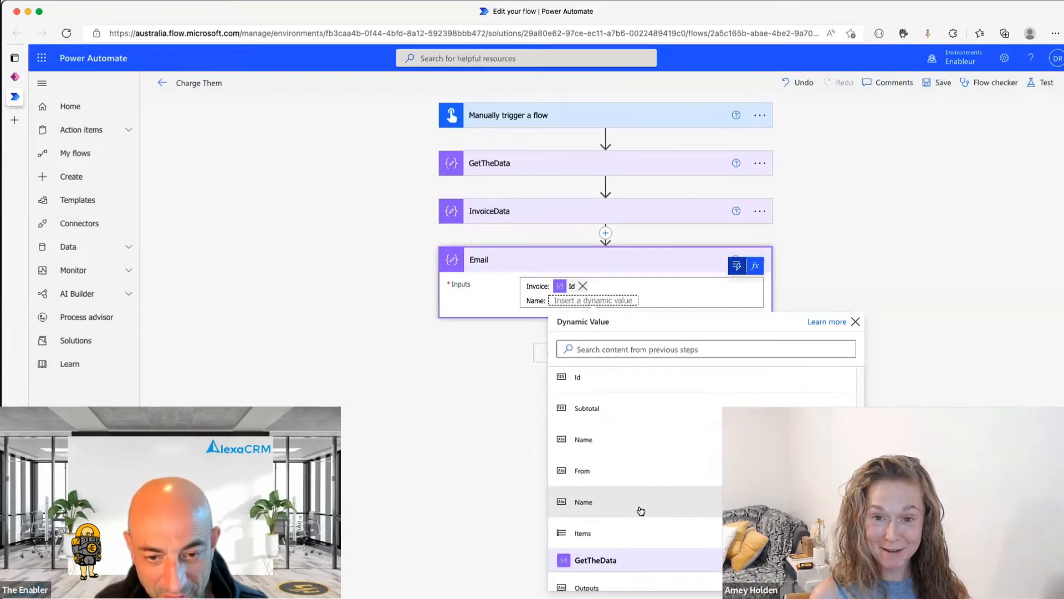
{"action": "left_click", "coordinate": [583, 502]}
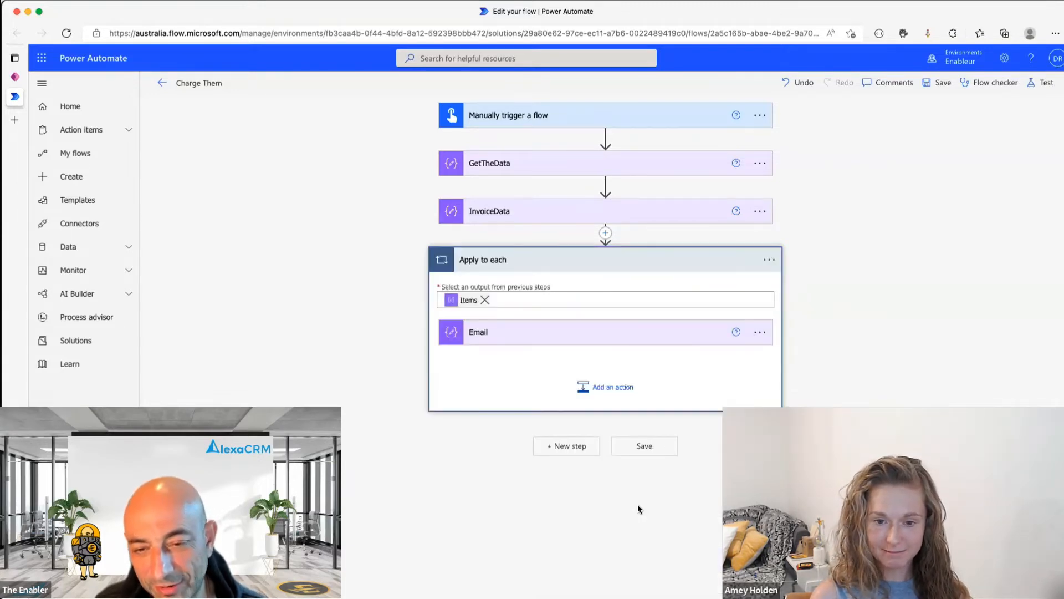
{"action": "left_click", "coordinate": [478, 331]}
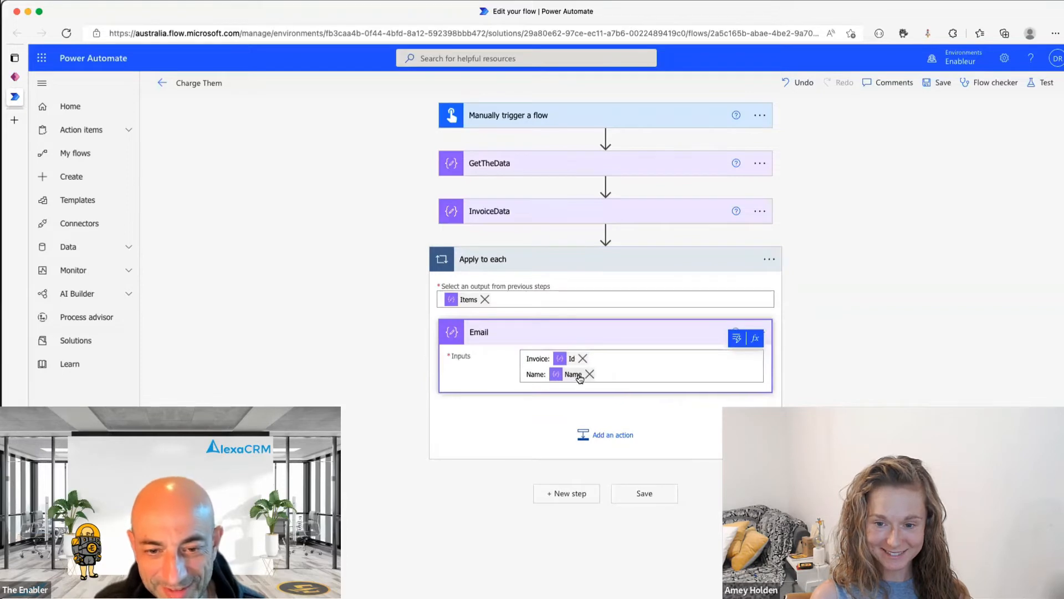
{"action": "left_click", "coordinate": [589, 373]}
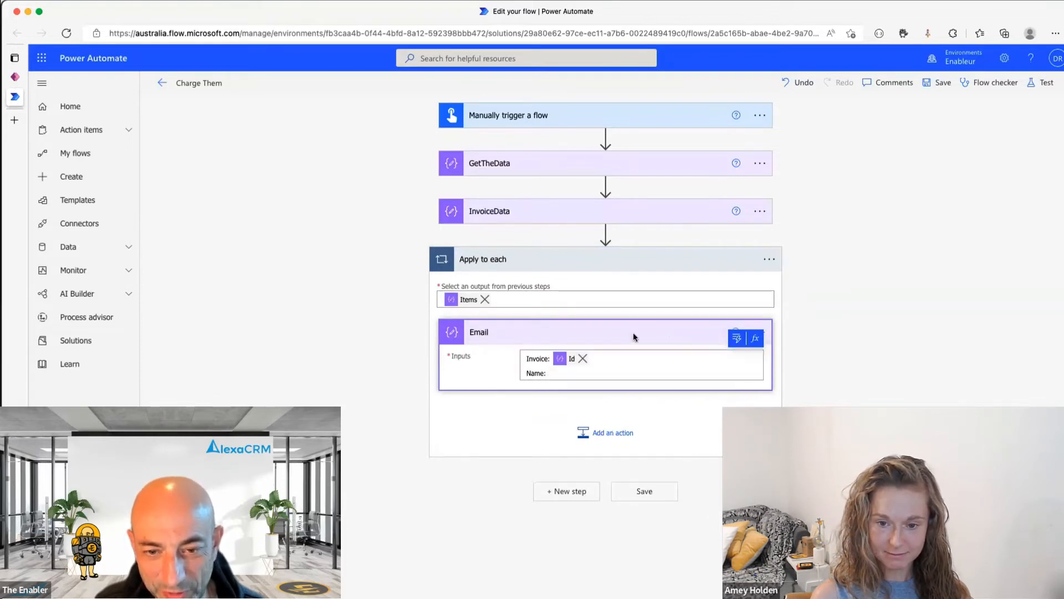
{"action": "mouse_move", "coordinate": [651, 338]}
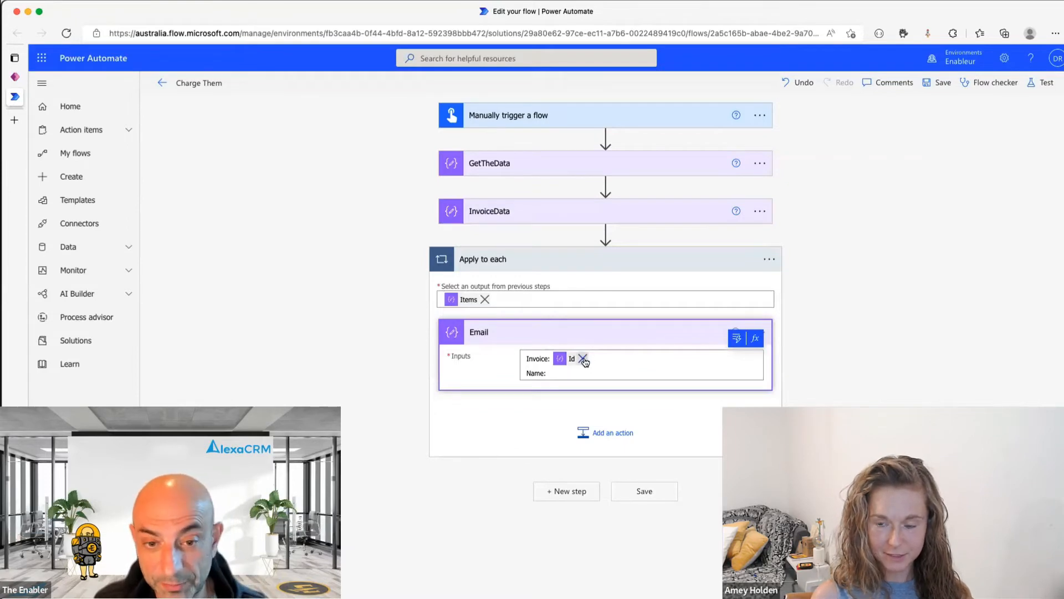
{"action": "left_click", "coordinate": [581, 359]}
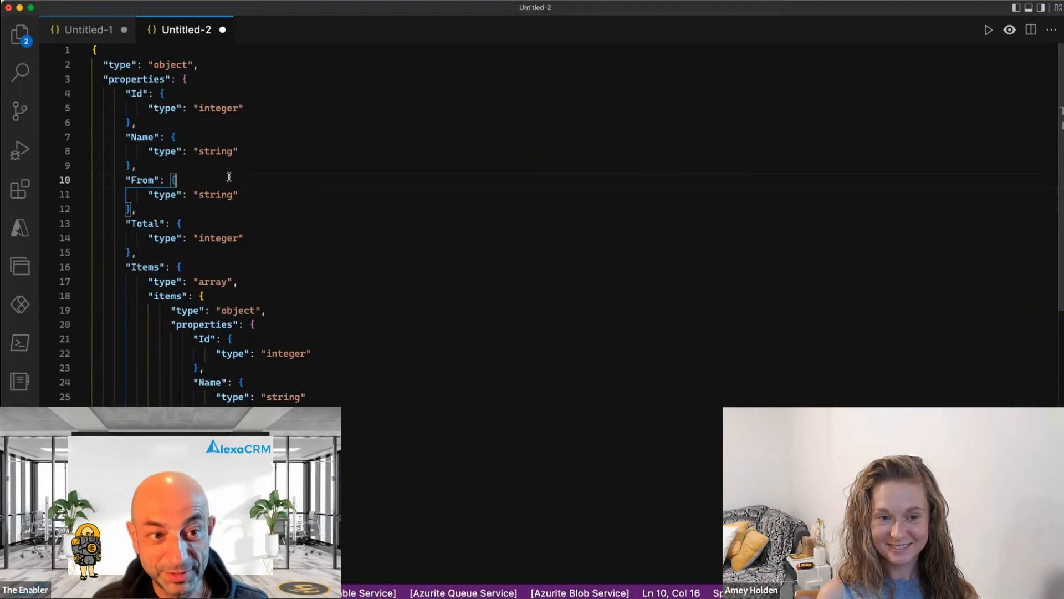
Step: Add the title 'Invoice ID' to the schema's Id property
{"action": "scroll", "scroll_direction": "down", "scroll_amount": 3}
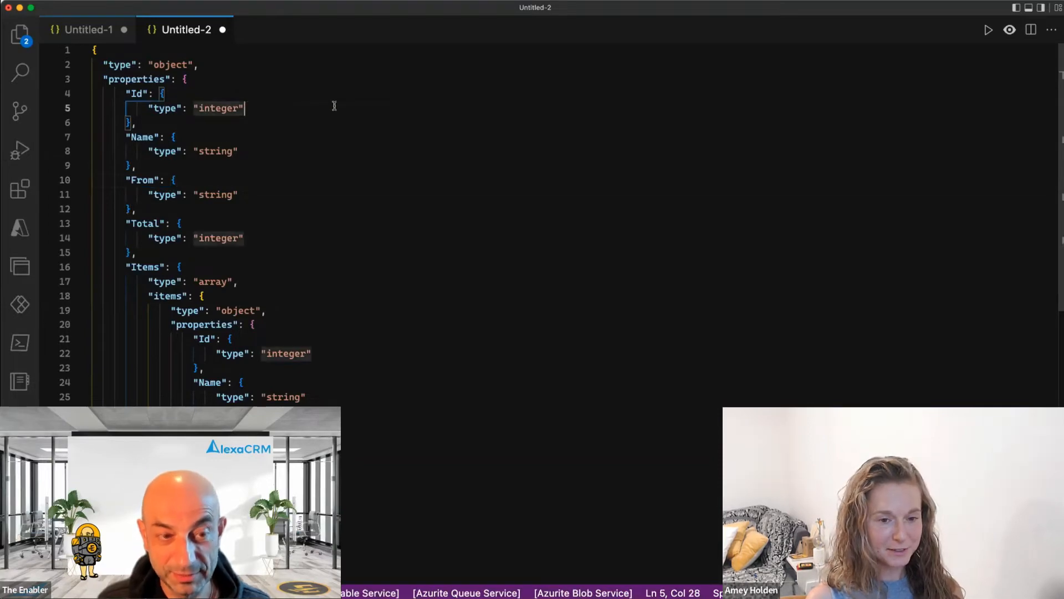
{"action": "type", "text": ","}
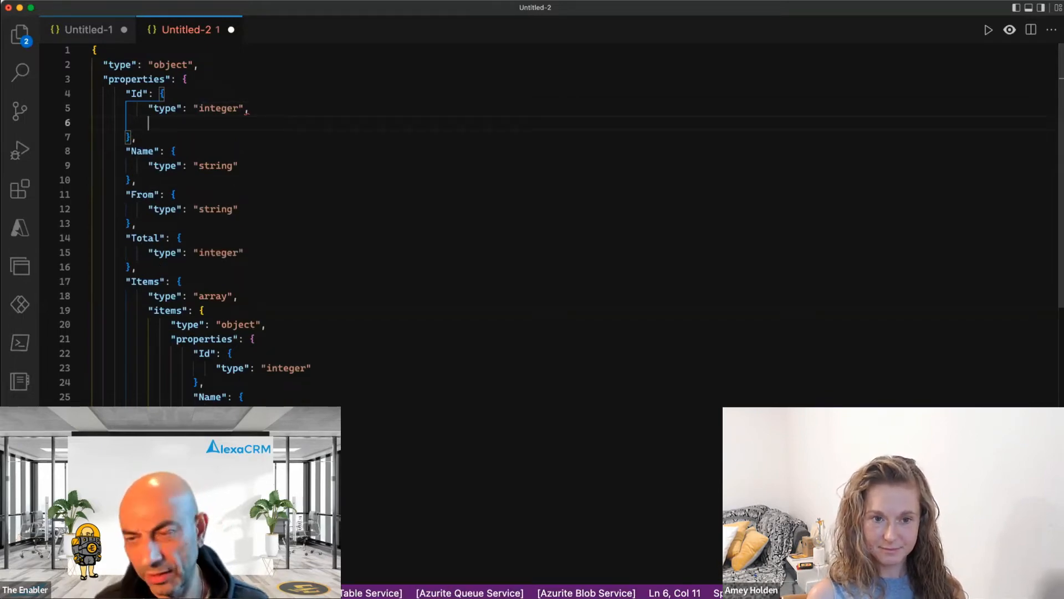
{"action": "type", "text": "\"title\""}
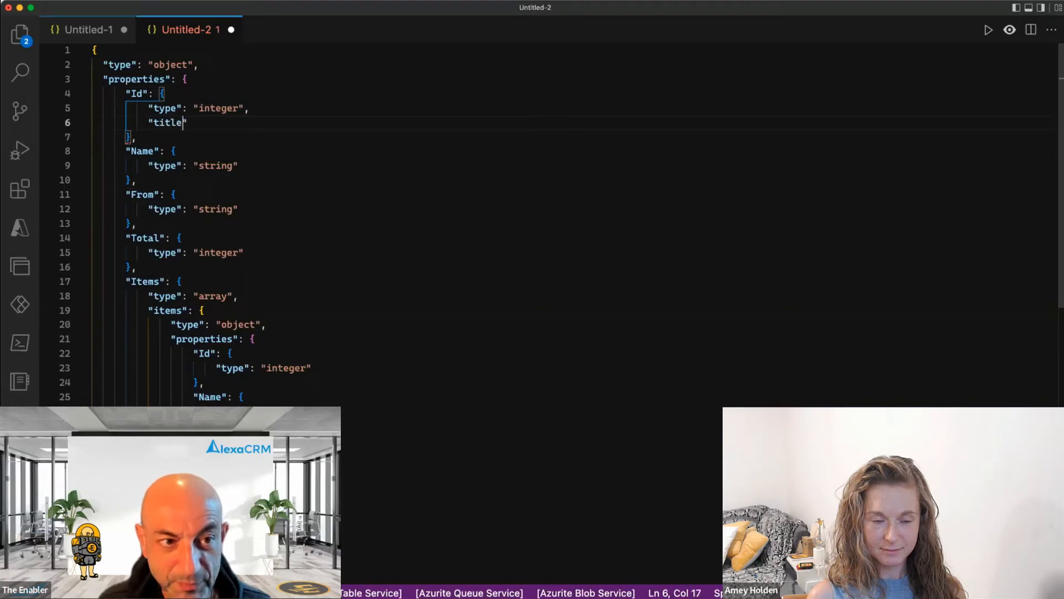
{"action": "type", "text": "\":"}
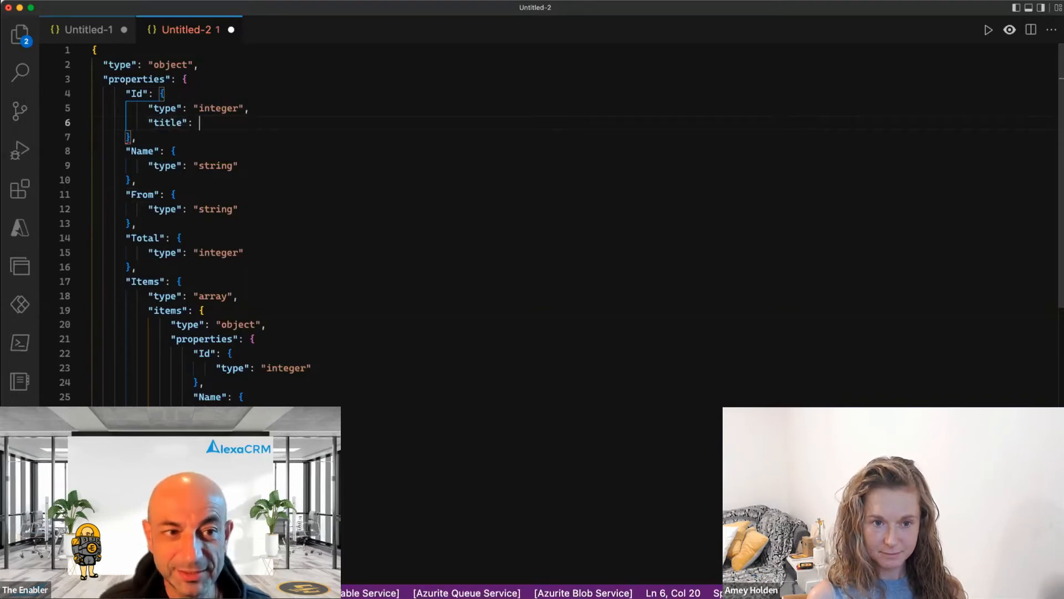
{"action": "type", "text": "\"In\""}
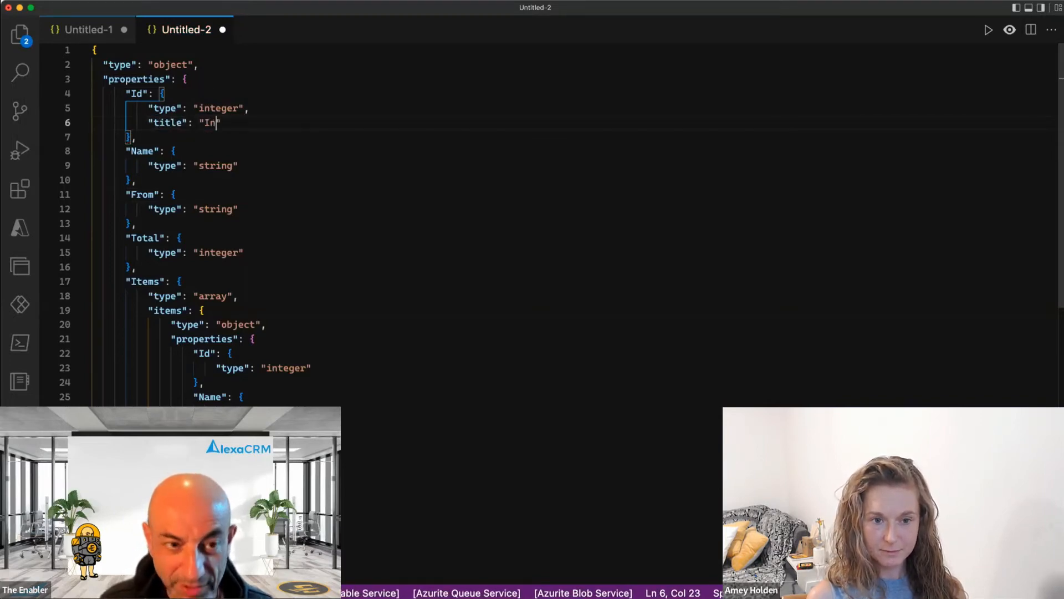
{"action": "type", "text": "voice ID"}
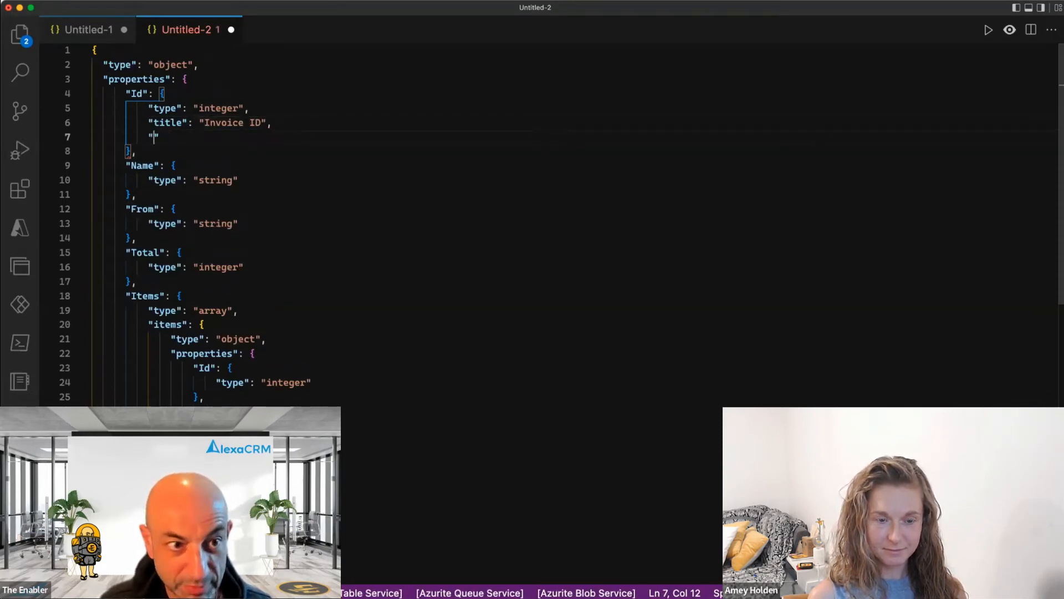
Step: Describe Id as 'Invoice number that you want to send to the valued customer'
{"action": "type", "text": "description"}
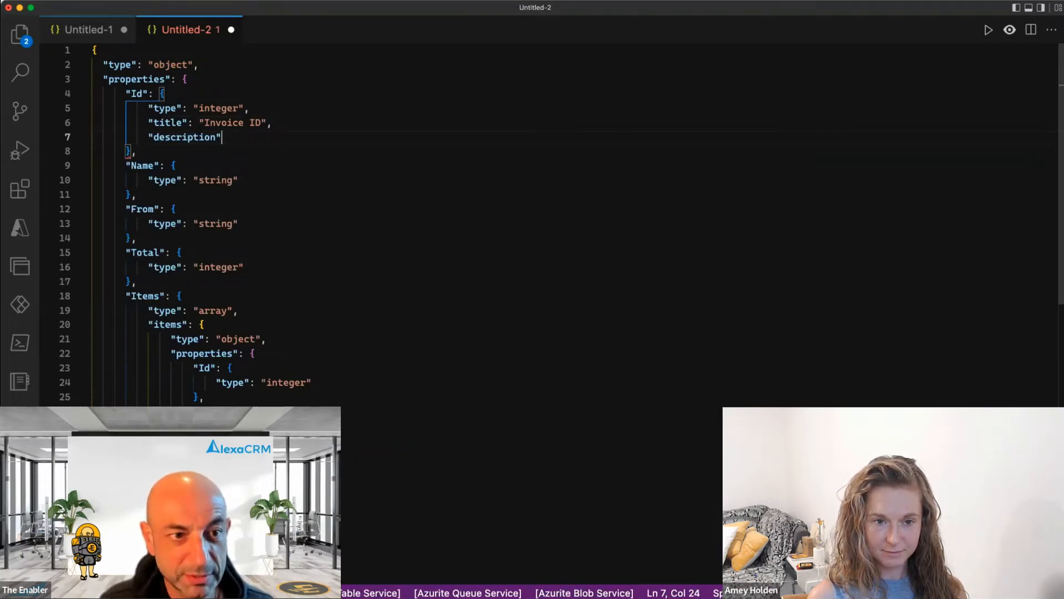
{"action": "type", "text": ": \""}
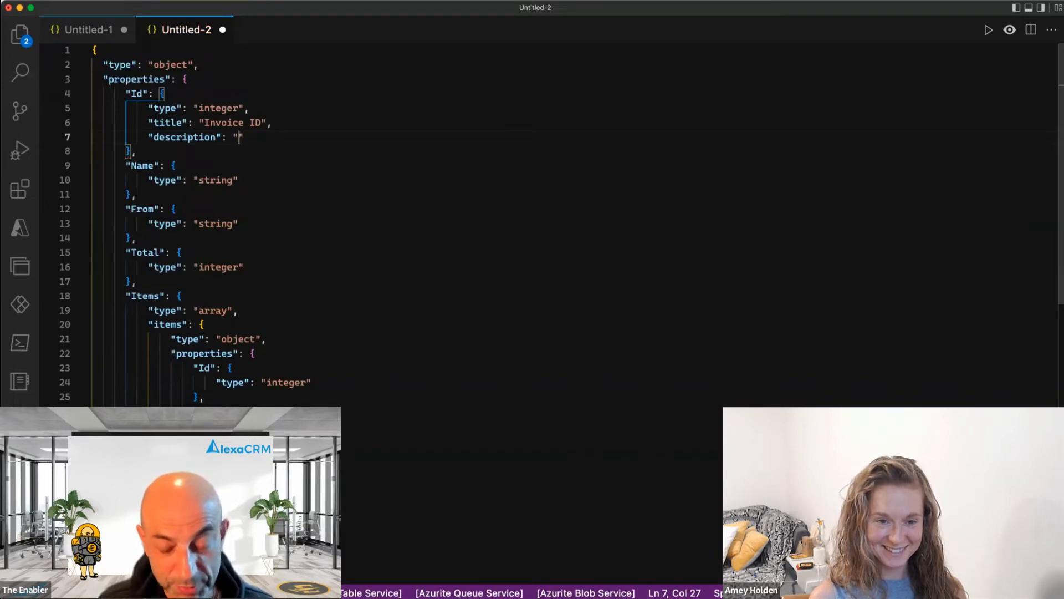
{"action": "type", "text": "Invoice"}
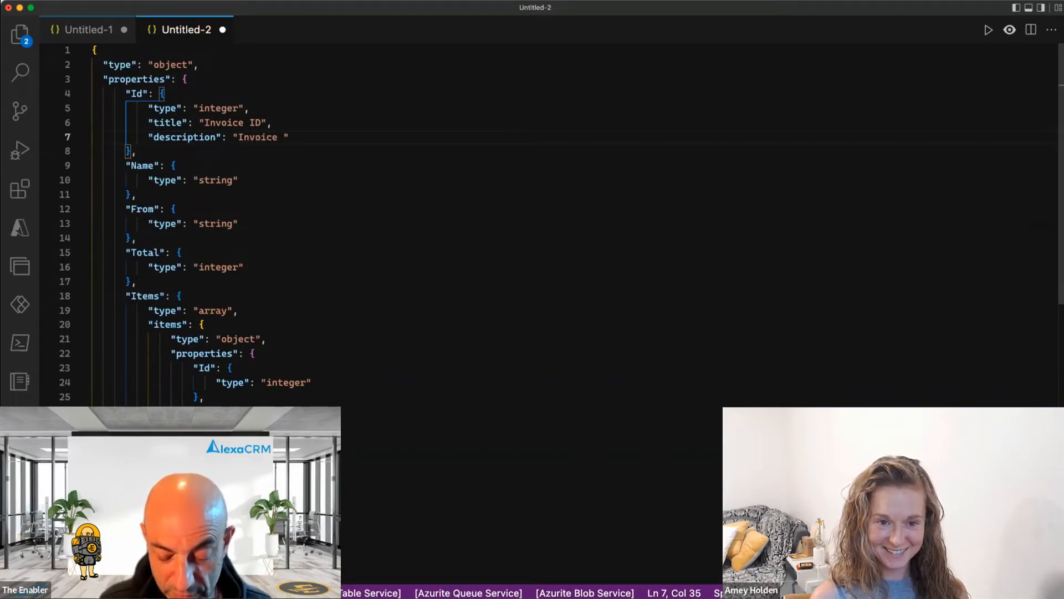
{"action": "type", "text": "number that yo"}
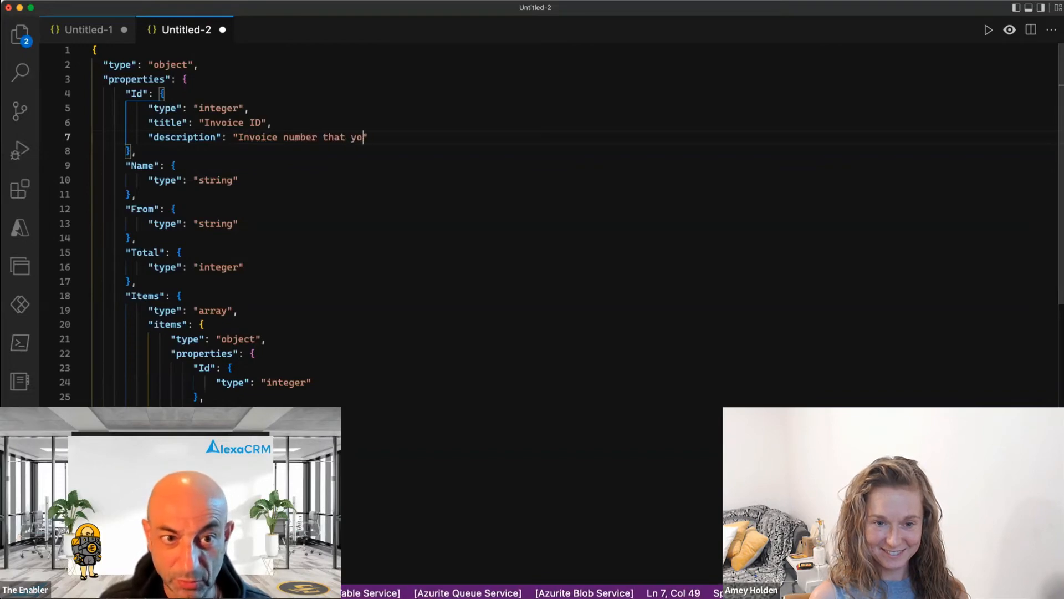
{"action": "type", "text": "u want to send"}
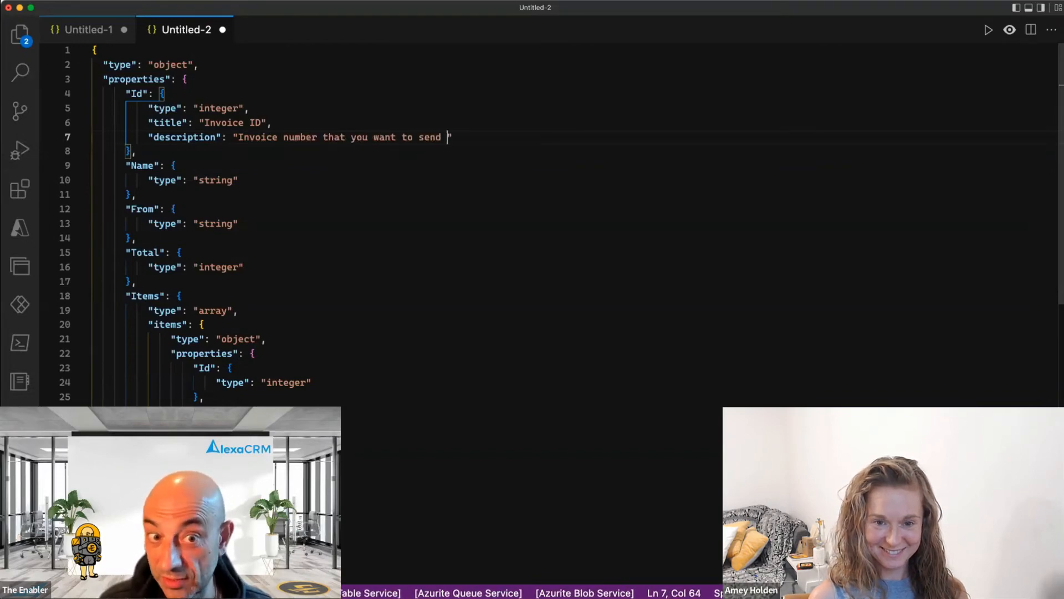
{"action": "type", "text": "to"}
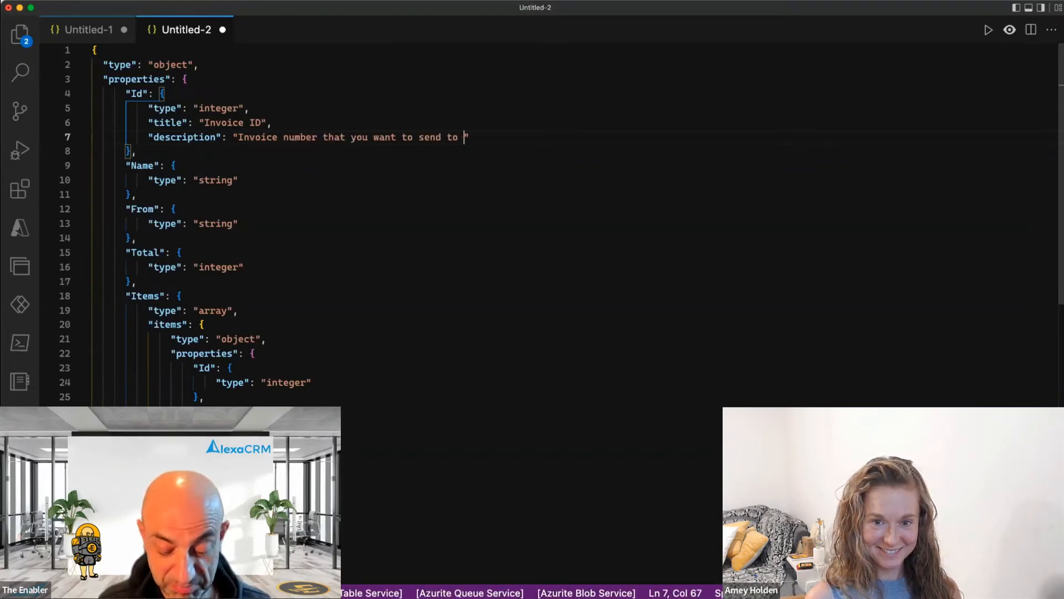
{"action": "type", "text": "the valu"}
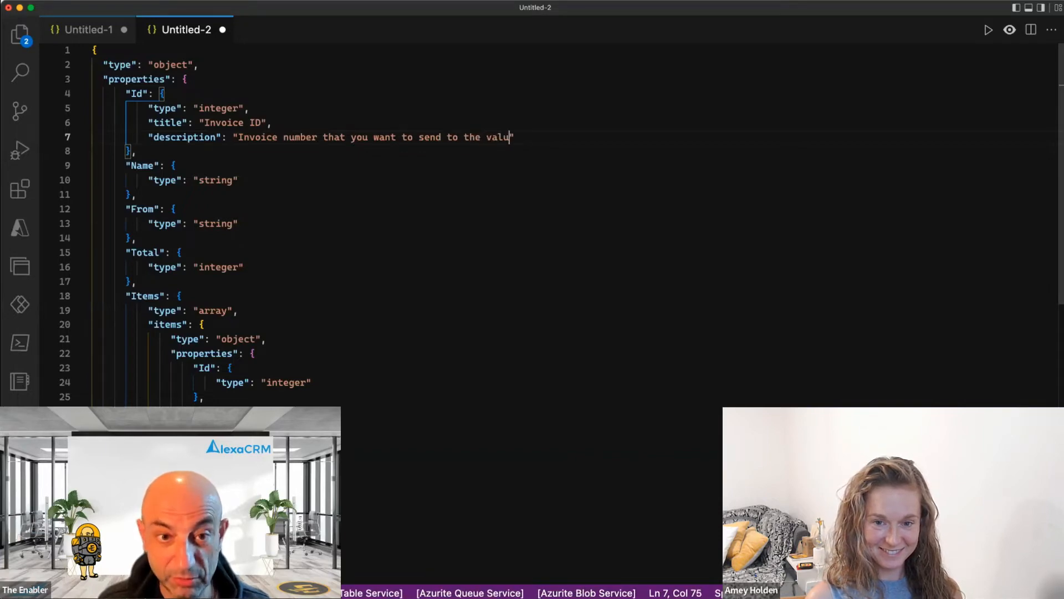
{"action": "type", "text": "ed customer"}
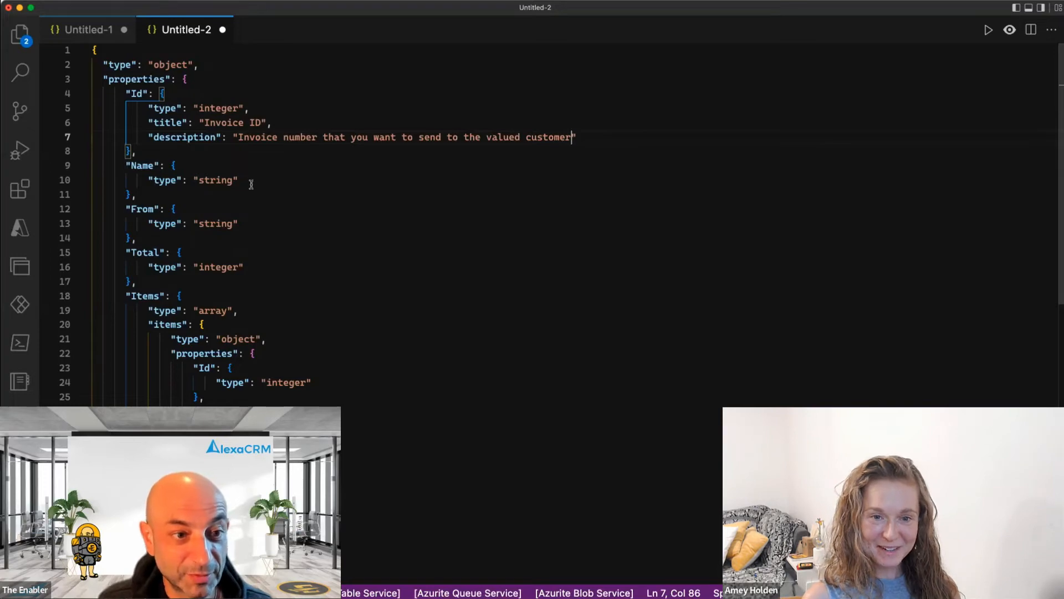
{"action": "key", "text": "Enter"}
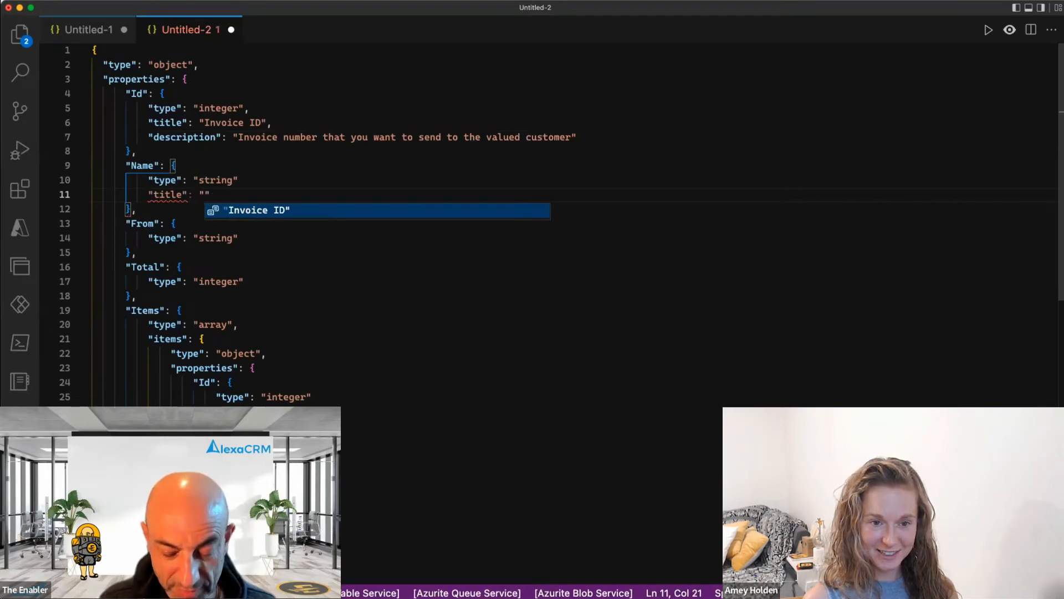
Step: Finish the invoice Name property's schema text and move down to the line items
{"action": "type", "text": "This is invoice na"}
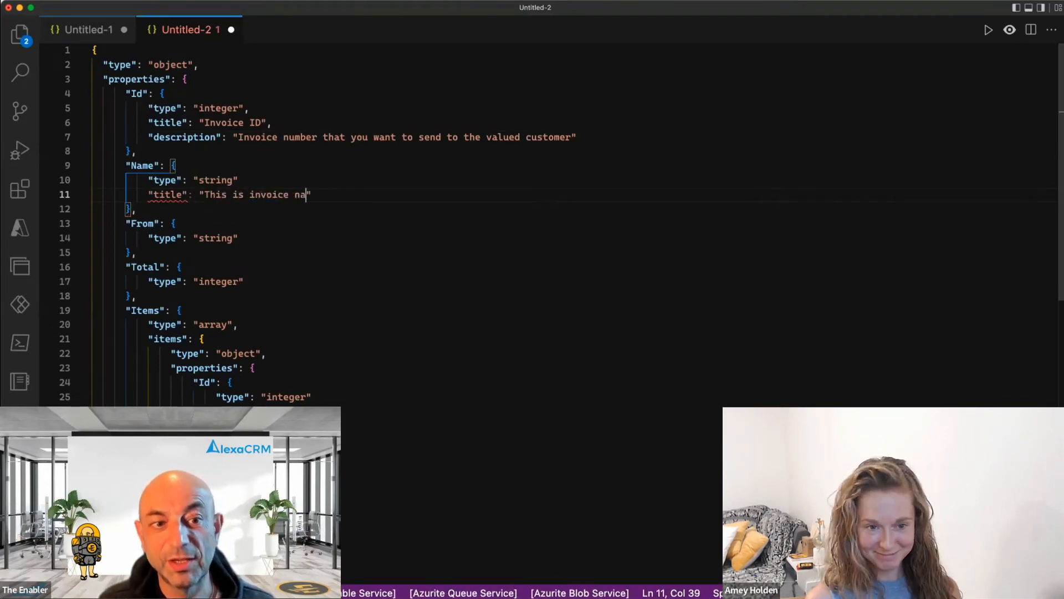
{"action": "type", "text": "me. NOT line item, IN"}
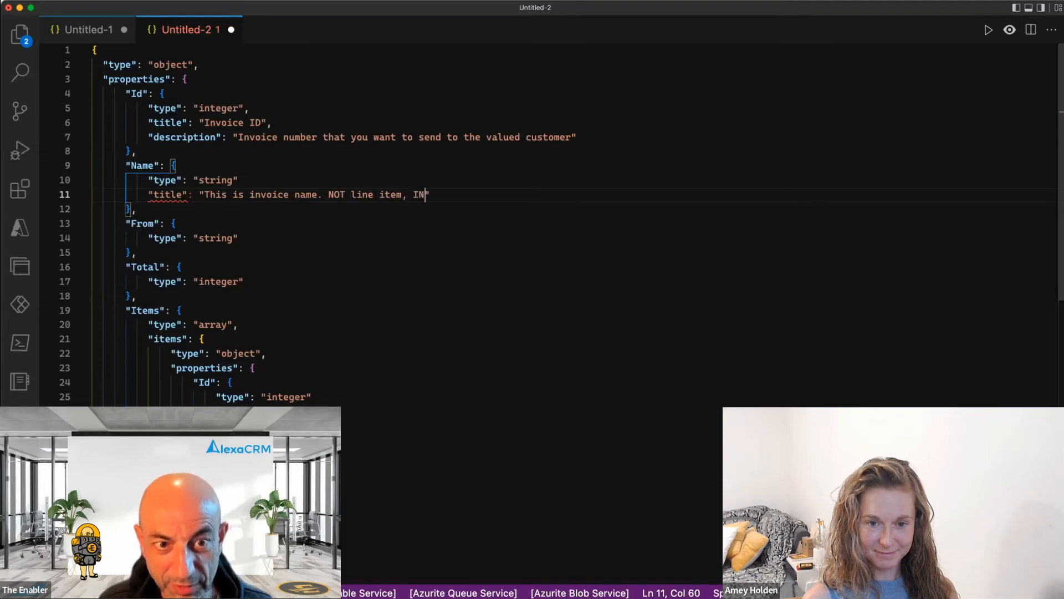
{"action": "type", "text": "VOICE"}
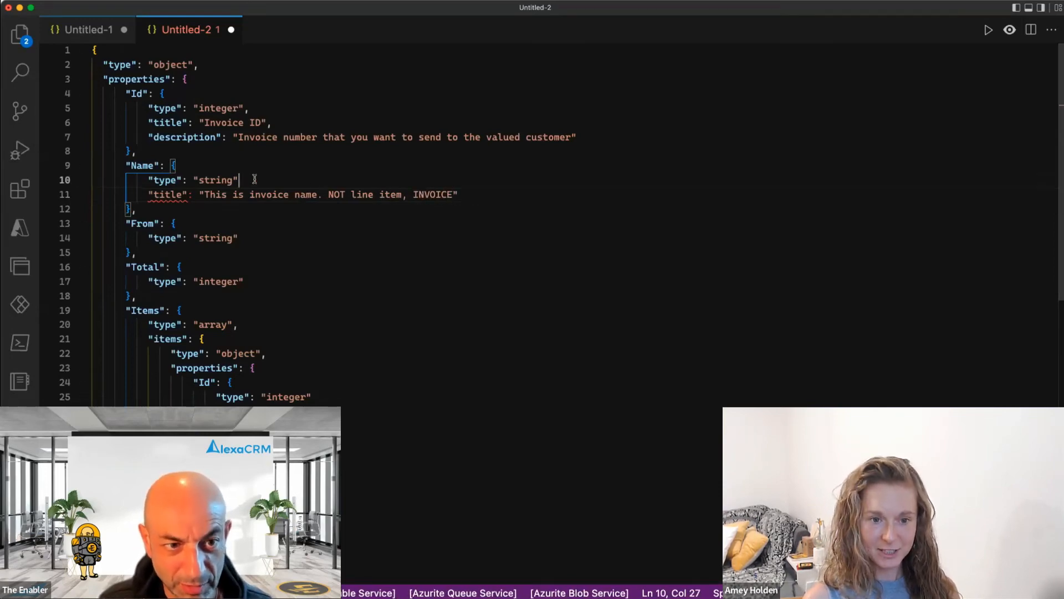
{"action": "type", "text": ","}
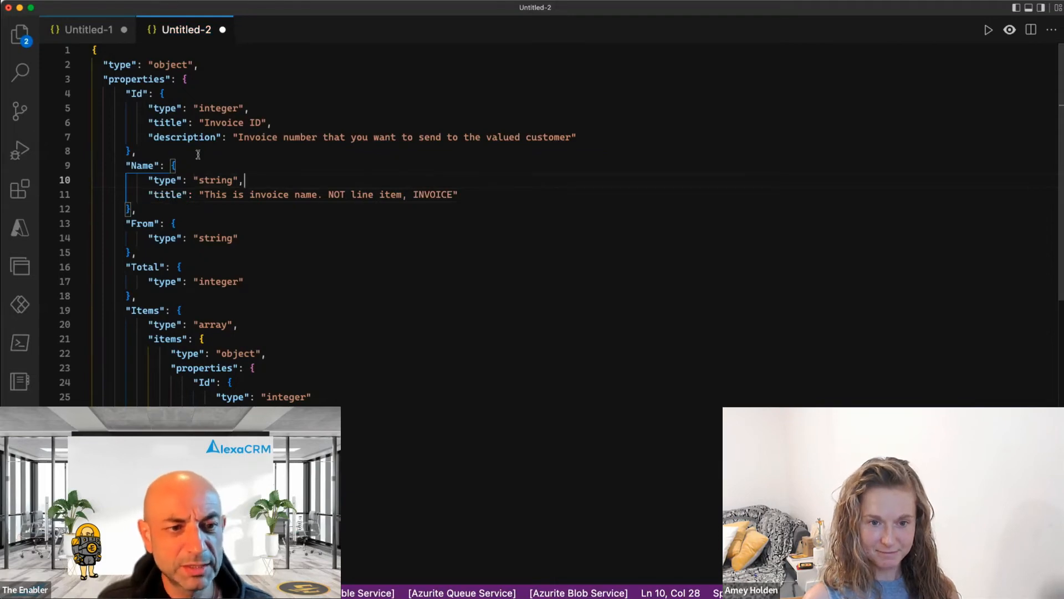
{"action": "mouse_move", "coordinate": [251, 328]}
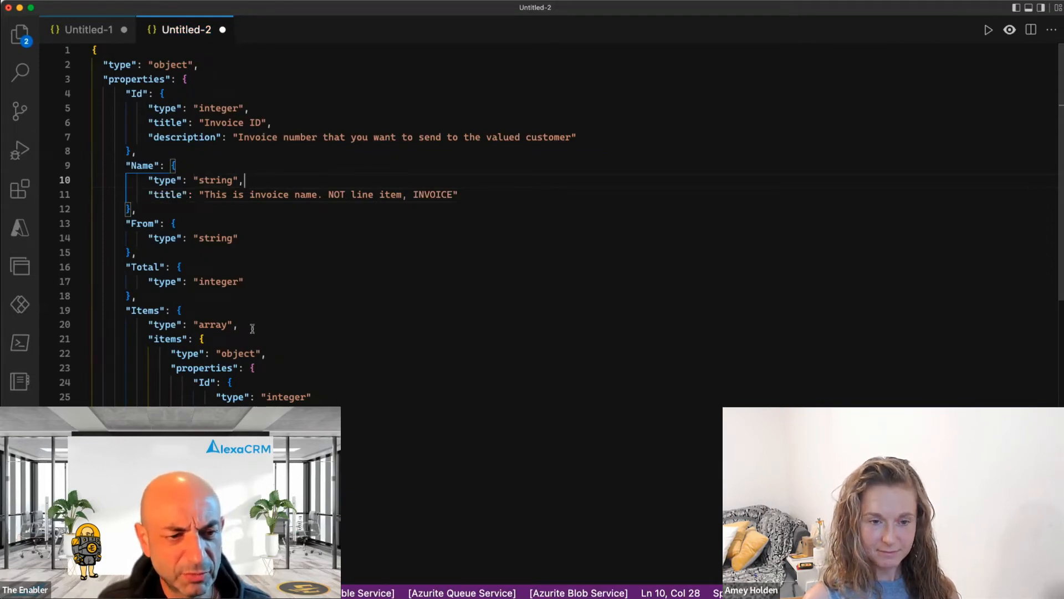
{"action": "scroll", "scroll_direction": "down", "scroll_amount": 3}
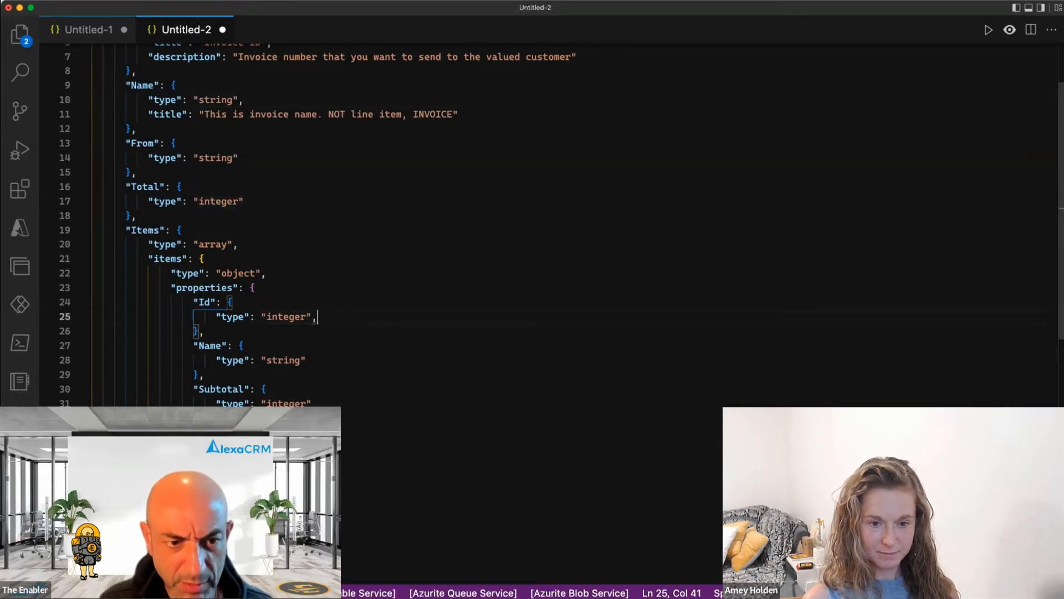
Step: Title the line item Id 'Line item number. Like 1,2,3'
{"action": "type", "text": "title\":"}
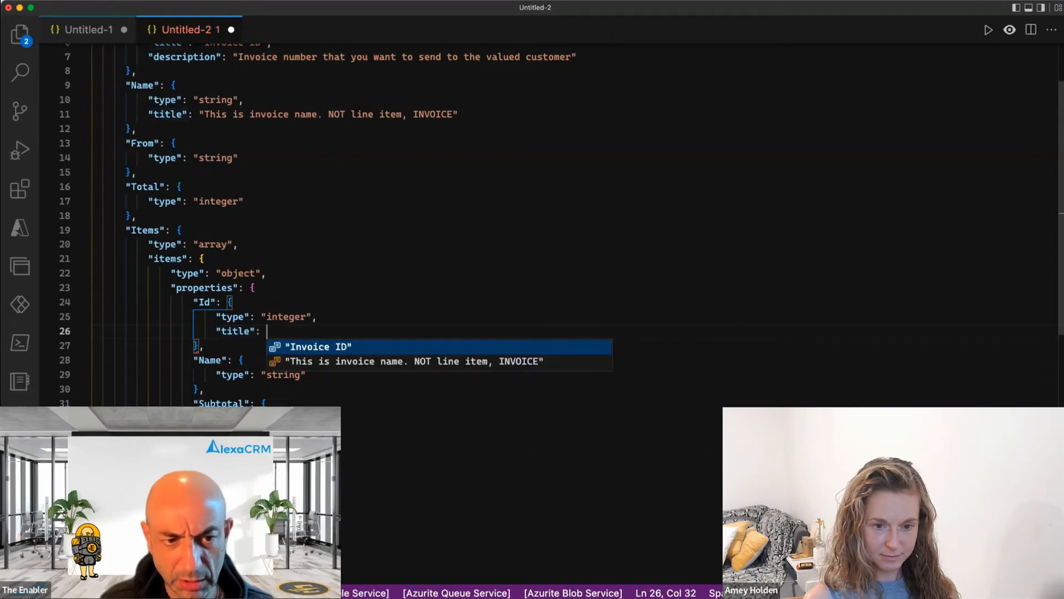
{"action": "type", "text": "\""}
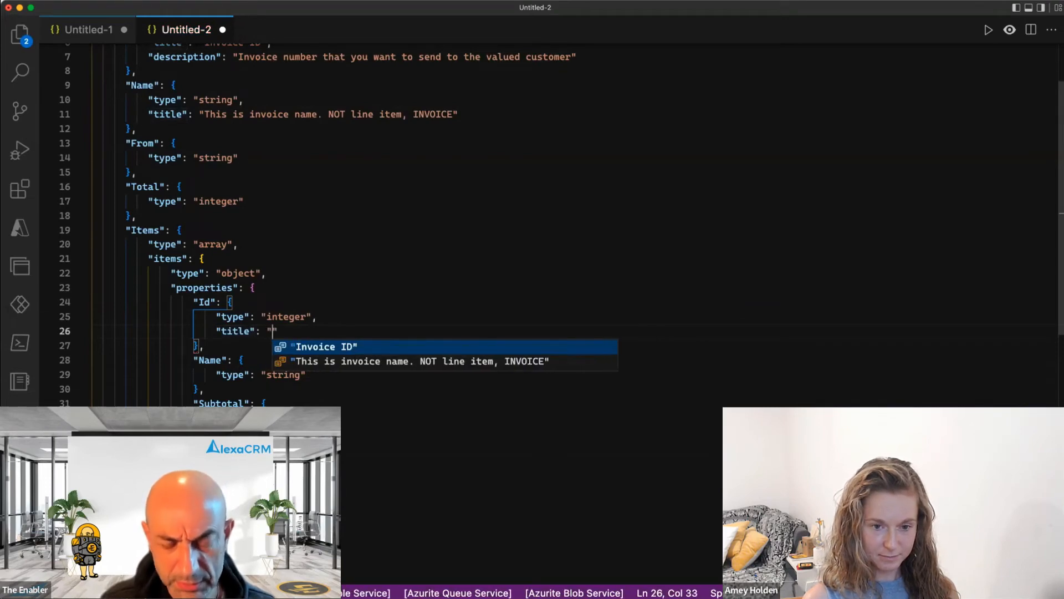
{"action": "type", "text": "Line item"}
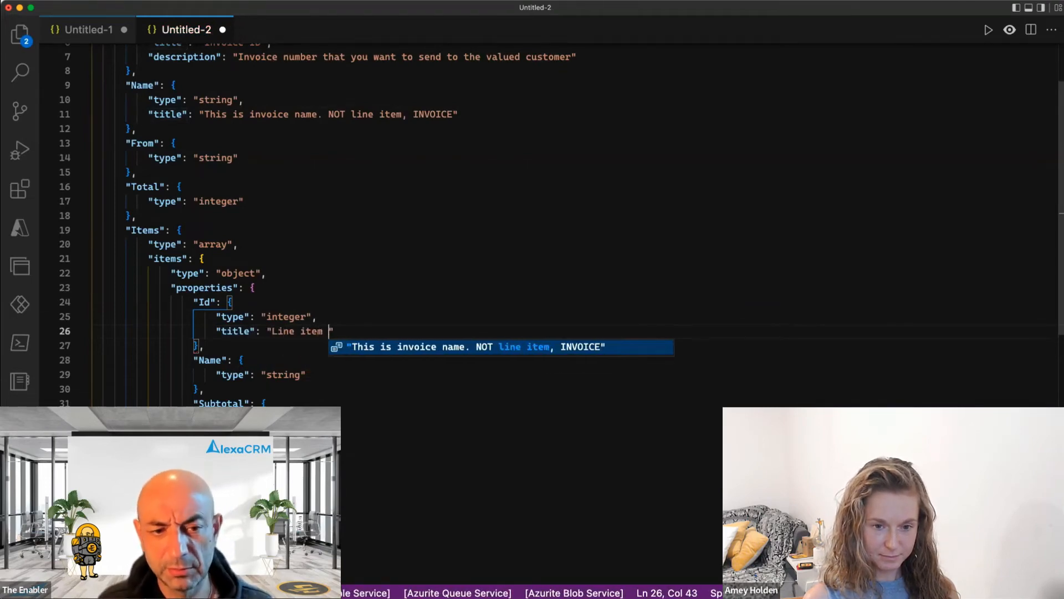
{"action": "type", "text": "number"}
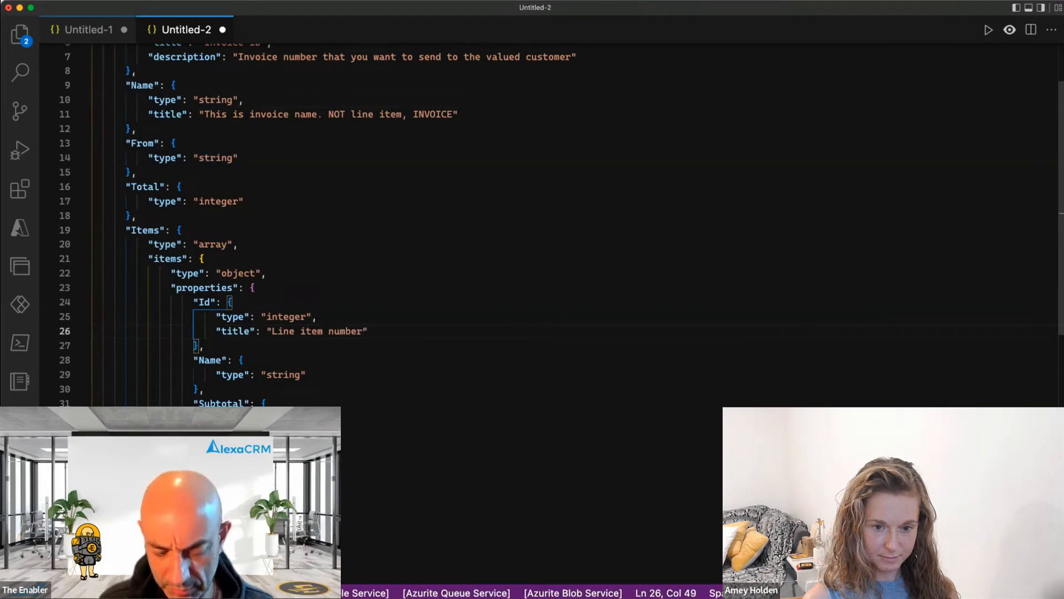
{"action": "type", "text": "Like 1,2,3"}
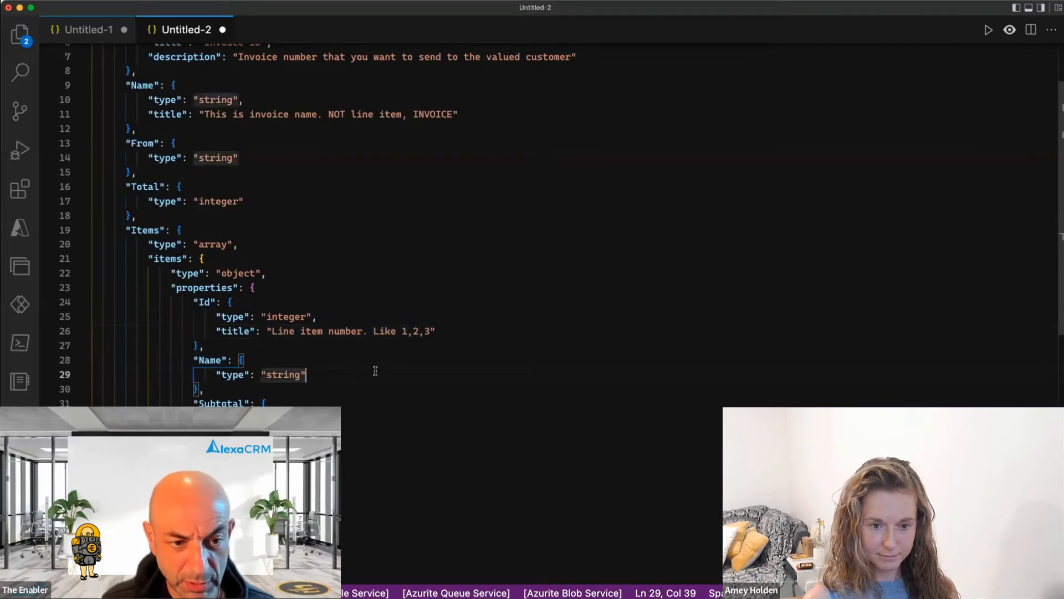
{"action": "type", "text": ","}
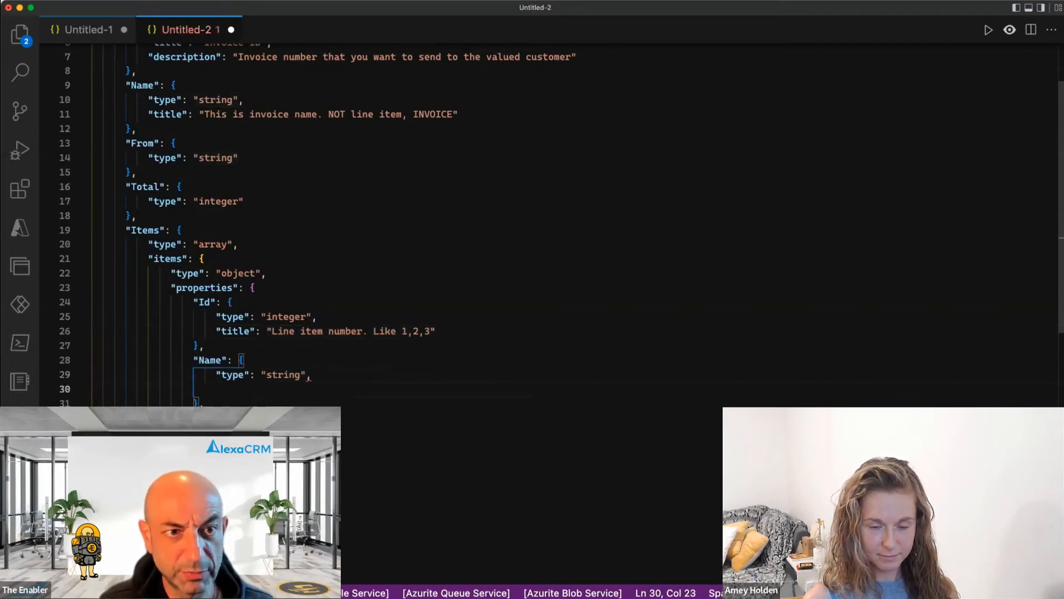
Step: Describe the line item Name as explaining what the nice customer is being charged for
{"action": "type", "text": "\"\""}
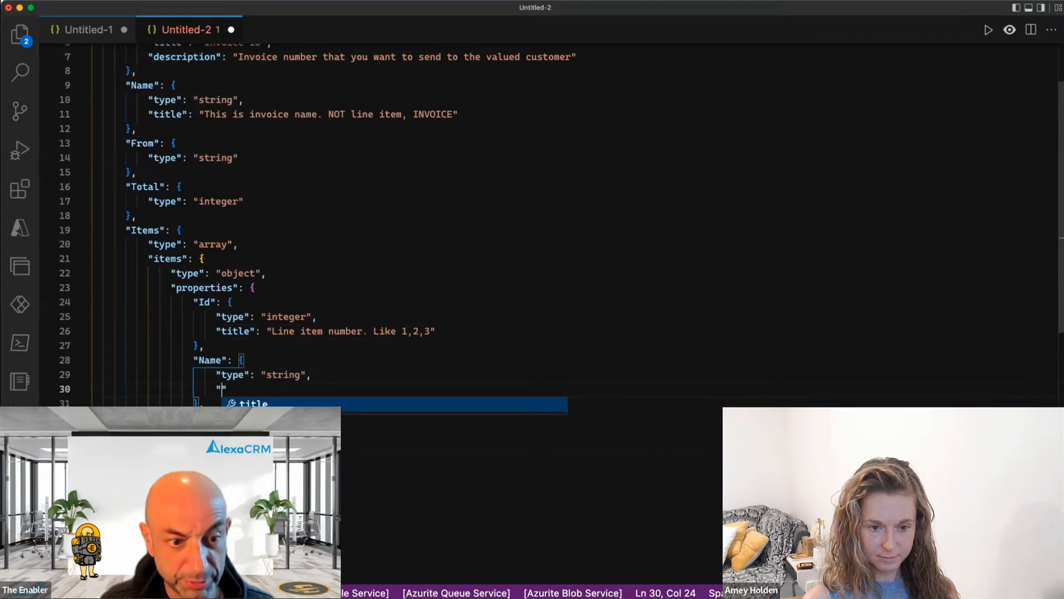
{"action": "type", "text": "desc"}
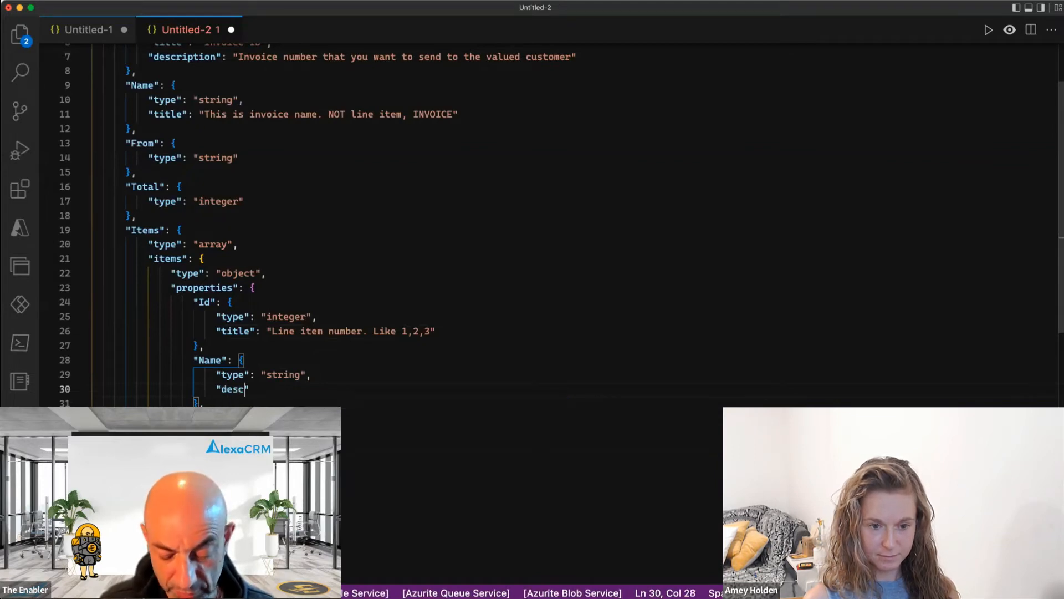
{"action": "type", "text": "ription\""}
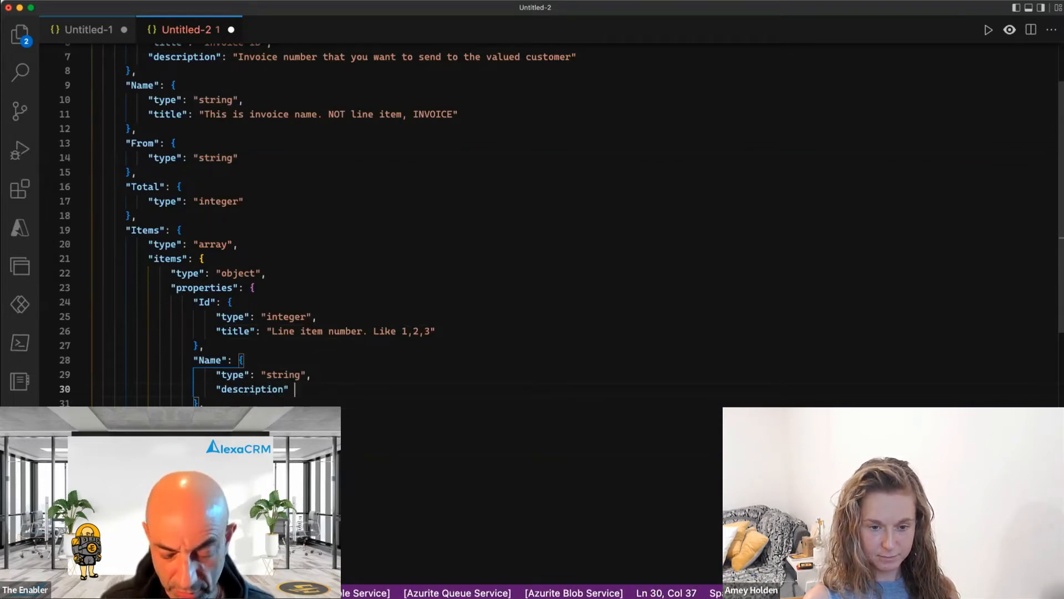
{"action": "type", "text": ": \""}
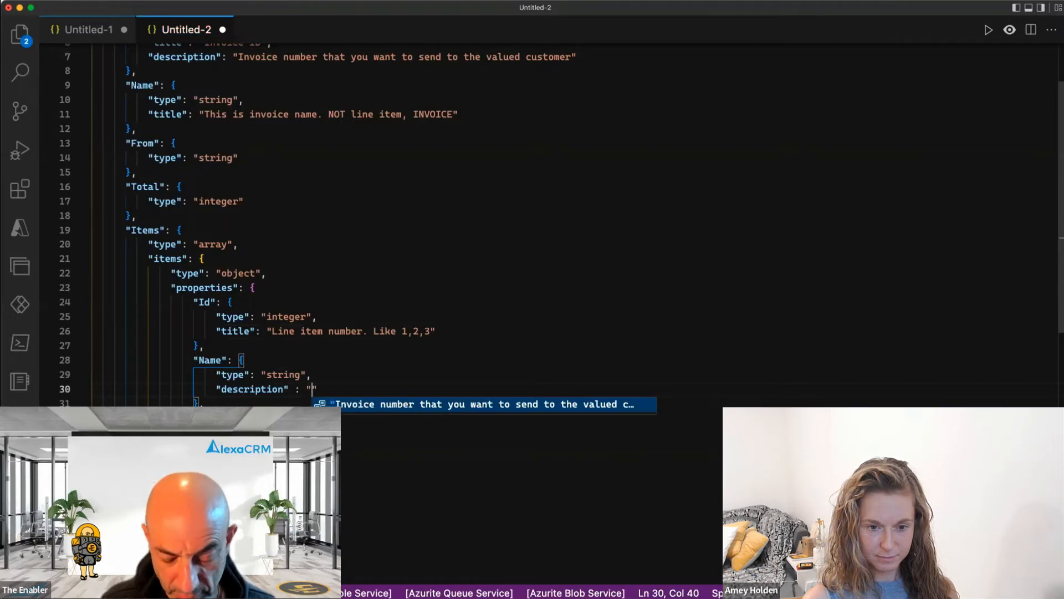
{"action": "type", "text": "Explain to the"}
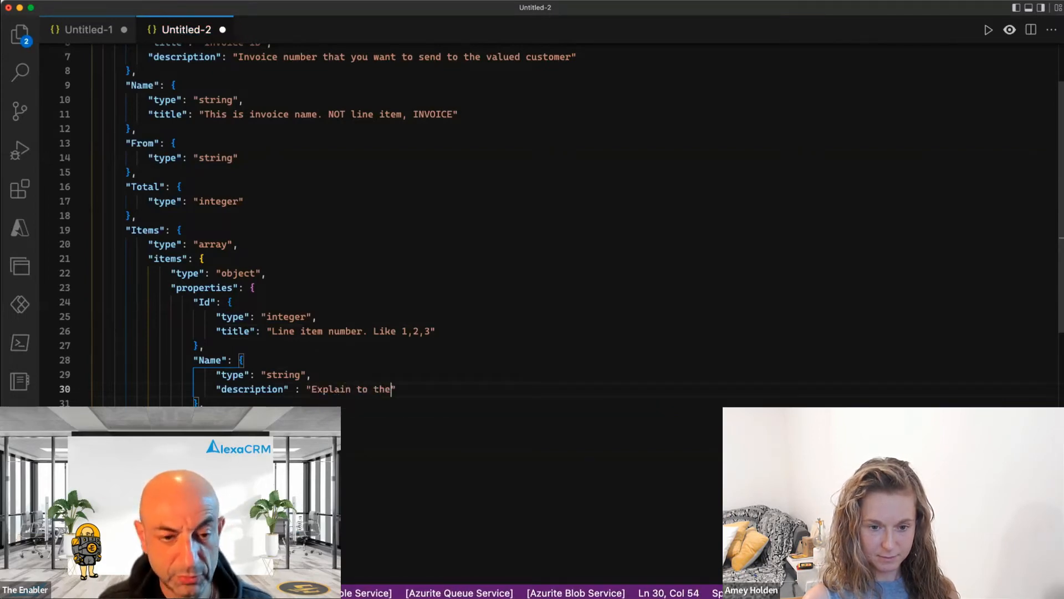
{"action": "type", "text": "nice customer what you"}
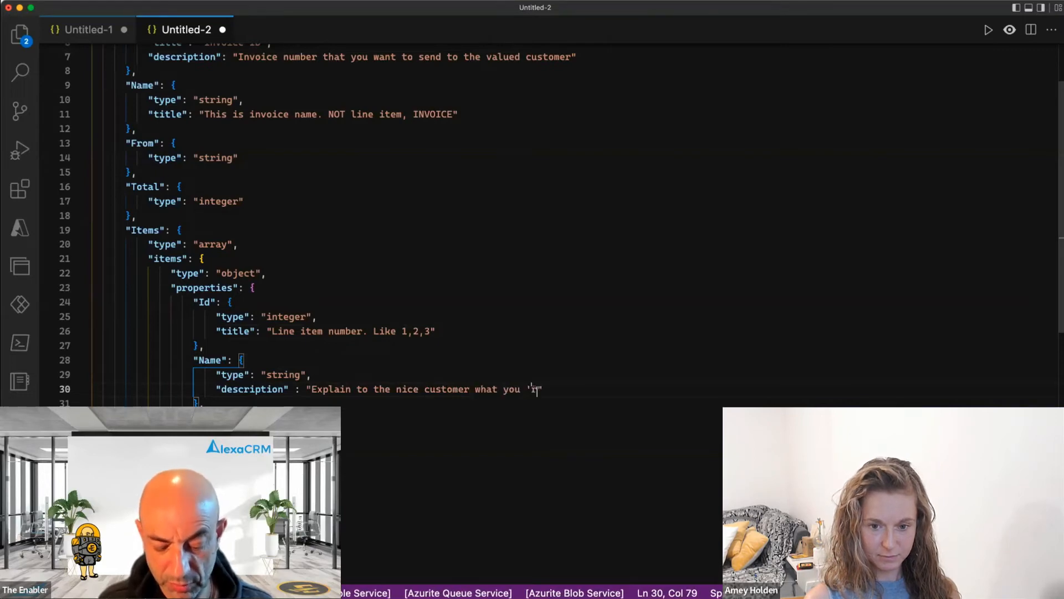
{"action": "type", "text": "re charg"}
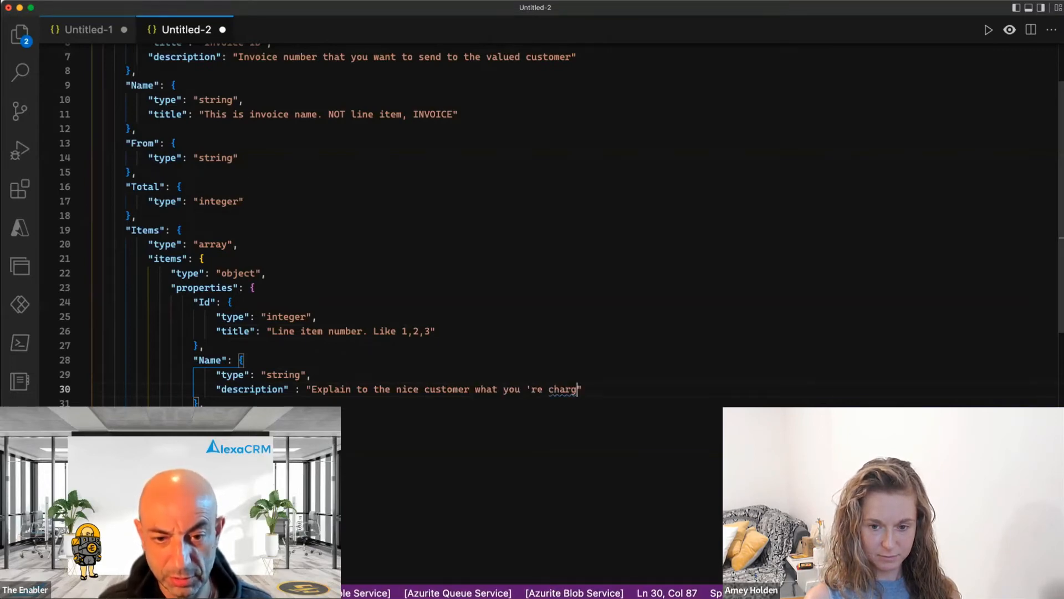
{"action": "type", "text": "ing them for."}
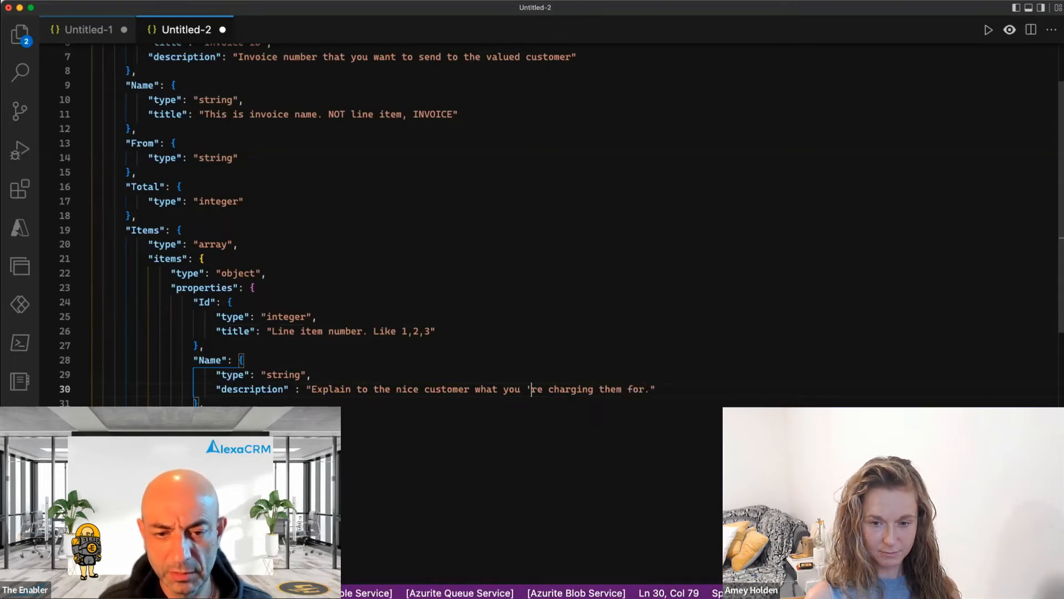
{"action": "key", "text": "Backspace"}
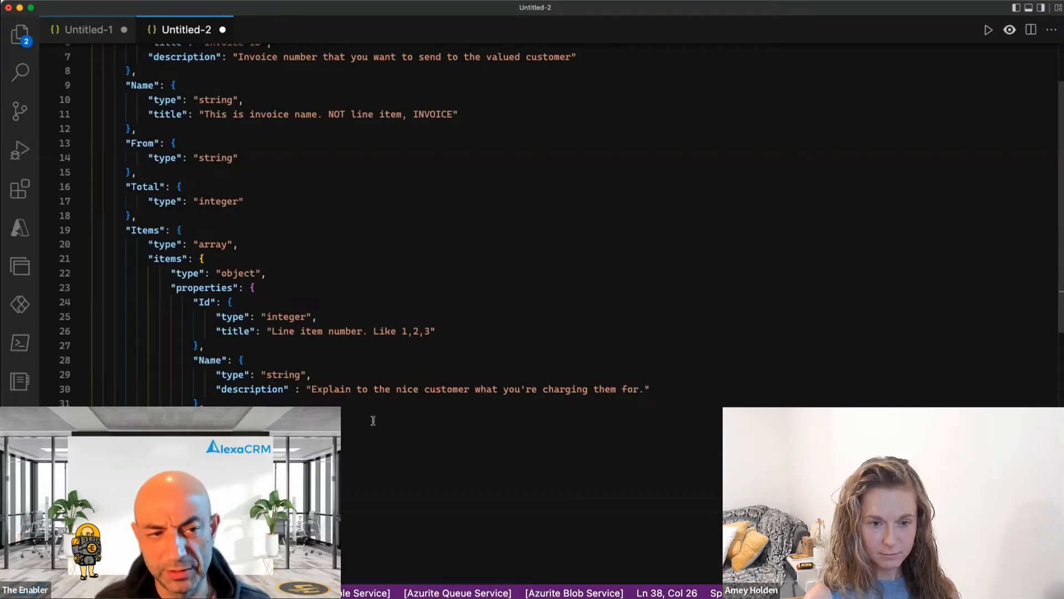
{"action": "key", "text": "cmd+a"}
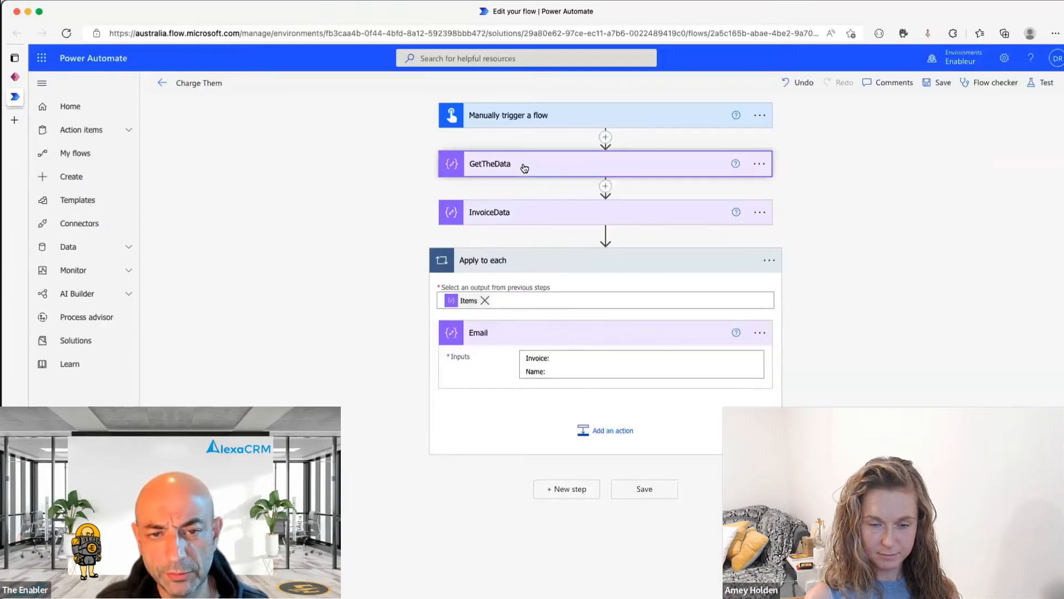
Step: Map the Email step's Invoice to Invoice ID and Name to InvoiceData's invoice name
{"action": "left_click", "coordinate": [489, 163]}
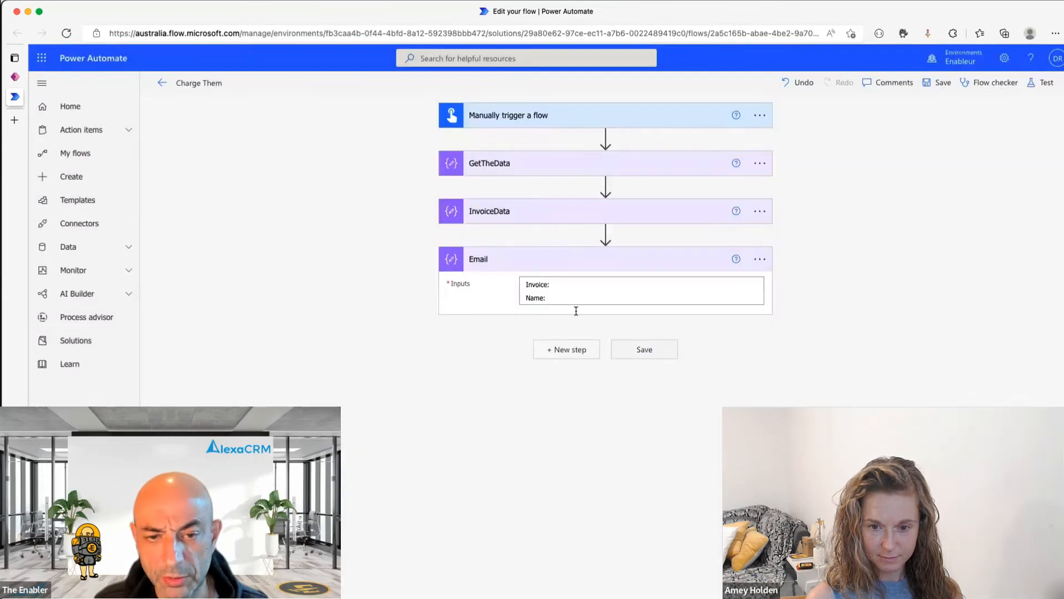
{"action": "left_click", "coordinate": [611, 285]}
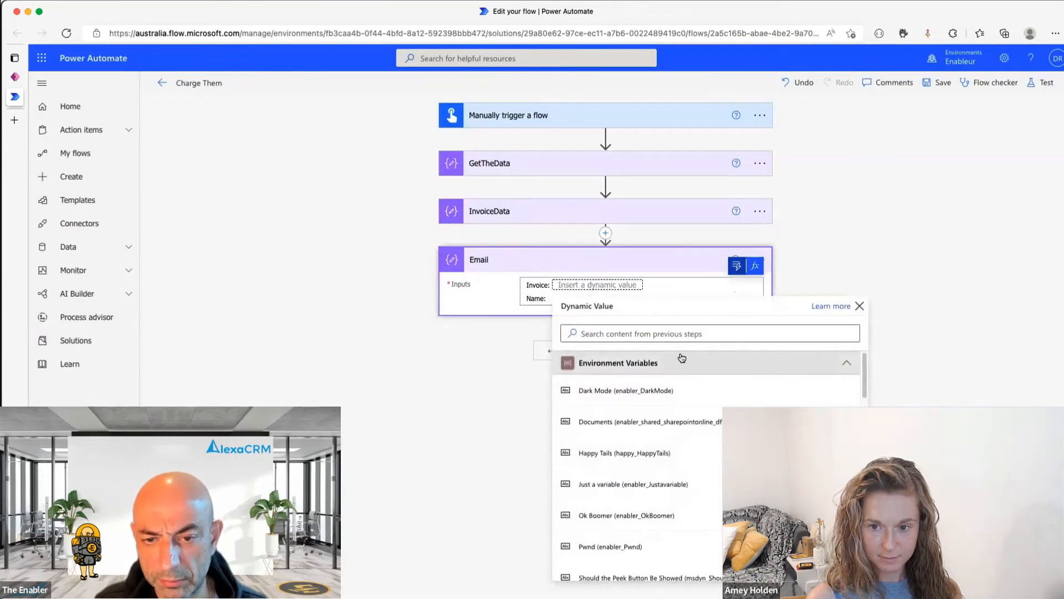
{"action": "left_click", "coordinate": [598, 379]}
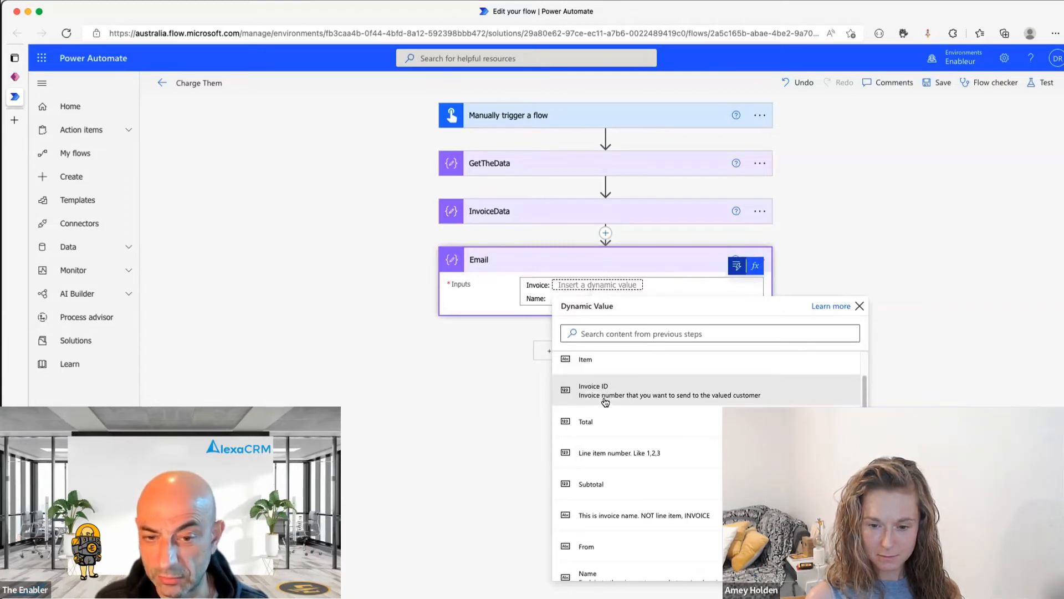
{"action": "mouse_move", "coordinate": [756, 397]}
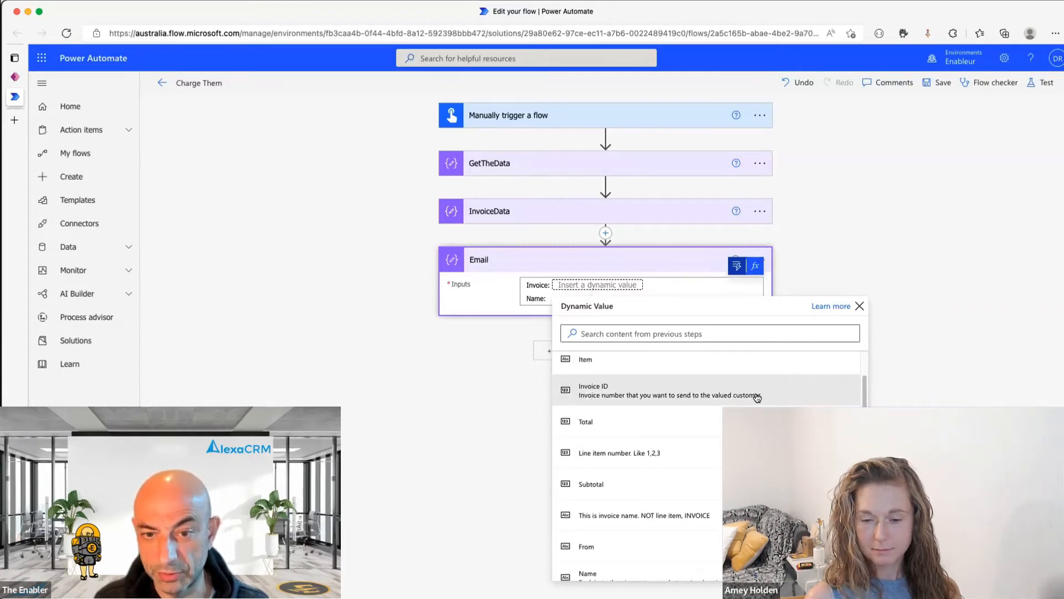
{"action": "mouse_move", "coordinate": [676, 520]}
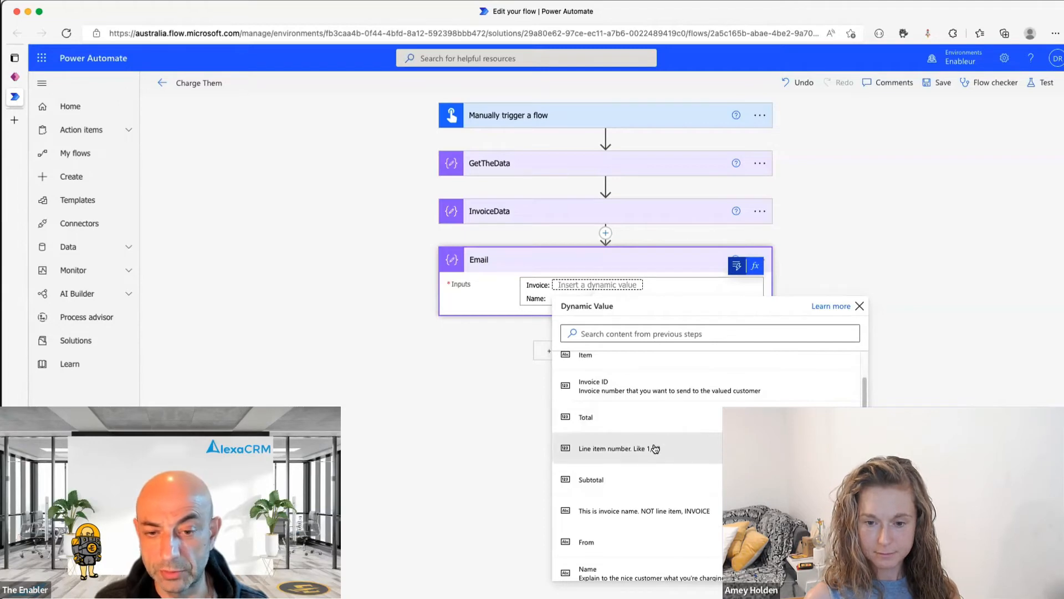
{"action": "left_click", "coordinate": [593, 386]}
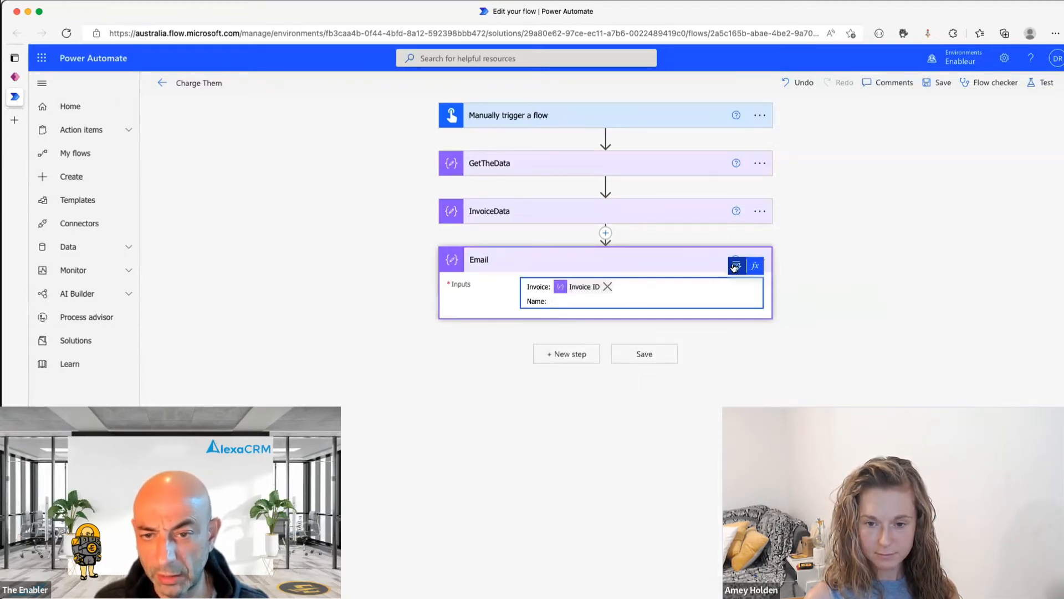
{"action": "left_click", "coordinate": [593, 300]}
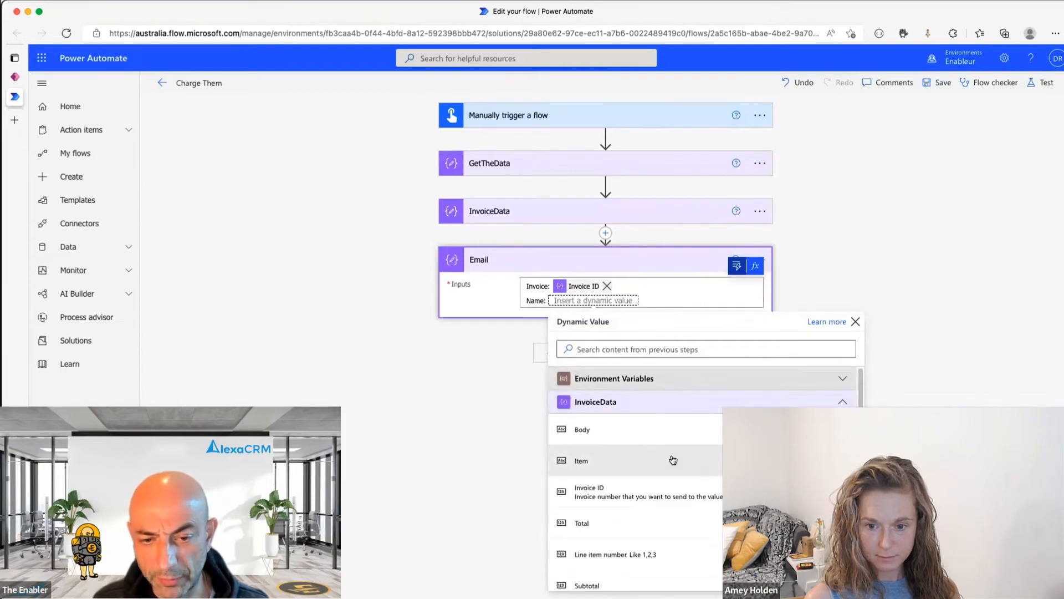
{"action": "scroll", "scroll_direction": "down", "scroll_amount": 3}
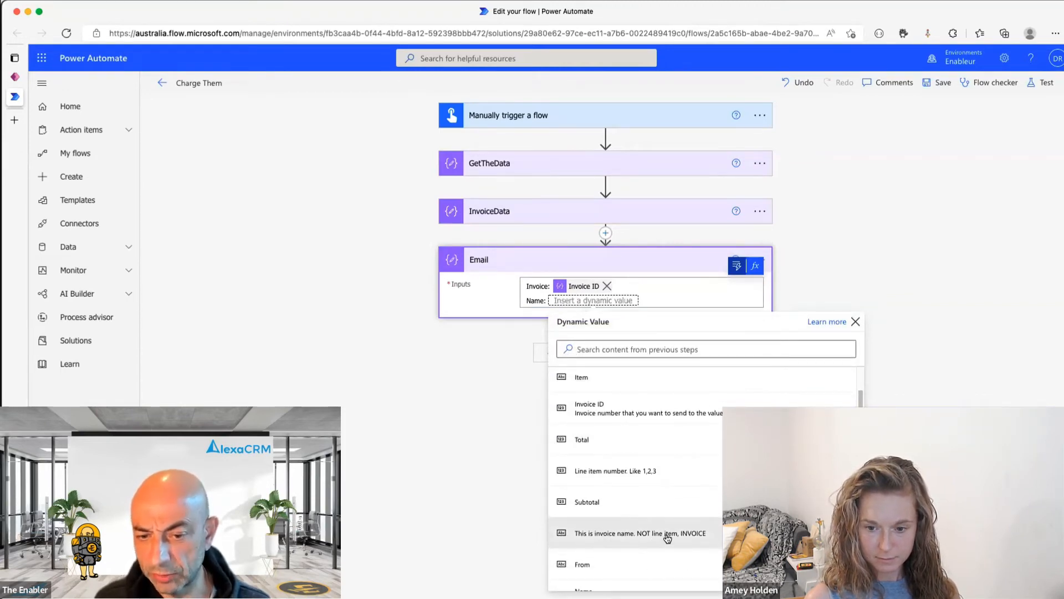
{"action": "mouse_move", "coordinate": [713, 535]}
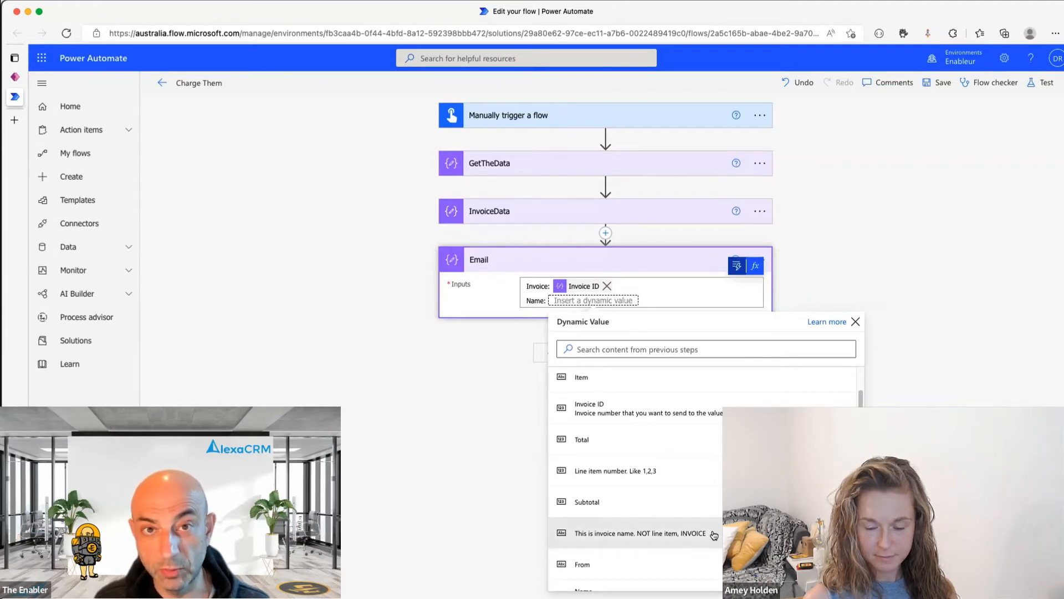
{"action": "left_click", "coordinate": [644, 533]}
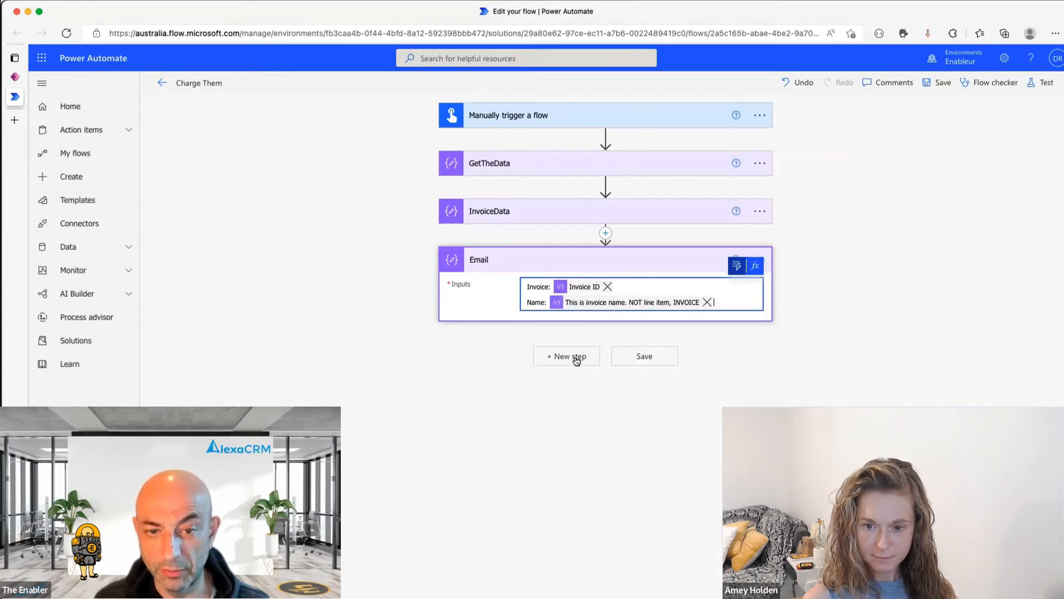
Step: Add a new Compose action after the Email step
{"action": "left_click", "coordinate": [566, 356]}
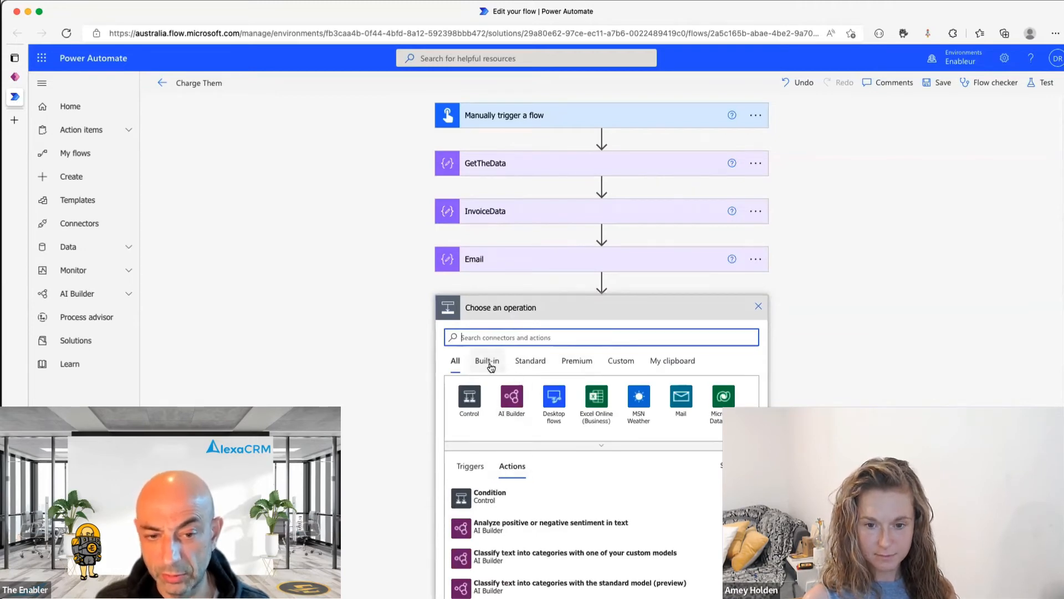
{"action": "type", "text": "comp"}
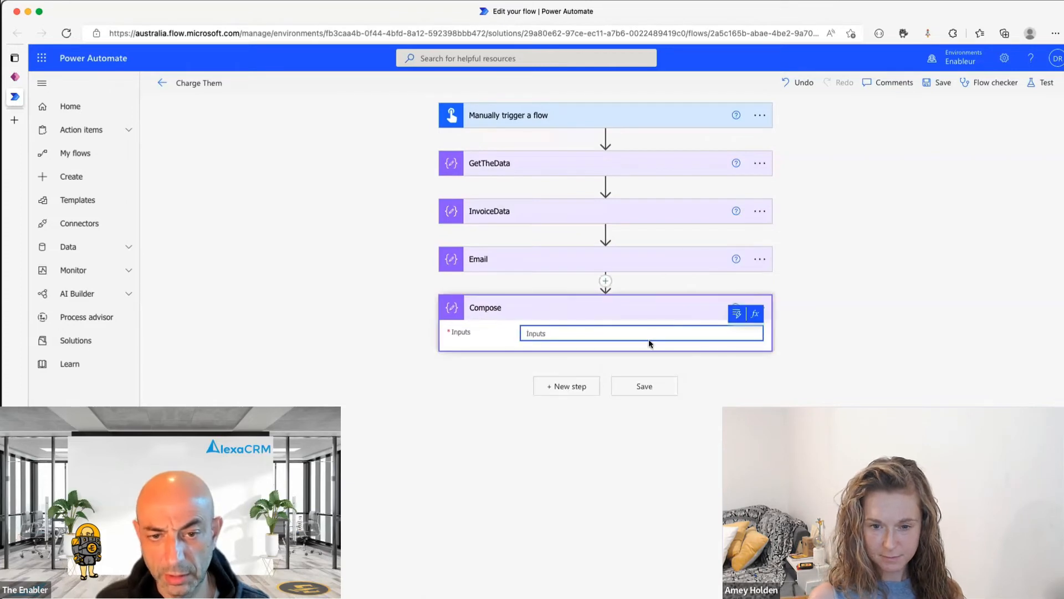
{"action": "type", "text": "1"}
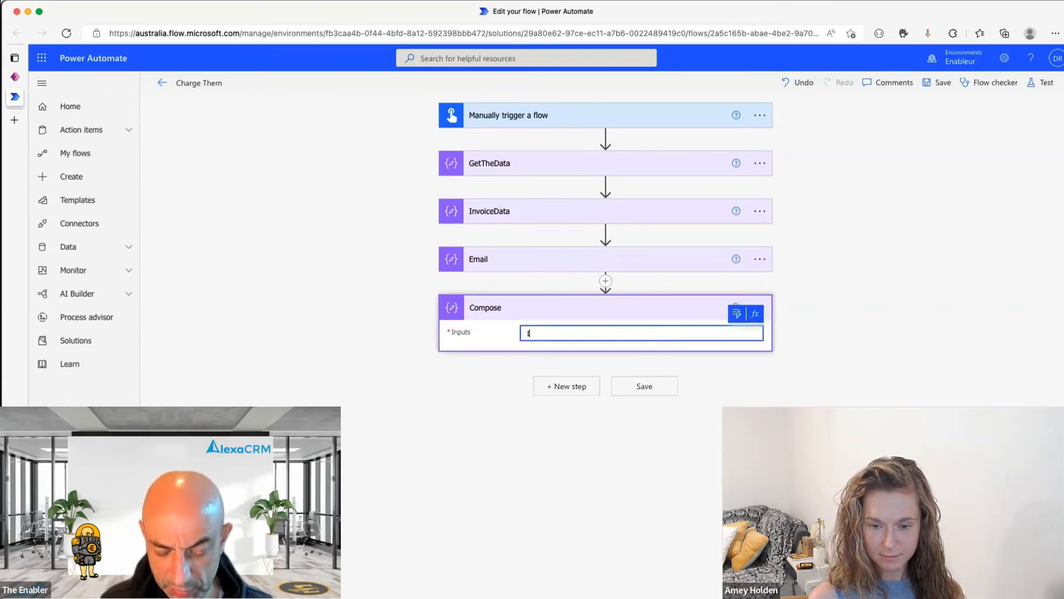
Step: Set Compose inputs to 'Item:' Line item number ':' Name, wrapping it in Apply to each over Items
{"action": "type", "text": "Item:"}
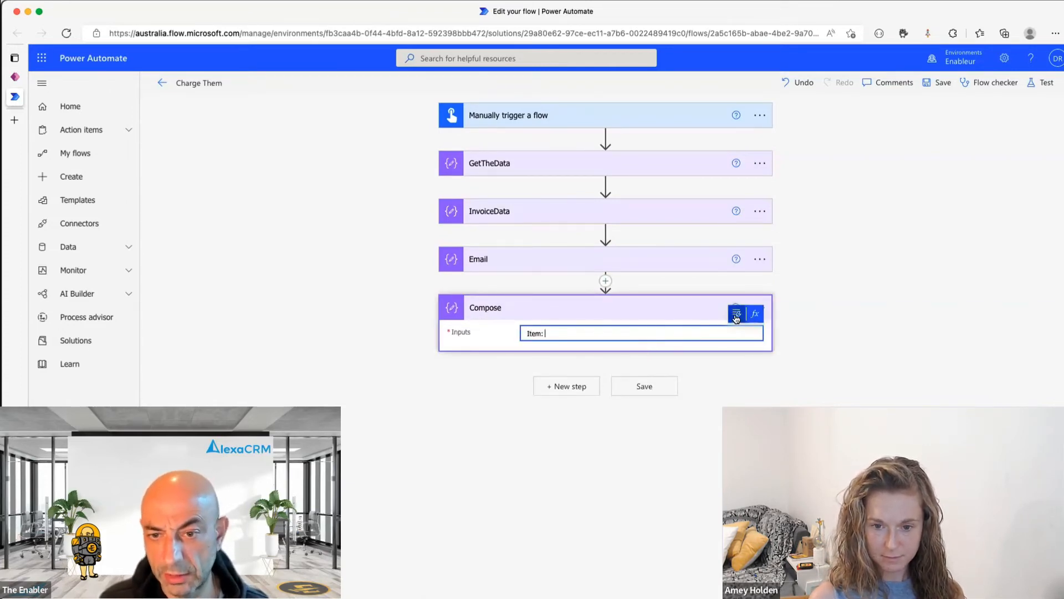
{"action": "left_click", "coordinate": [638, 332]}
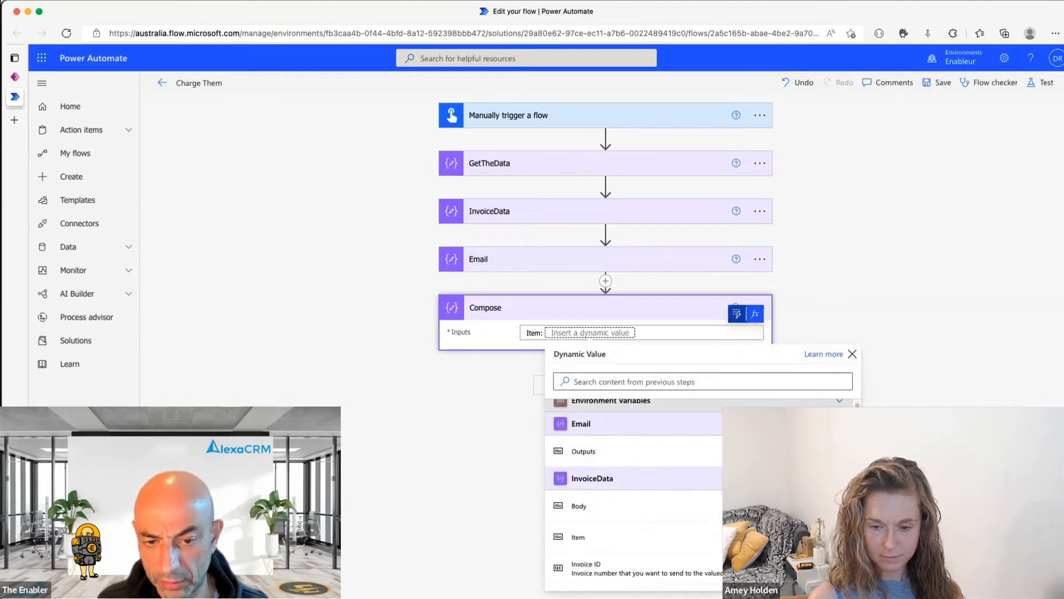
{"action": "scroll", "scroll_direction": "down", "scroll_amount": 3}
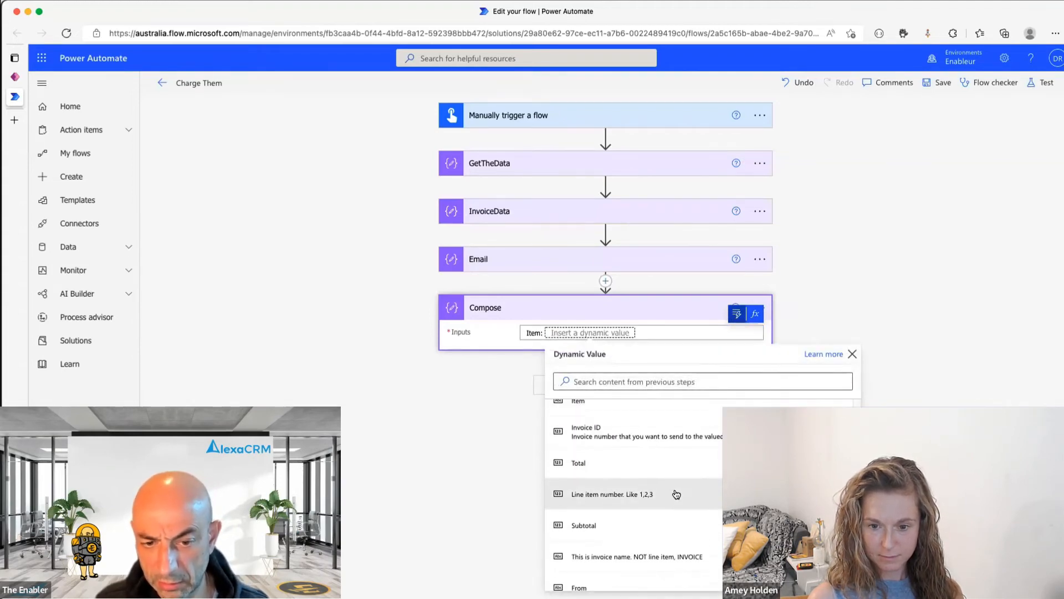
{"action": "scroll", "scroll_direction": "down", "scroll_amount": 3}
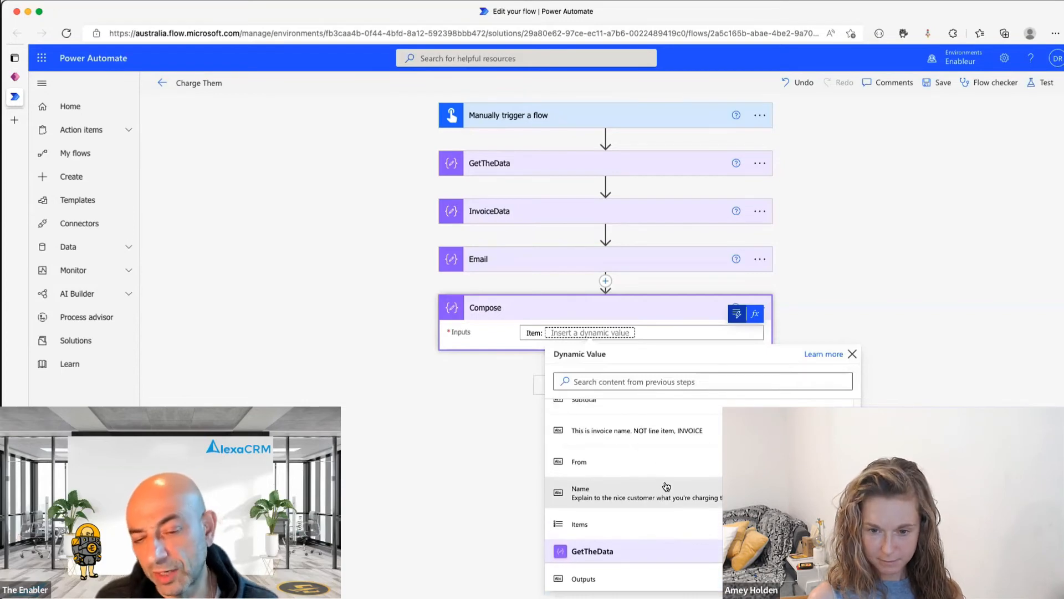
{"action": "mouse_move", "coordinate": [685, 493]}
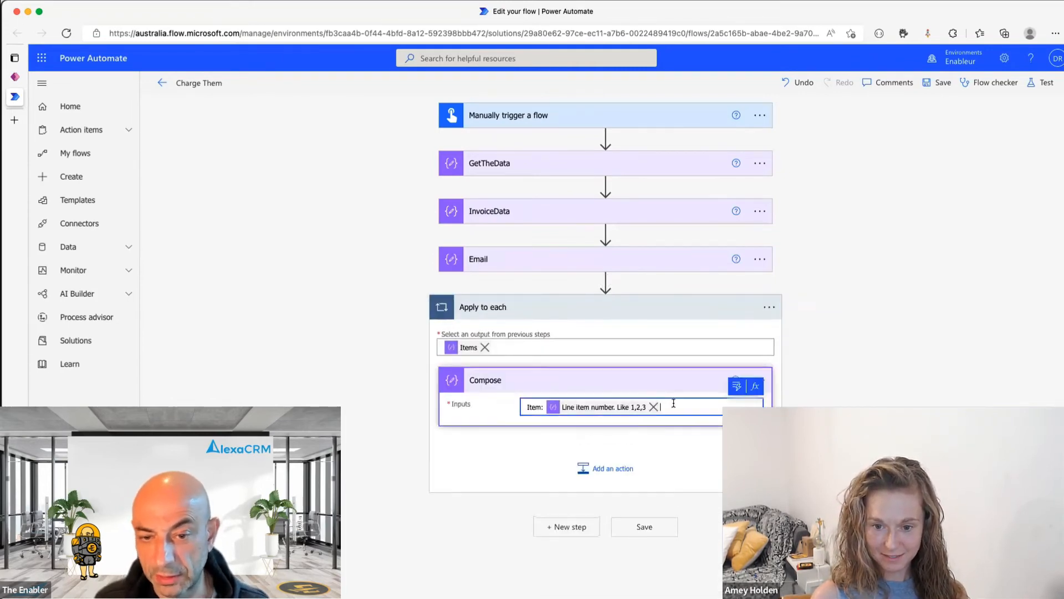
{"action": "type", "text": ":"}
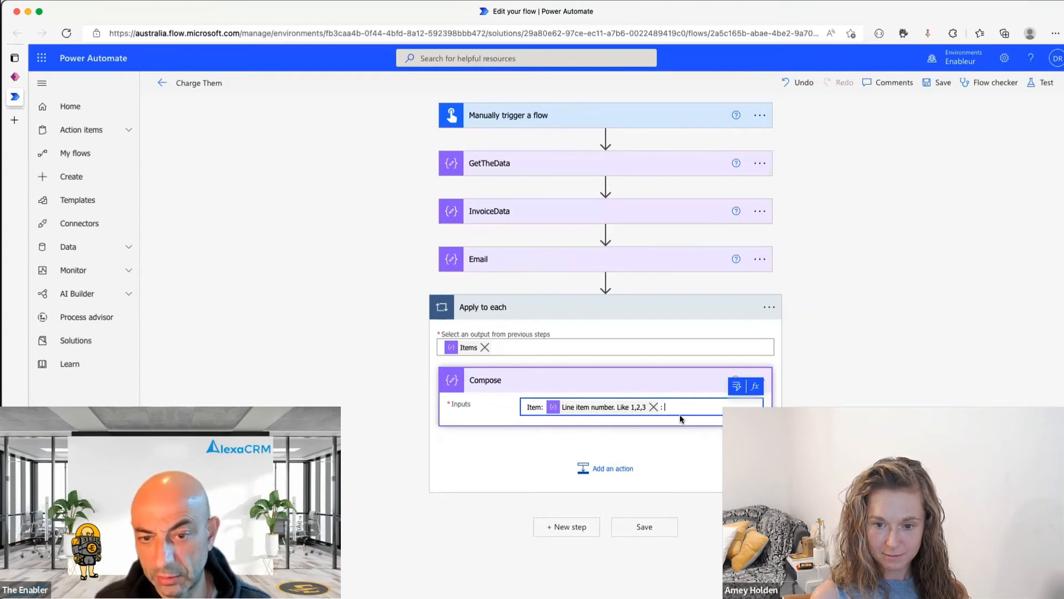
{"action": "left_click", "coordinate": [698, 406]}
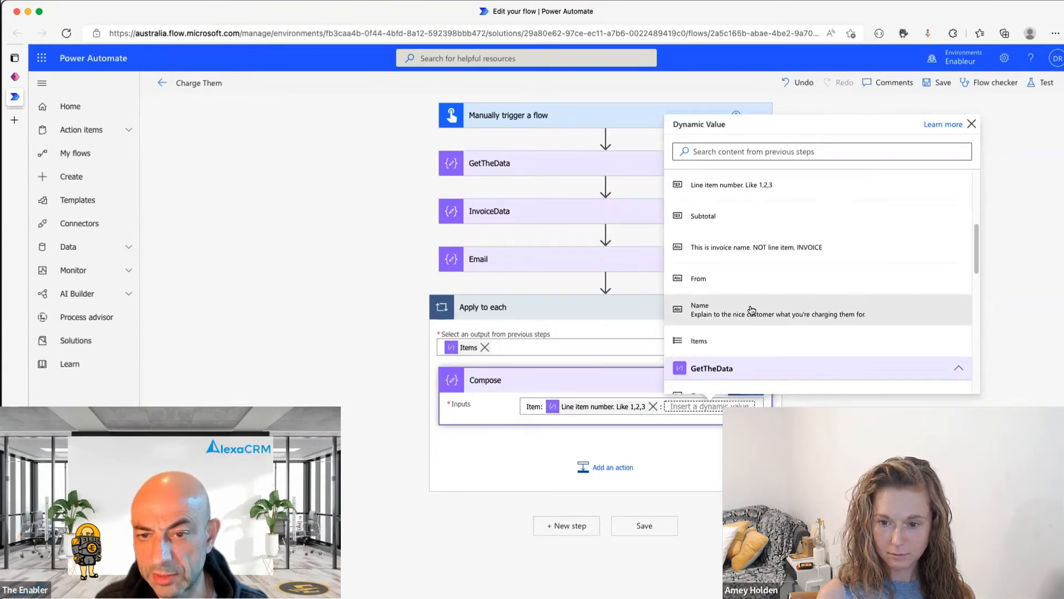
{"action": "left_click", "coordinate": [699, 306]}
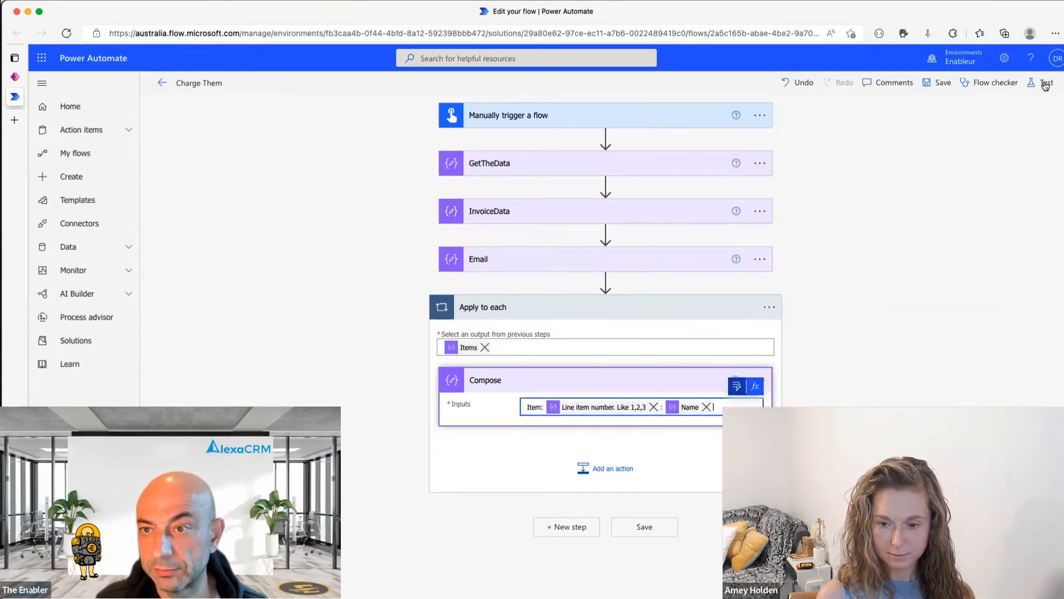
Step: Test the flow manually and inspect Compose outputs, including loop iteration 2
{"action": "left_click", "coordinate": [1046, 82]}
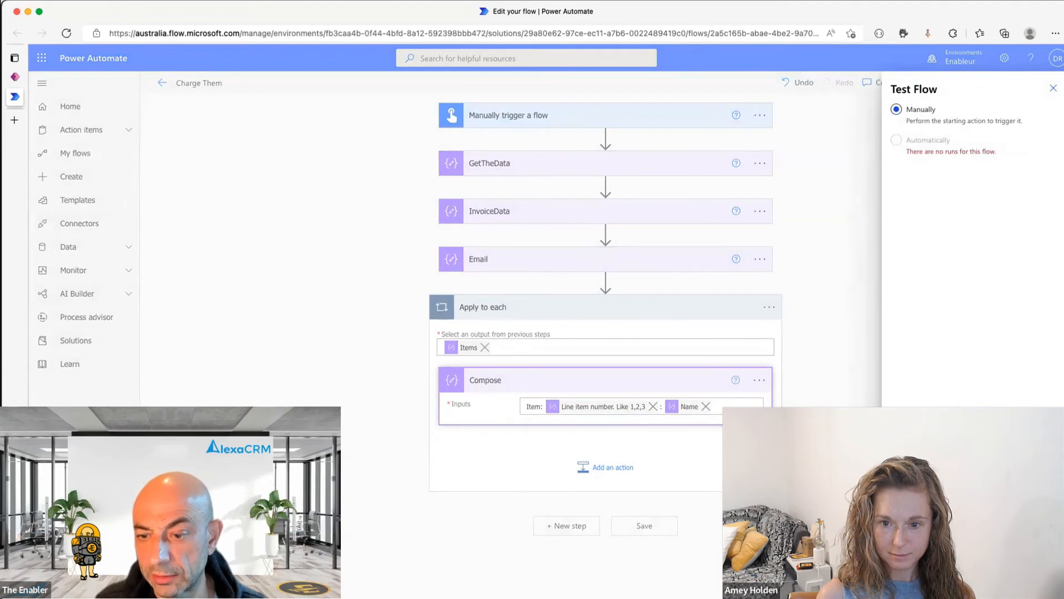
{"action": "left_click", "coordinate": [643, 525]}
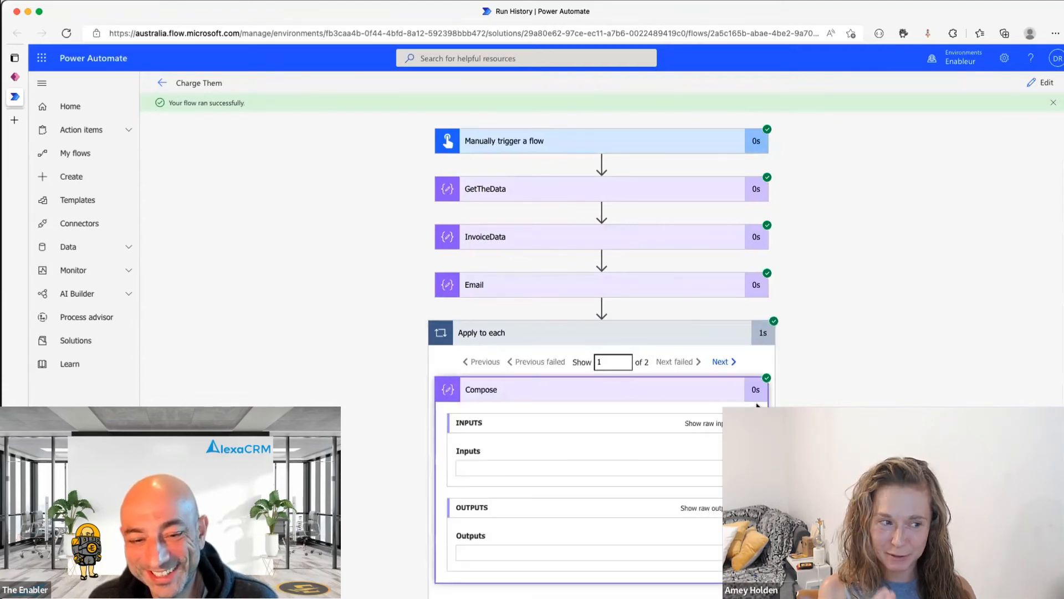
{"action": "left_click", "coordinate": [720, 361]}
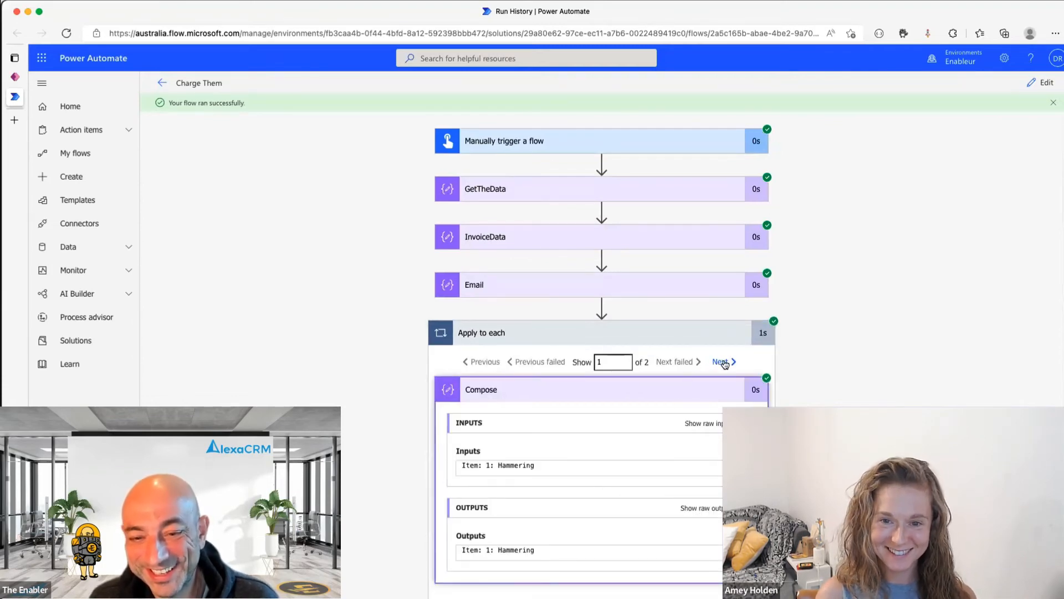
{"action": "left_click", "coordinate": [721, 362]}
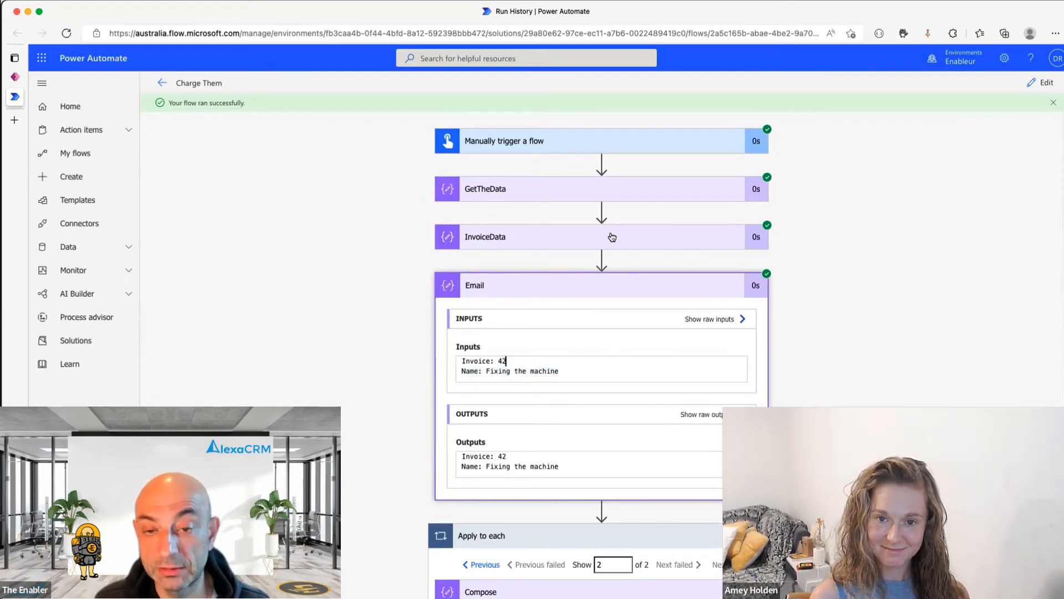
{"action": "mouse_move", "coordinate": [572, 243]}
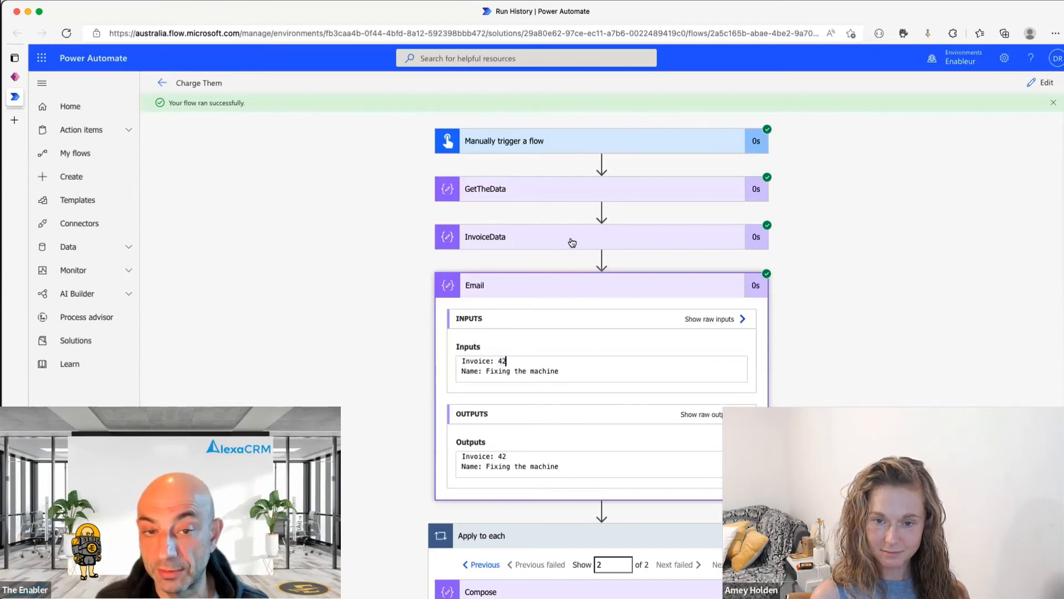
{"action": "mouse_move", "coordinate": [553, 246]}
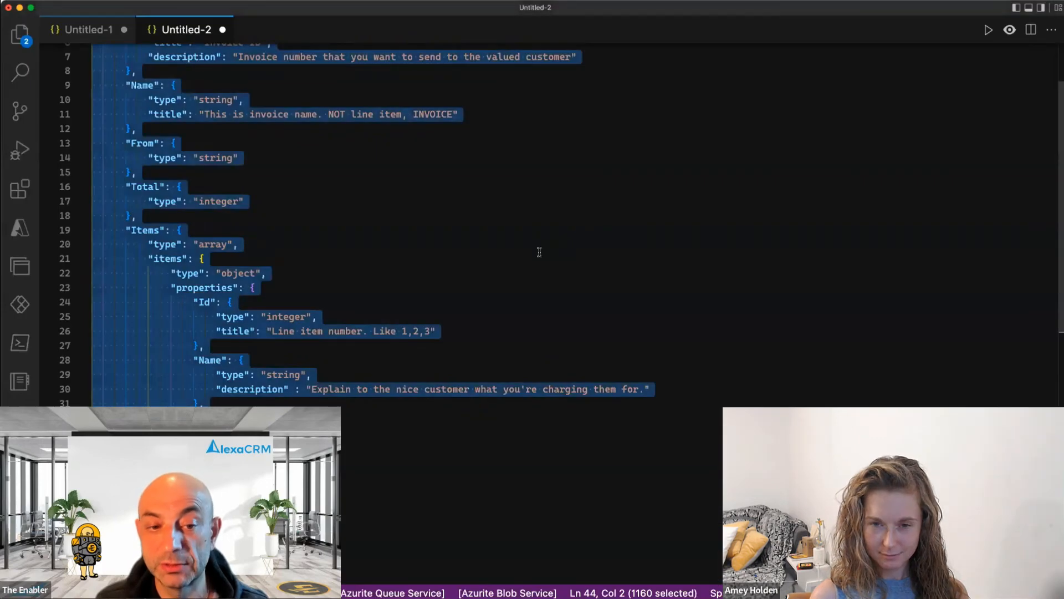
Step: Review the annotated invoice schema in VS Code, then return to the Power Automate run
{"action": "left_click", "coordinate": [204, 259]}
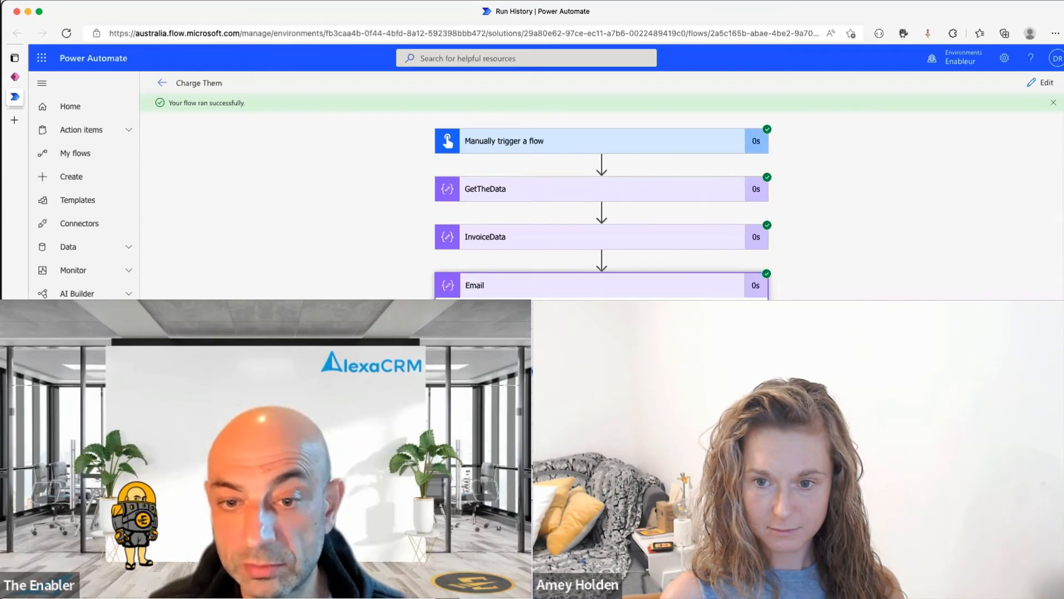
Step: Switch the Charge Them flow back to edit mode
{"action": "left_click", "coordinate": [1042, 82]}
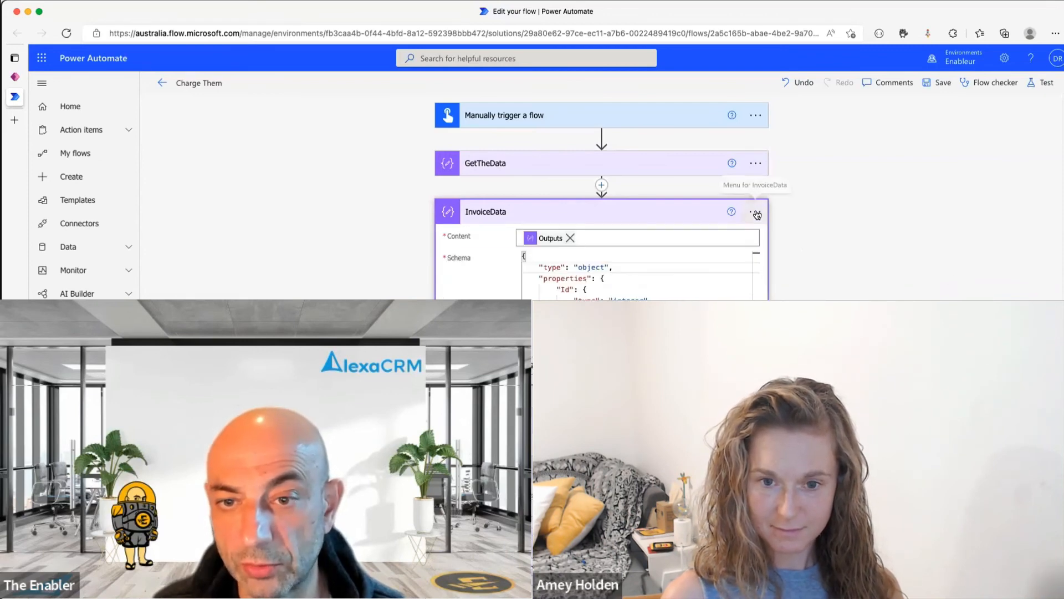
{"action": "left_click", "coordinate": [755, 211]}
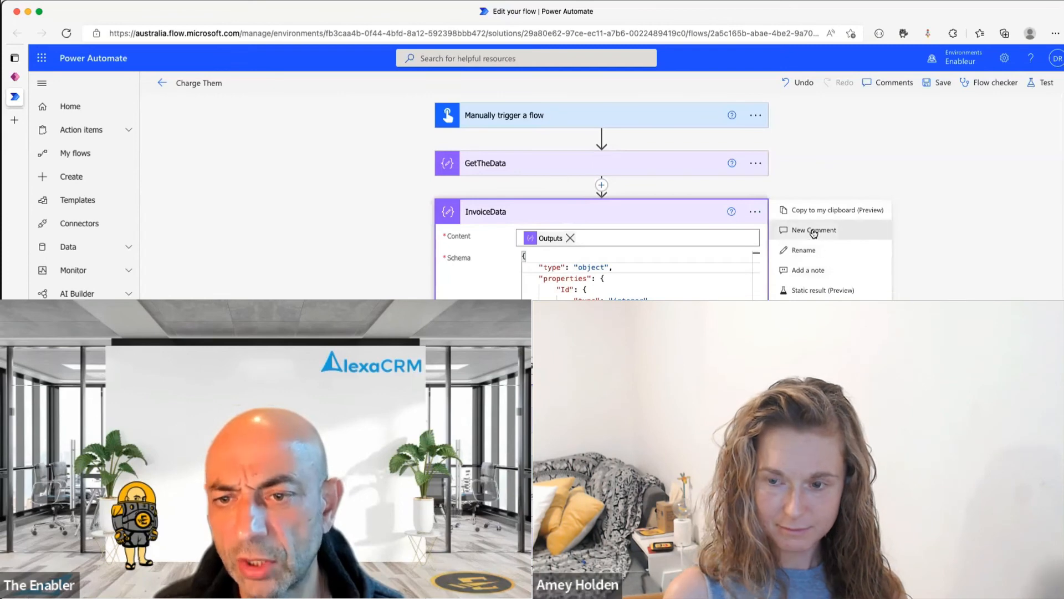
{"action": "left_click", "coordinate": [812, 230]}
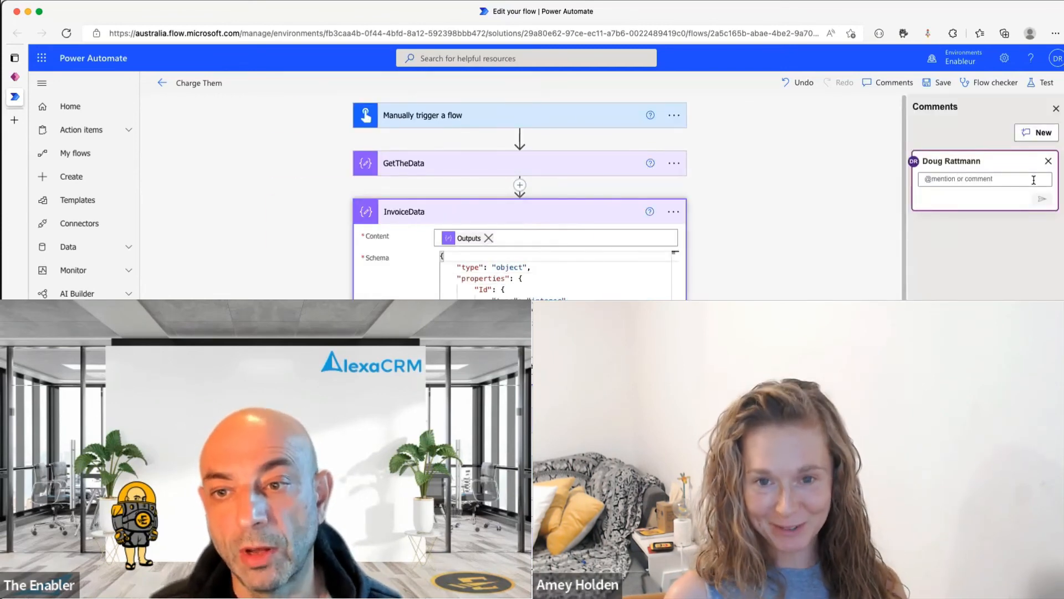
{"action": "type", "text": "@"}
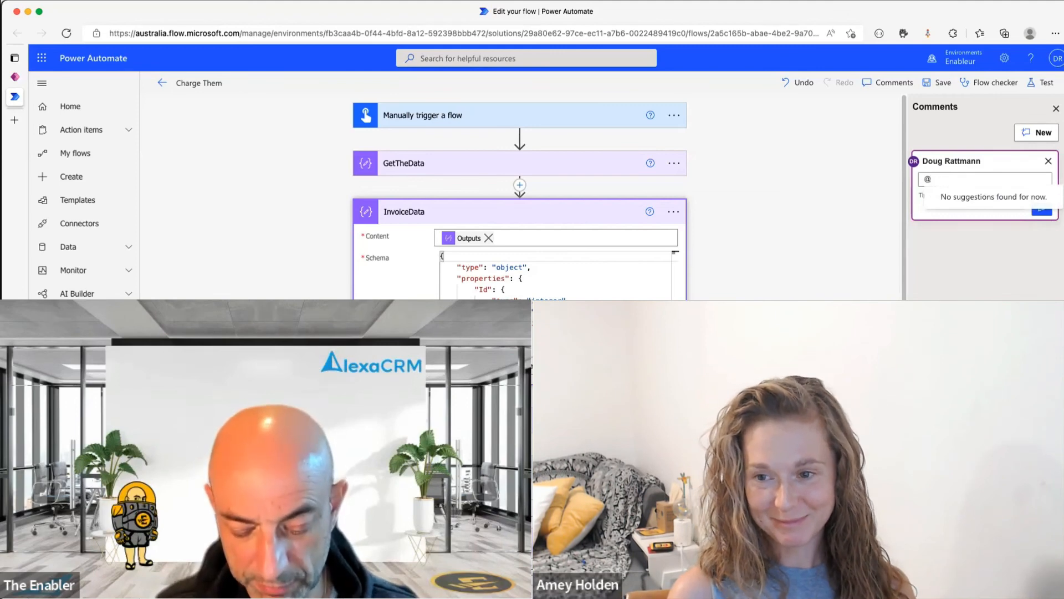
{"action": "type", "text": "cav"}
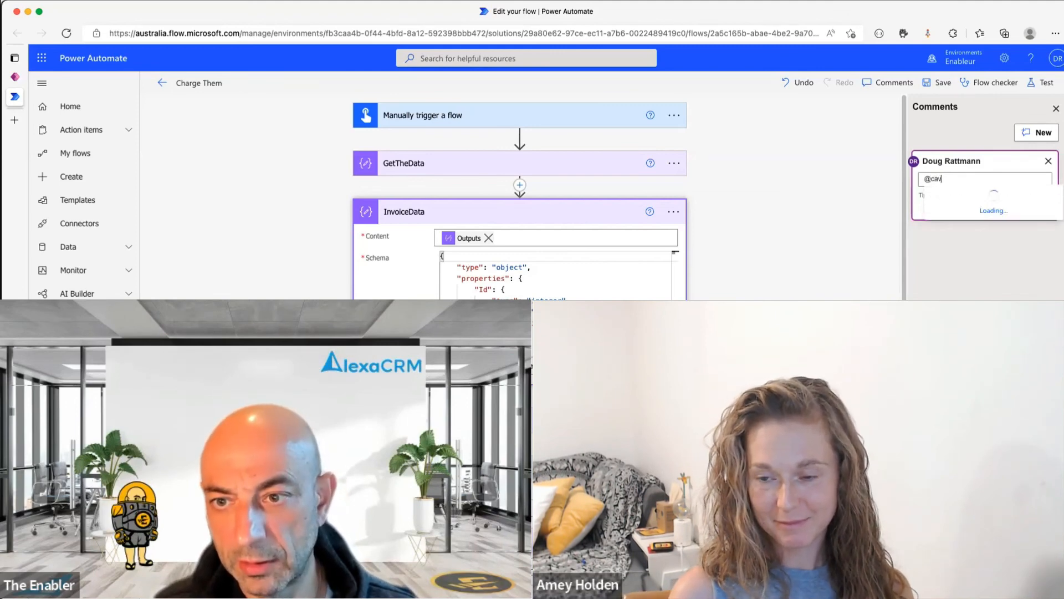
{"action": "type", "text": "e"}
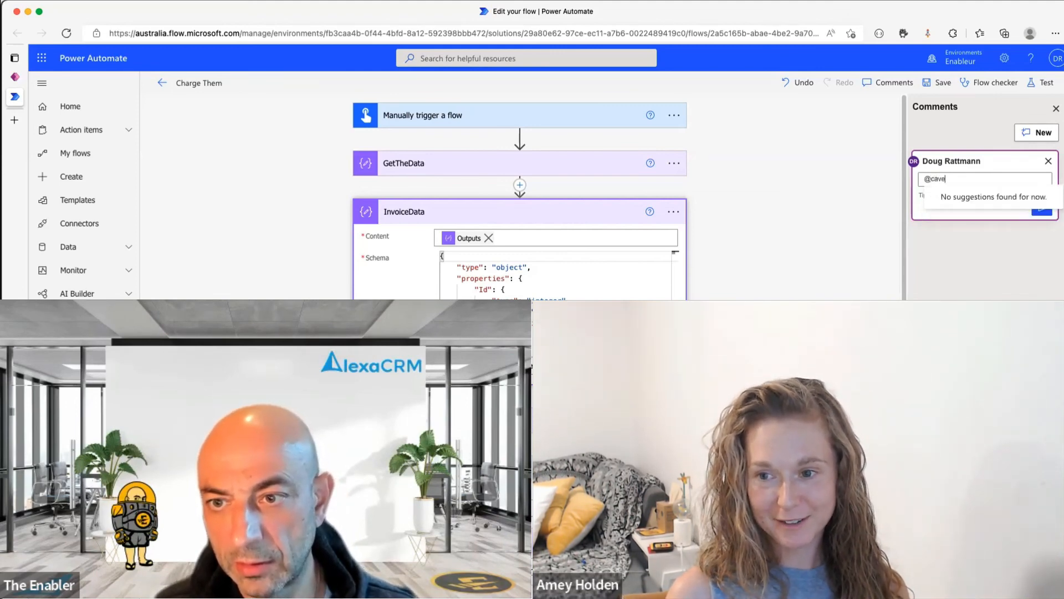
{"action": "key", "text": "Backspace"}
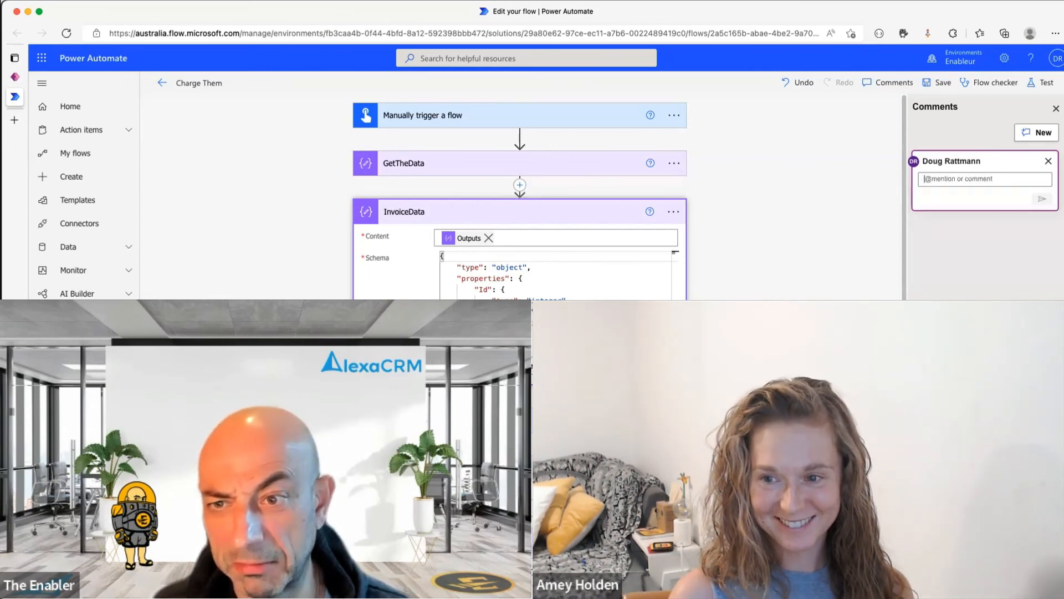
{"action": "type", "text": "@"}
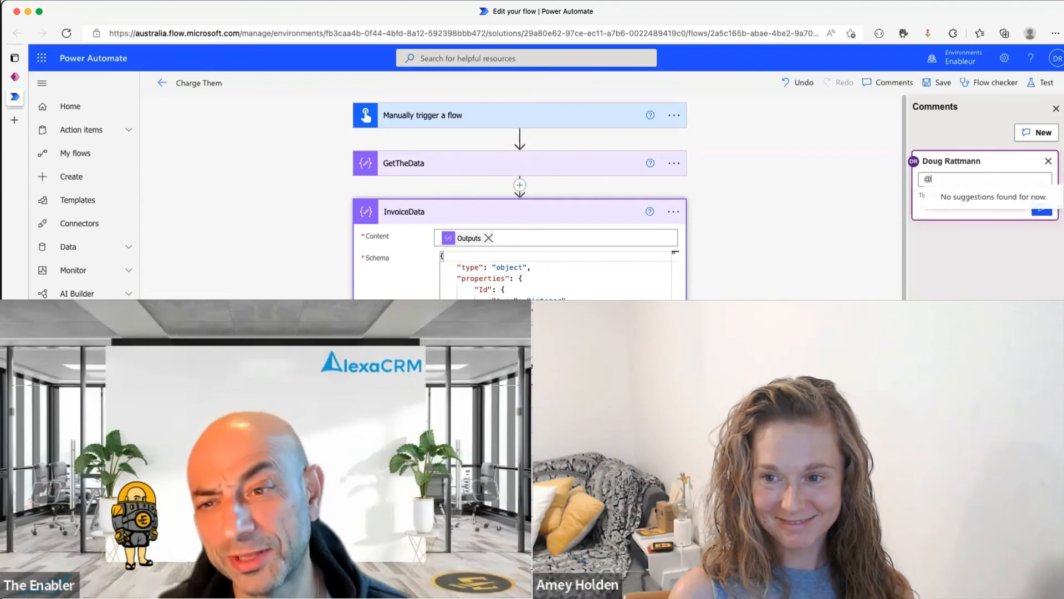
{"action": "type", "text": "Amey"}
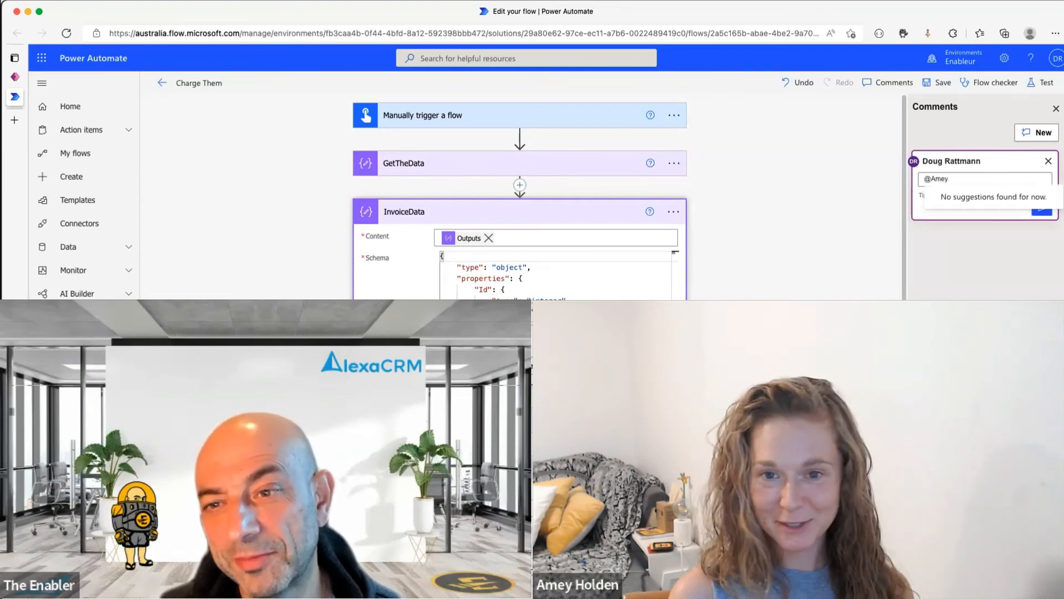
{"action": "key", "text": "Backspace"}
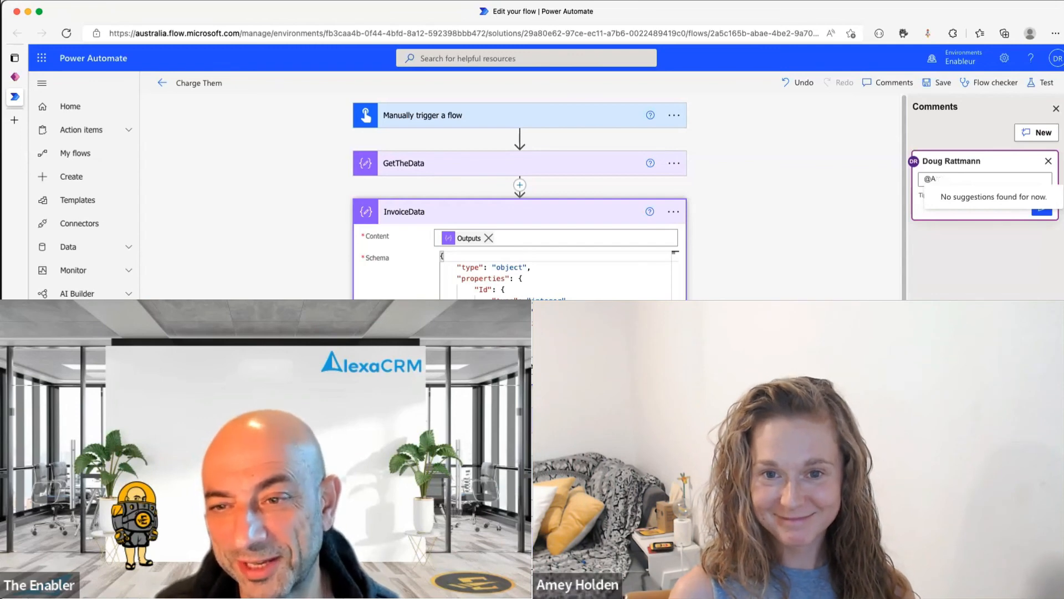